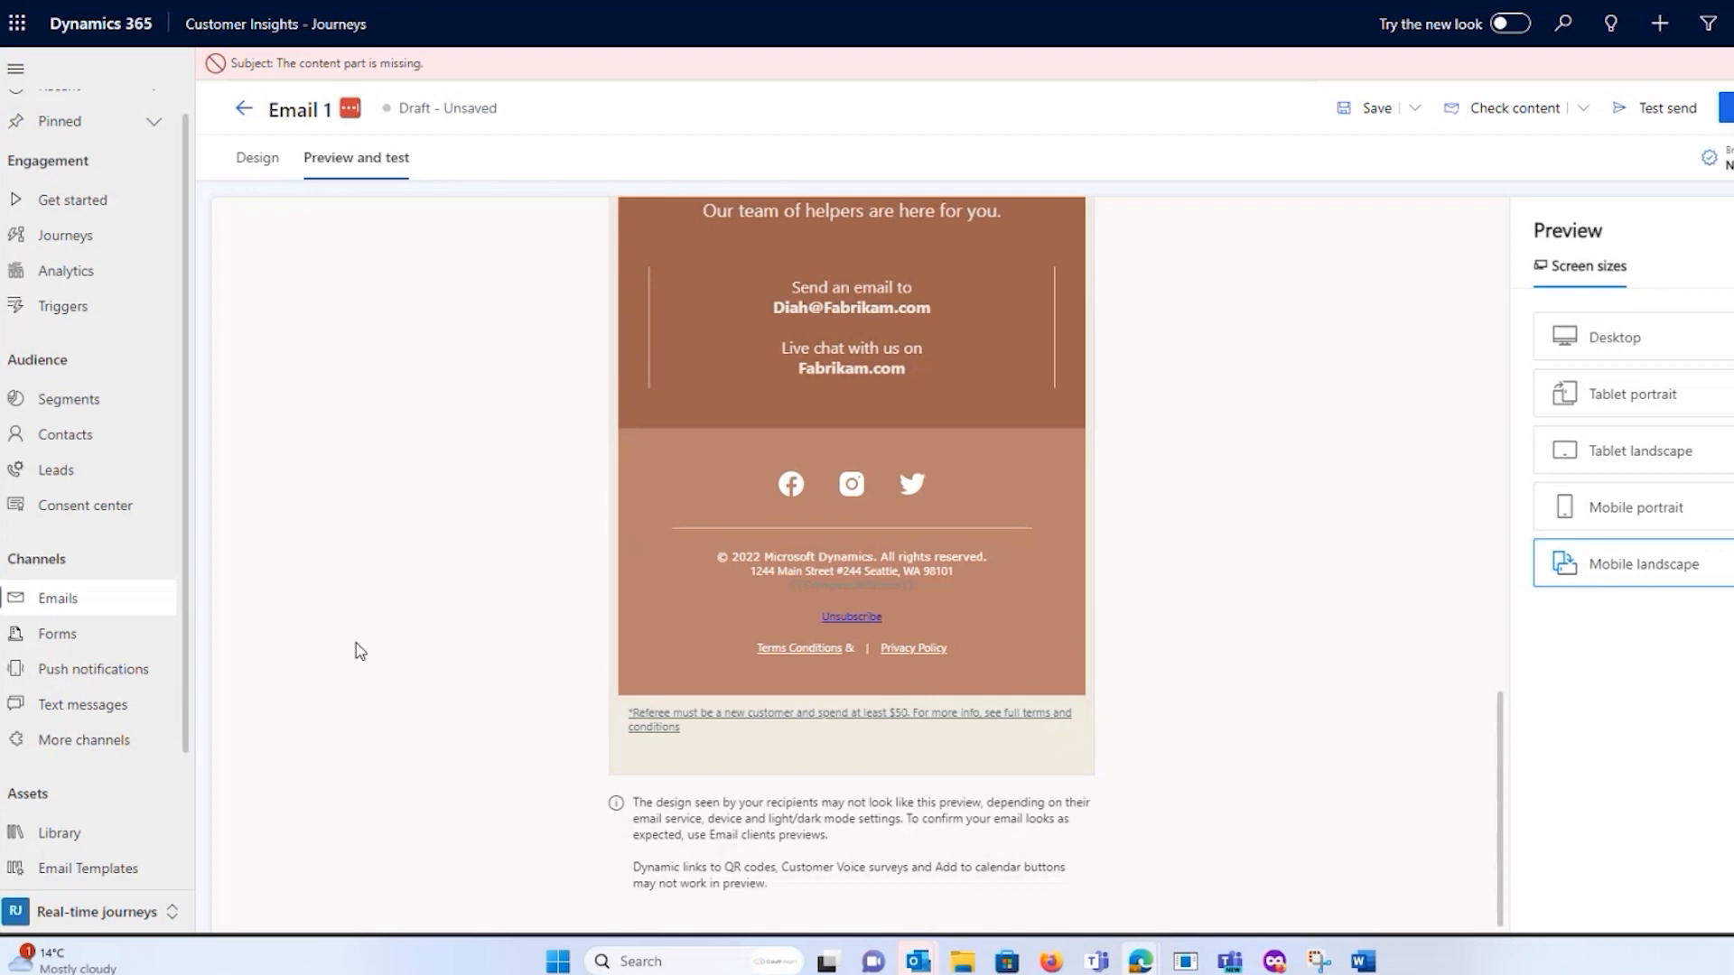
mouse_move(167, 442)
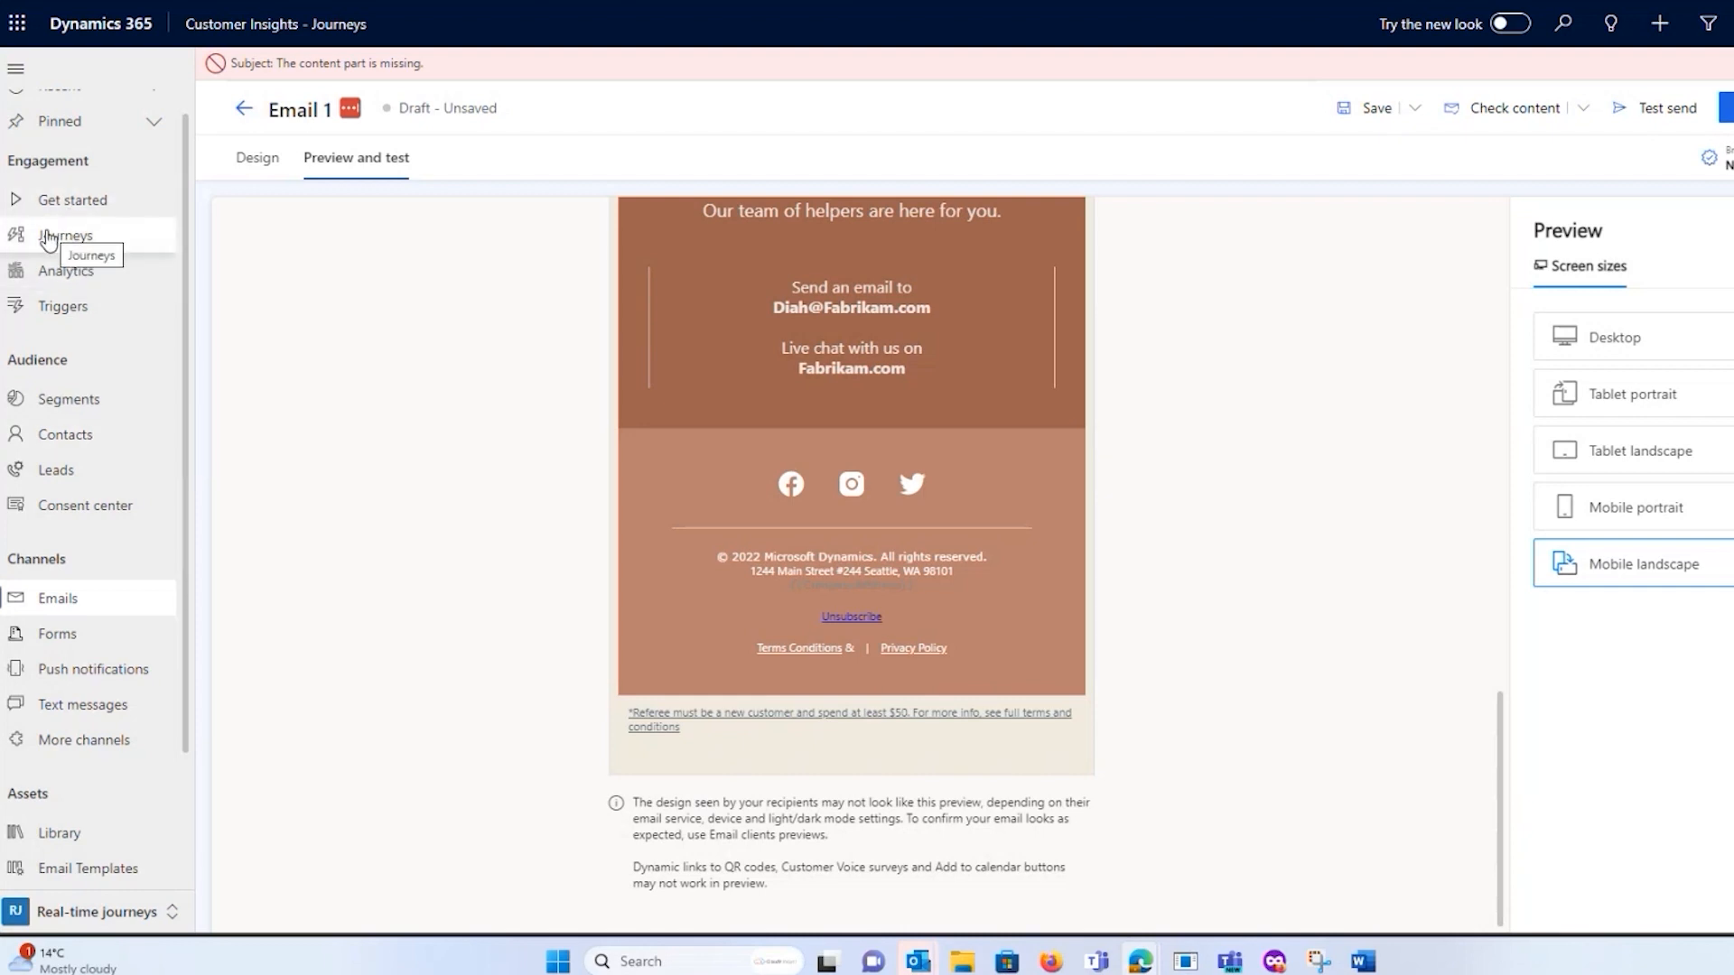
mouse_move(52, 240)
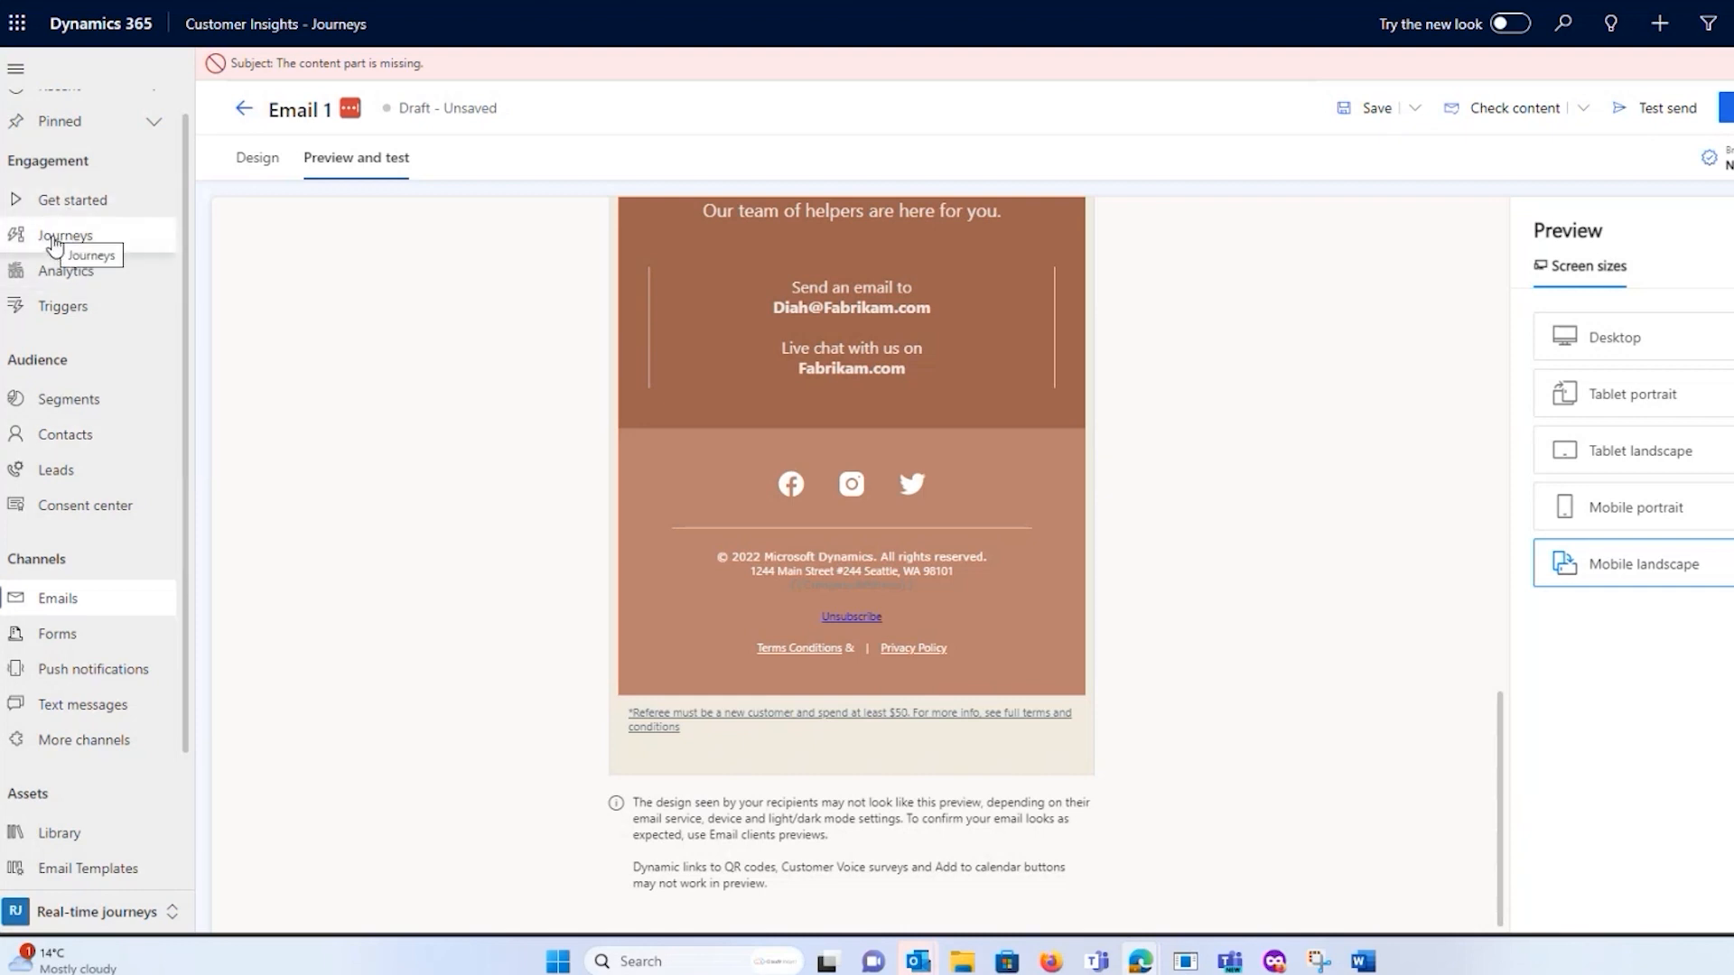
Go to the journeys list, discarding the unsaved email draft.
click(65, 235)
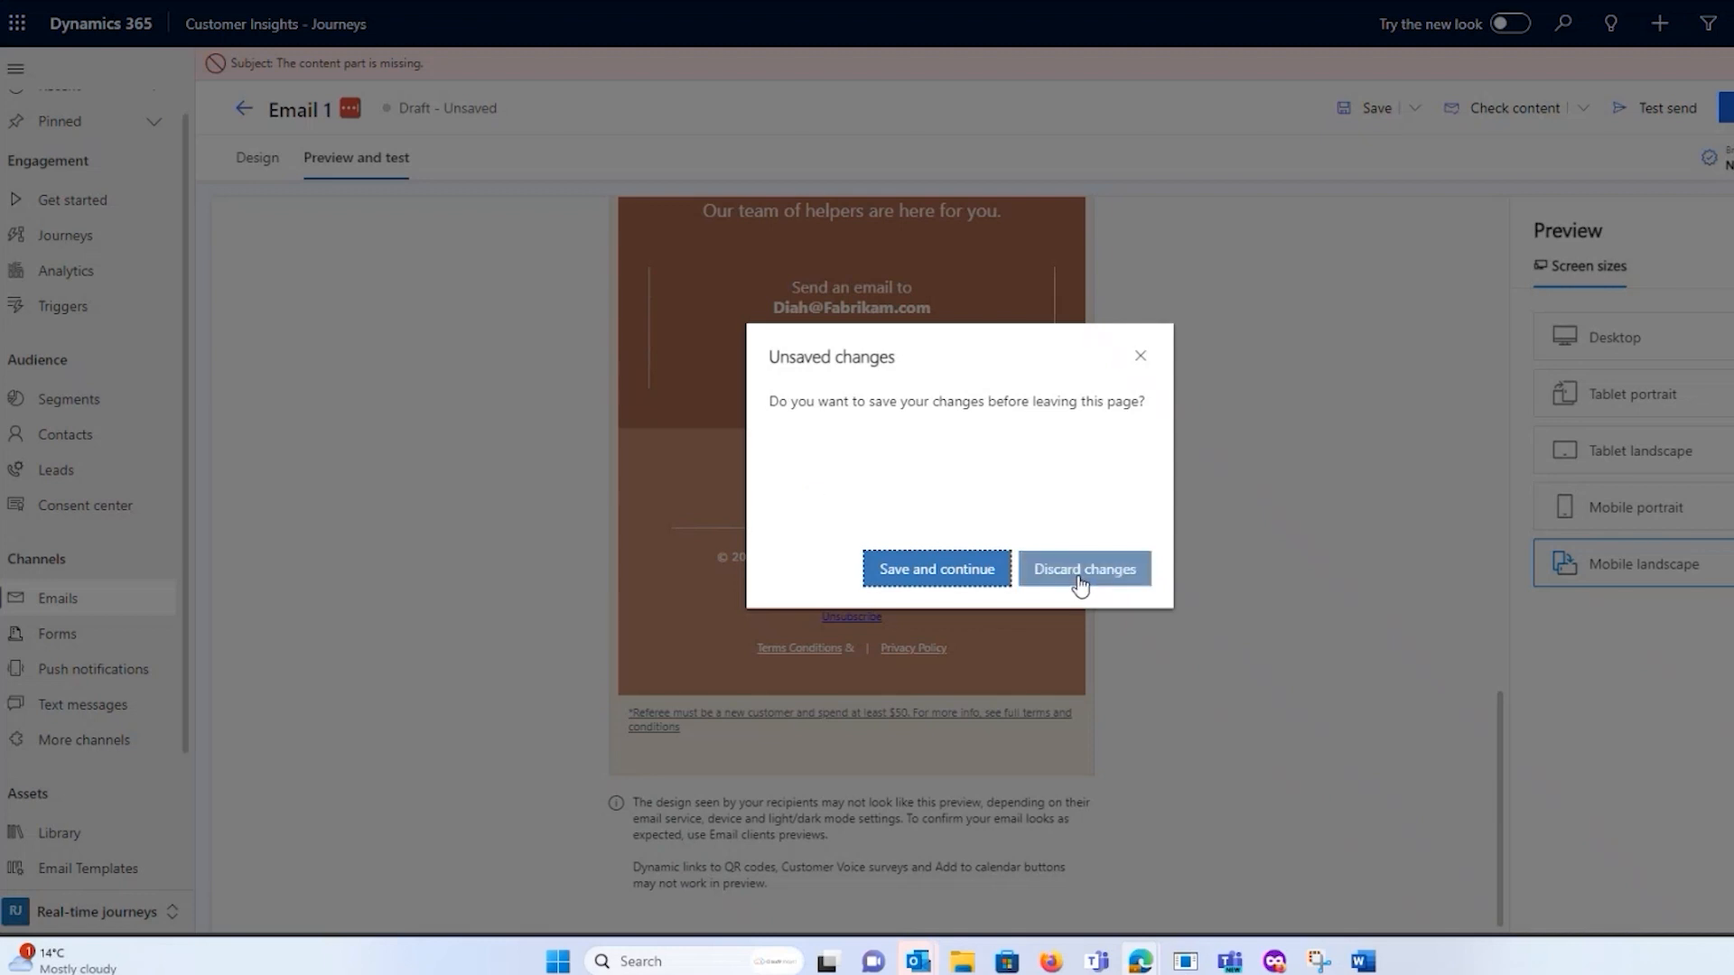
click(1082, 569)
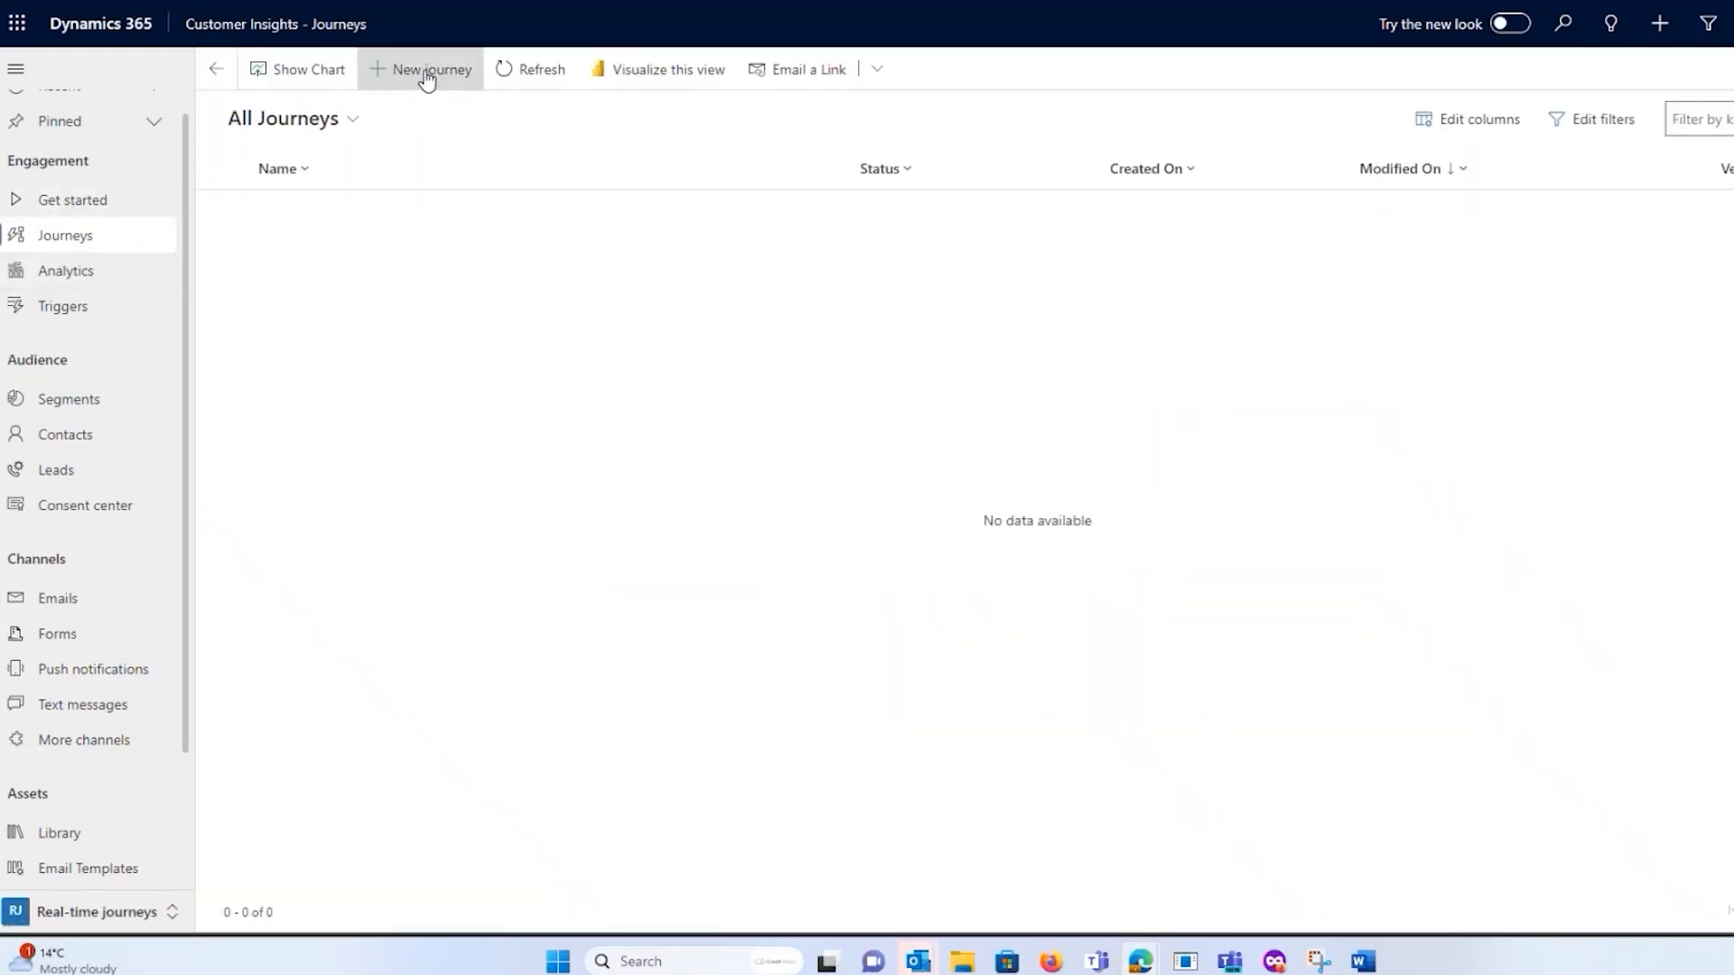
Start a new trigger-based journey 'Onboarding Journey 1' on the Contact Created trigger.
right_click(430, 76)
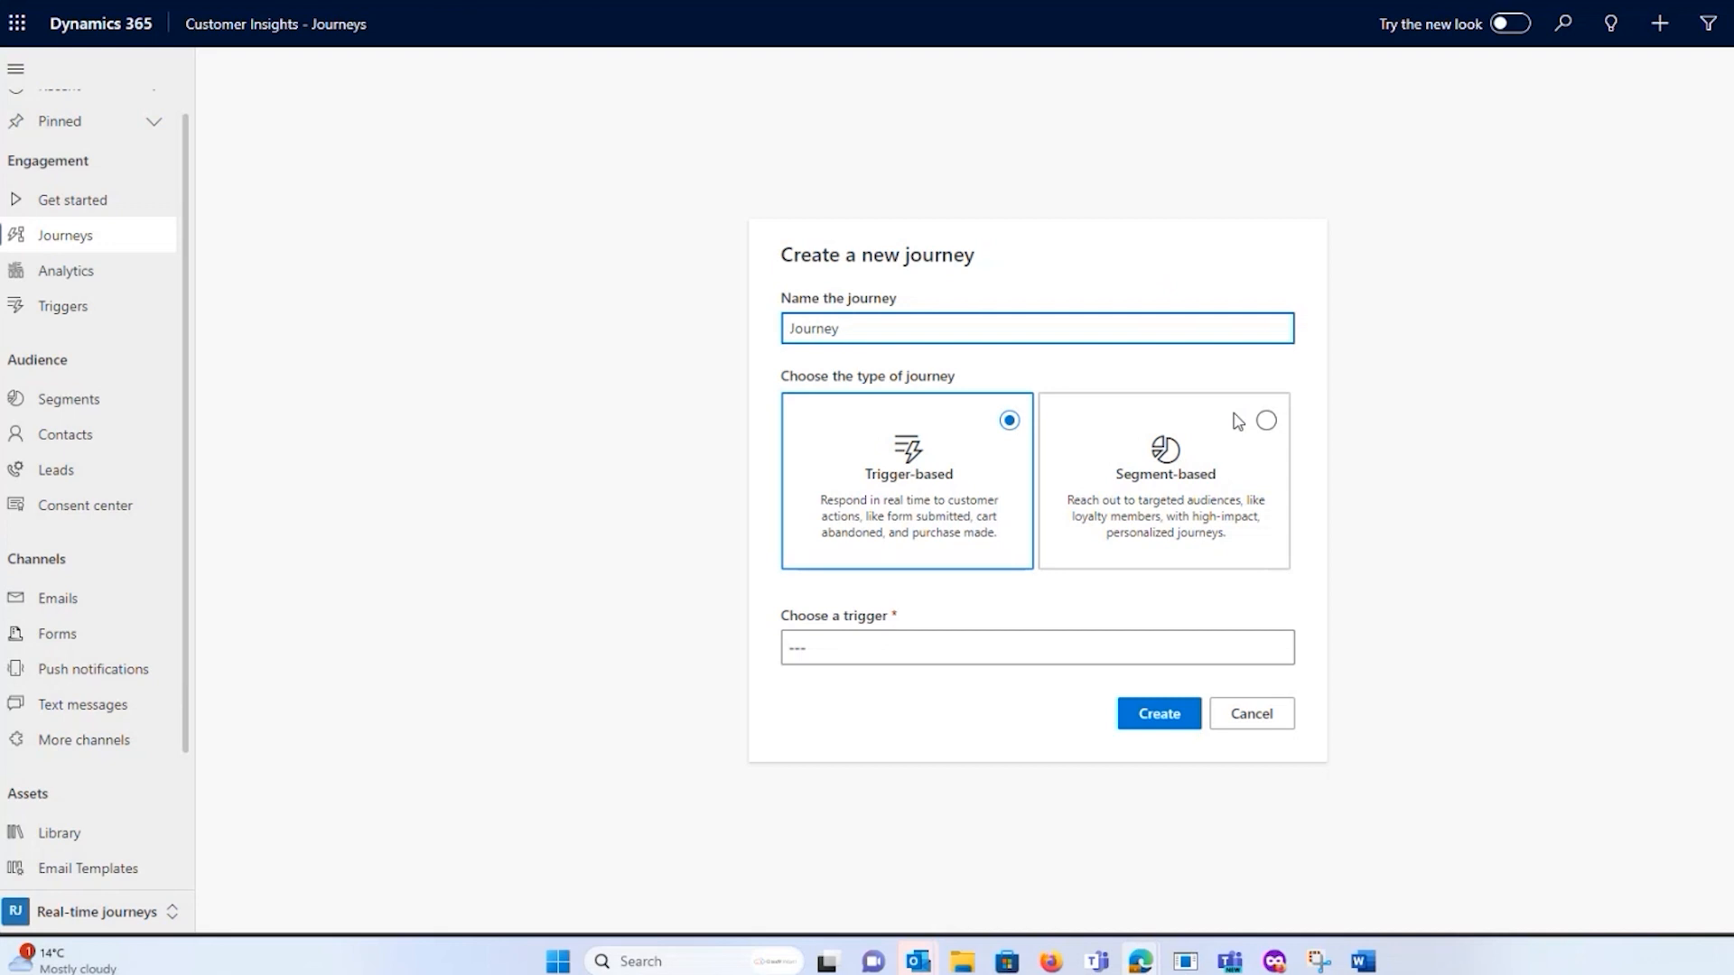
mouse_move(984, 423)
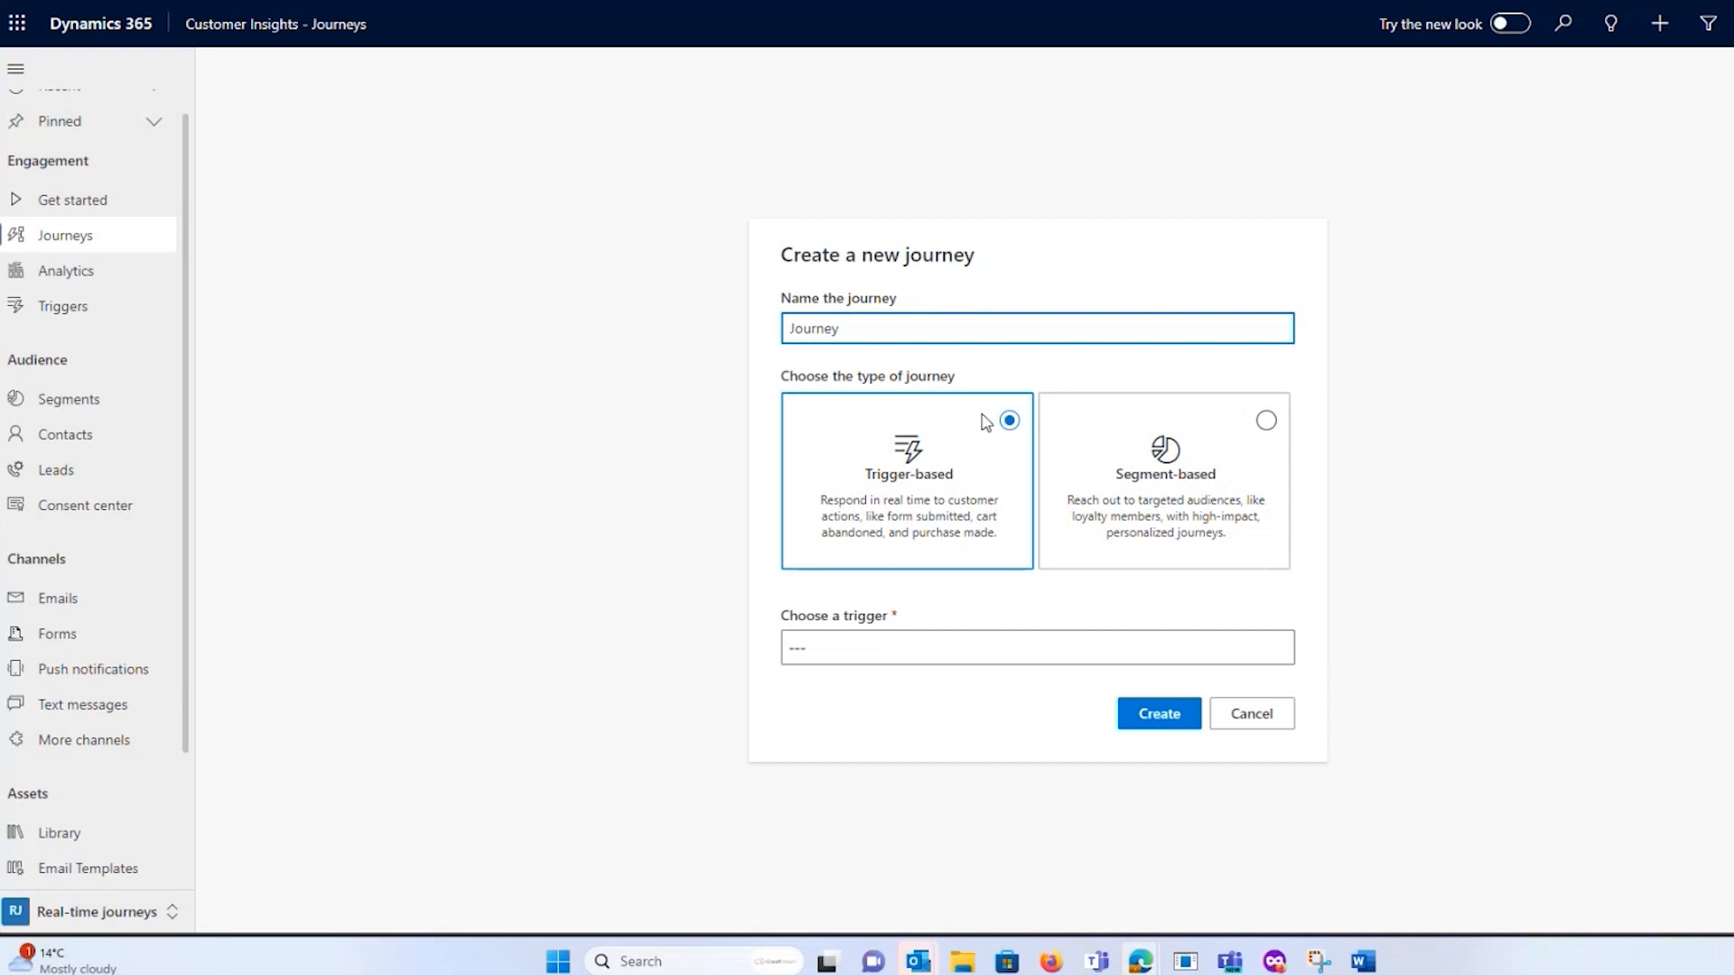
click(885, 336)
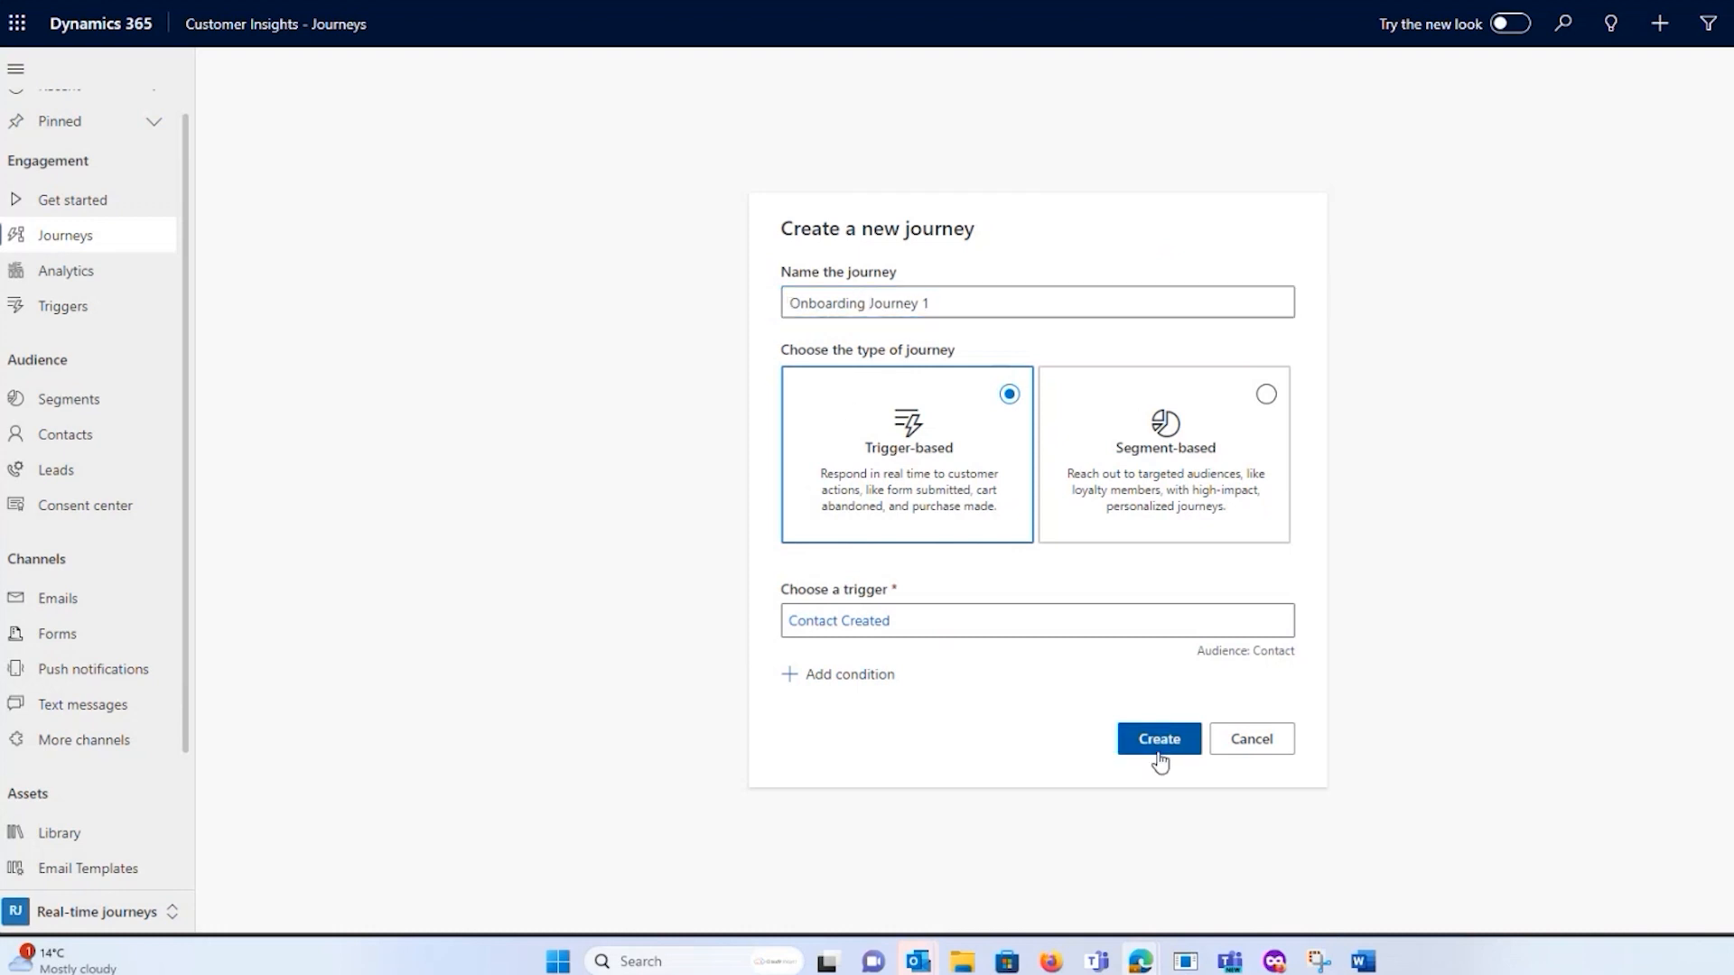
Create the Onboarding Journey 1 draft and dismiss the toolbar tour popup.
click(1157, 739)
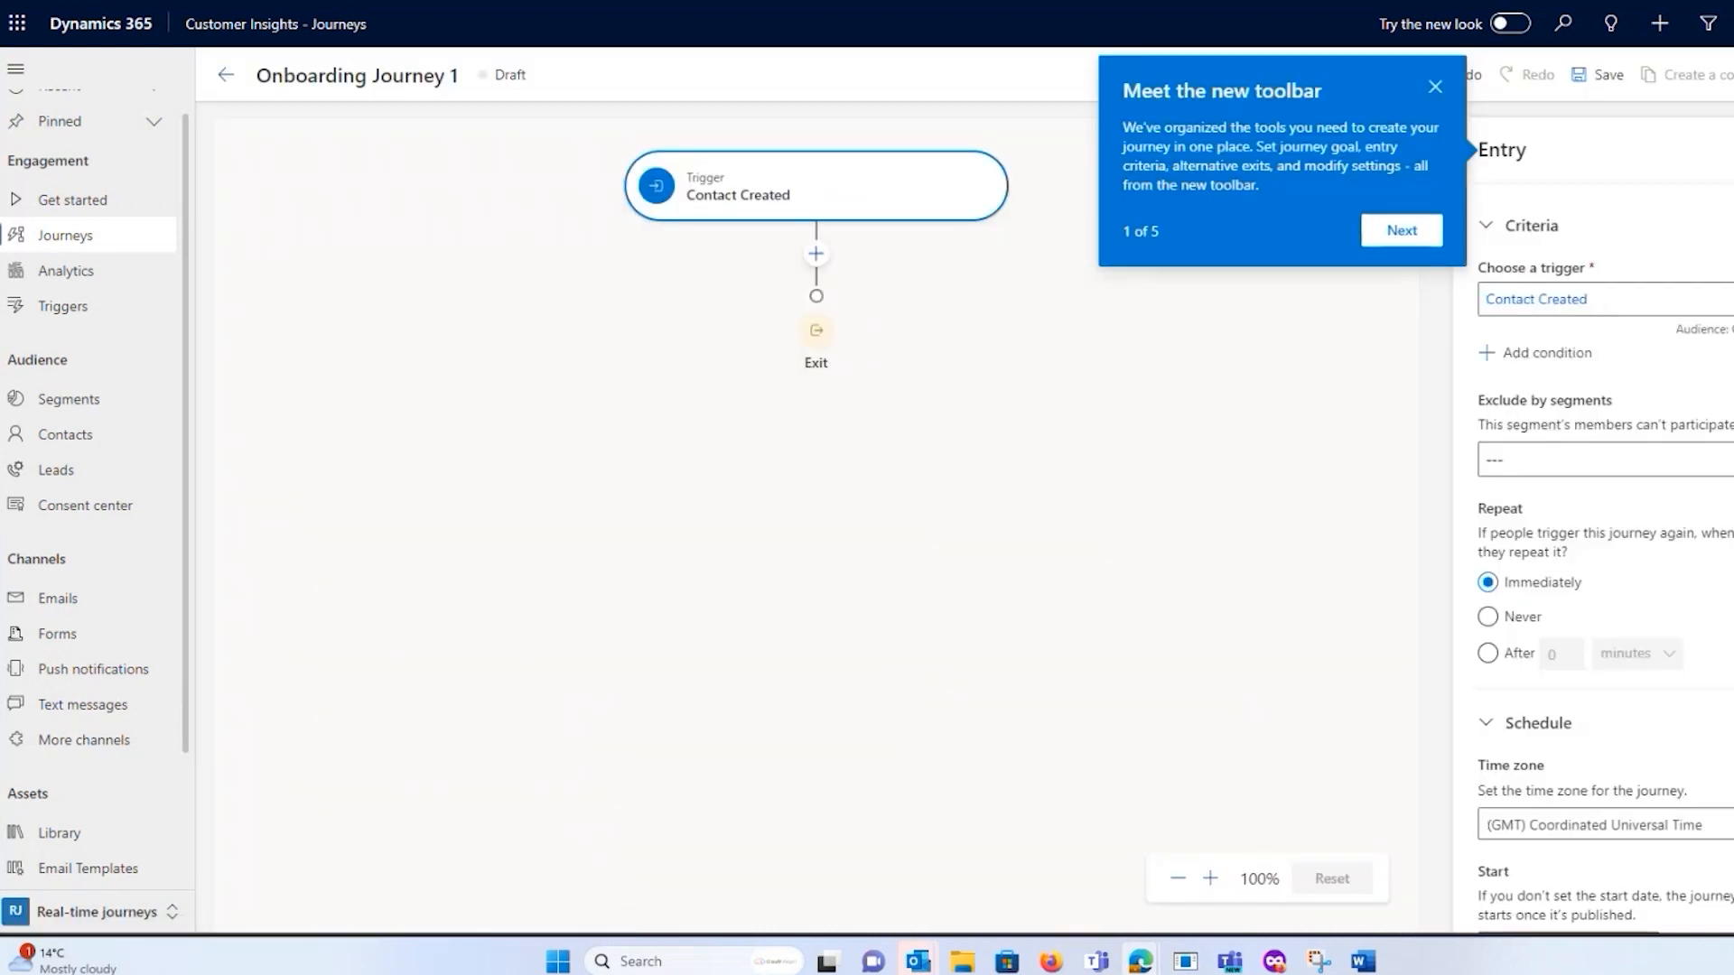
click(1434, 87)
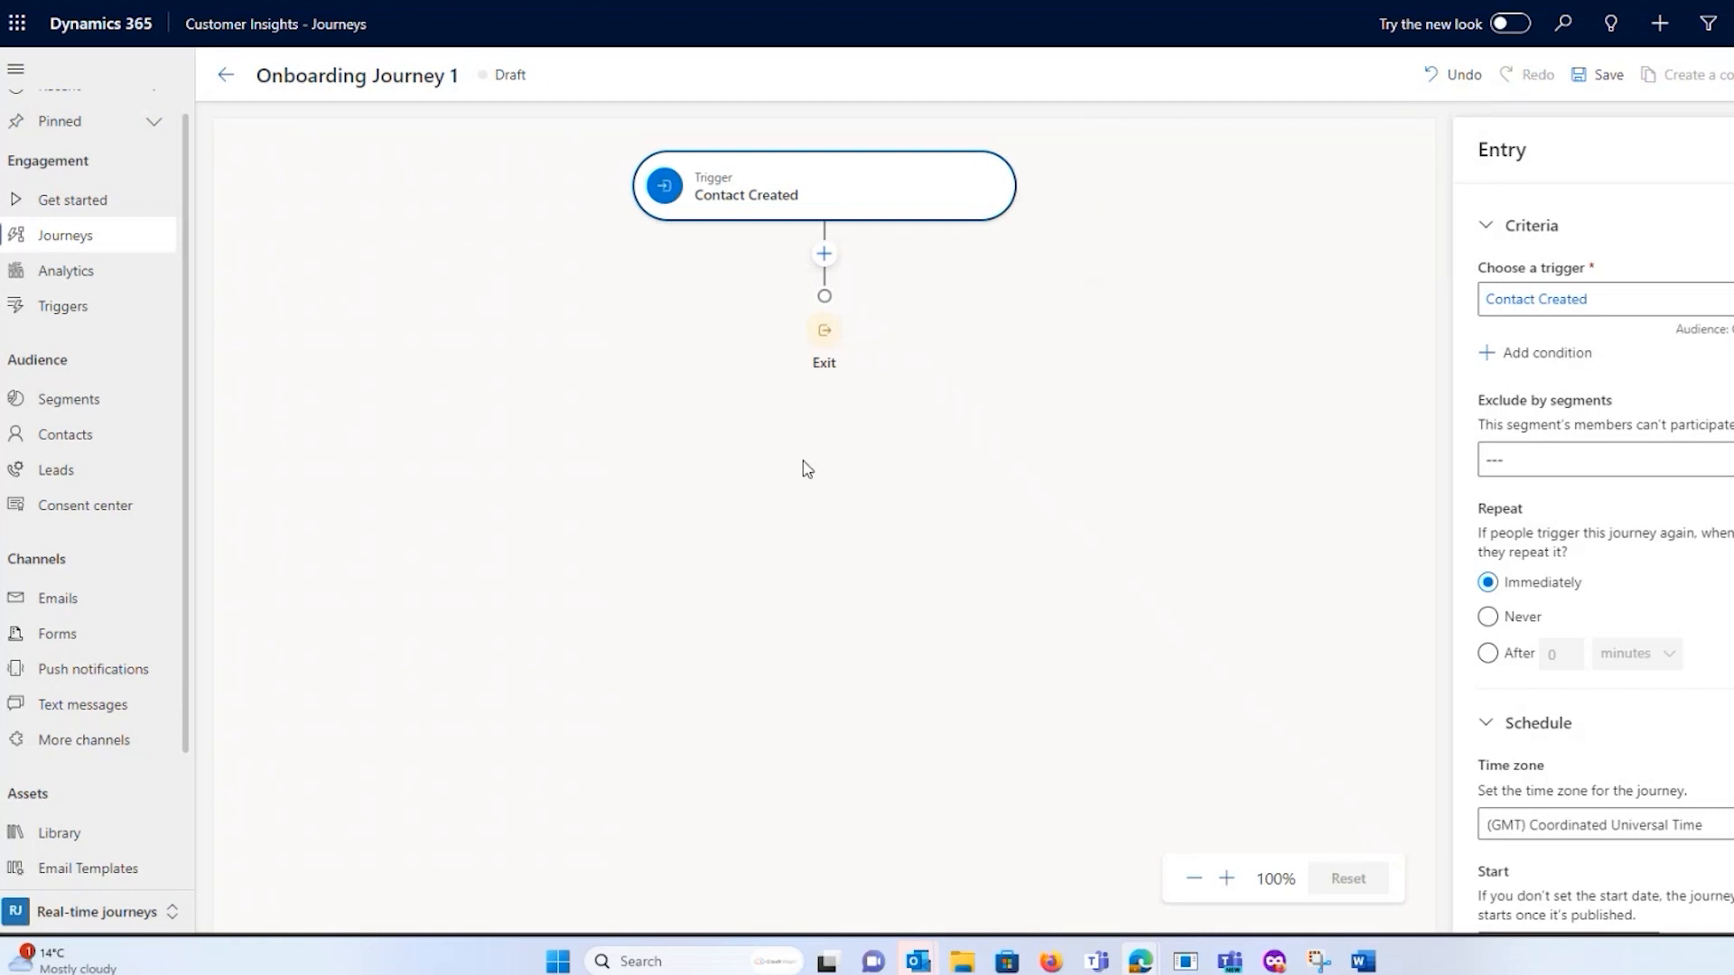
mouse_move(824, 253)
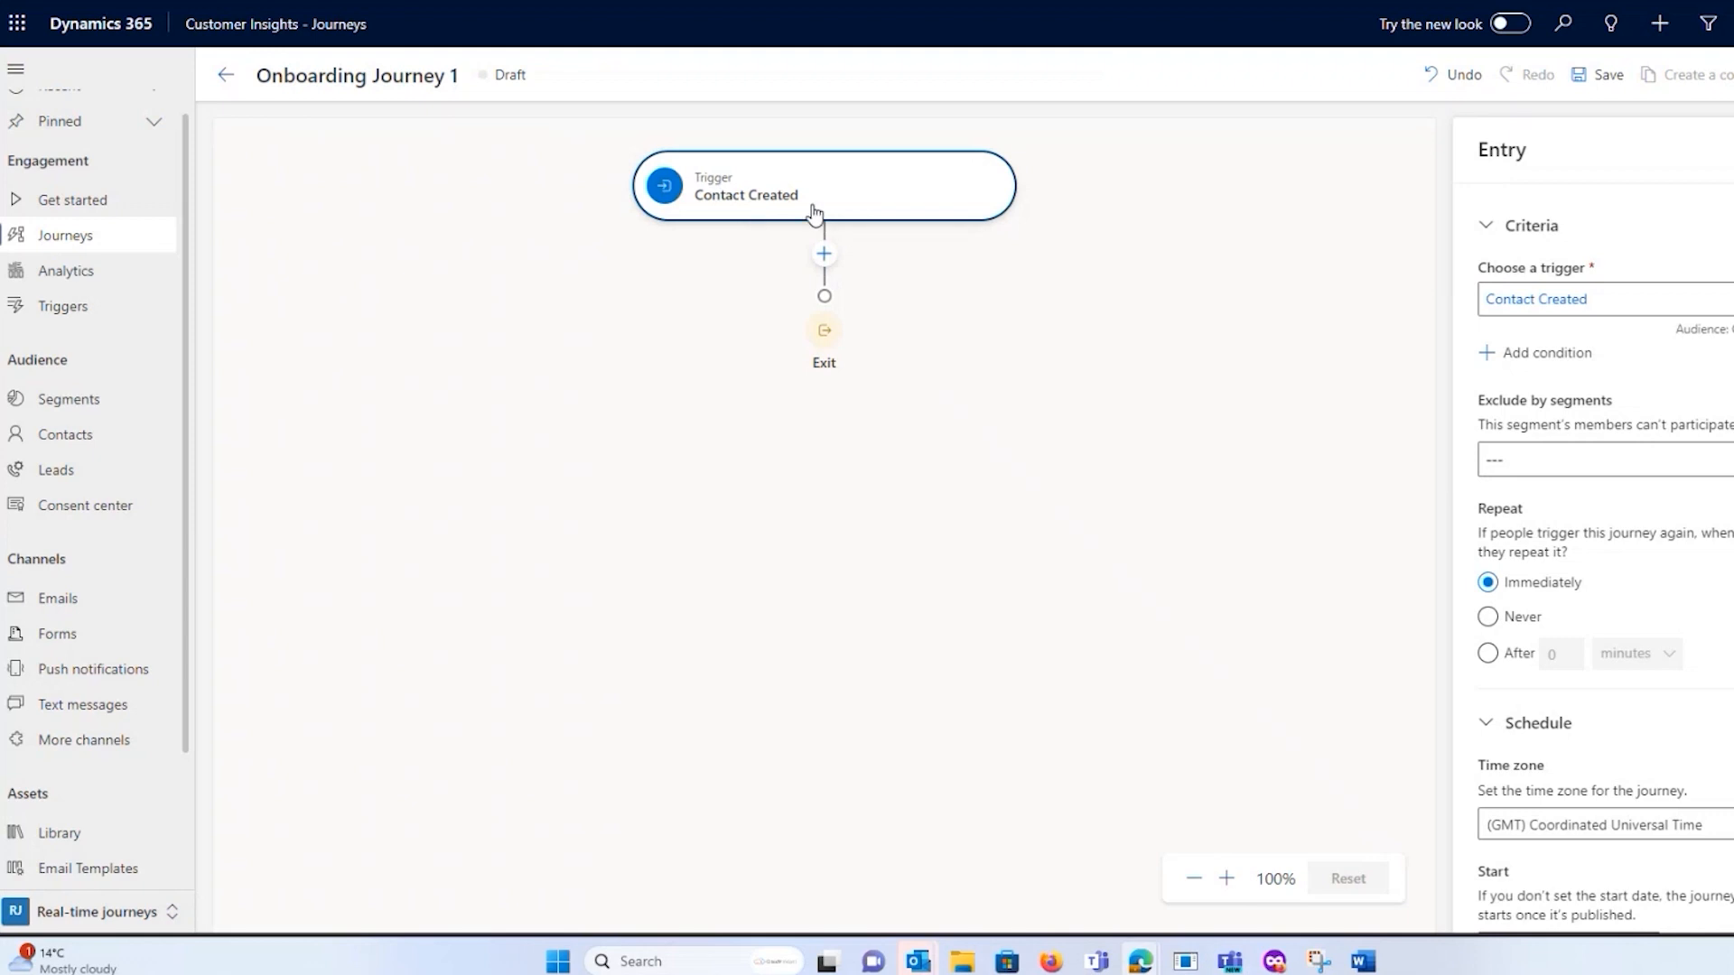
mouse_move(830, 332)
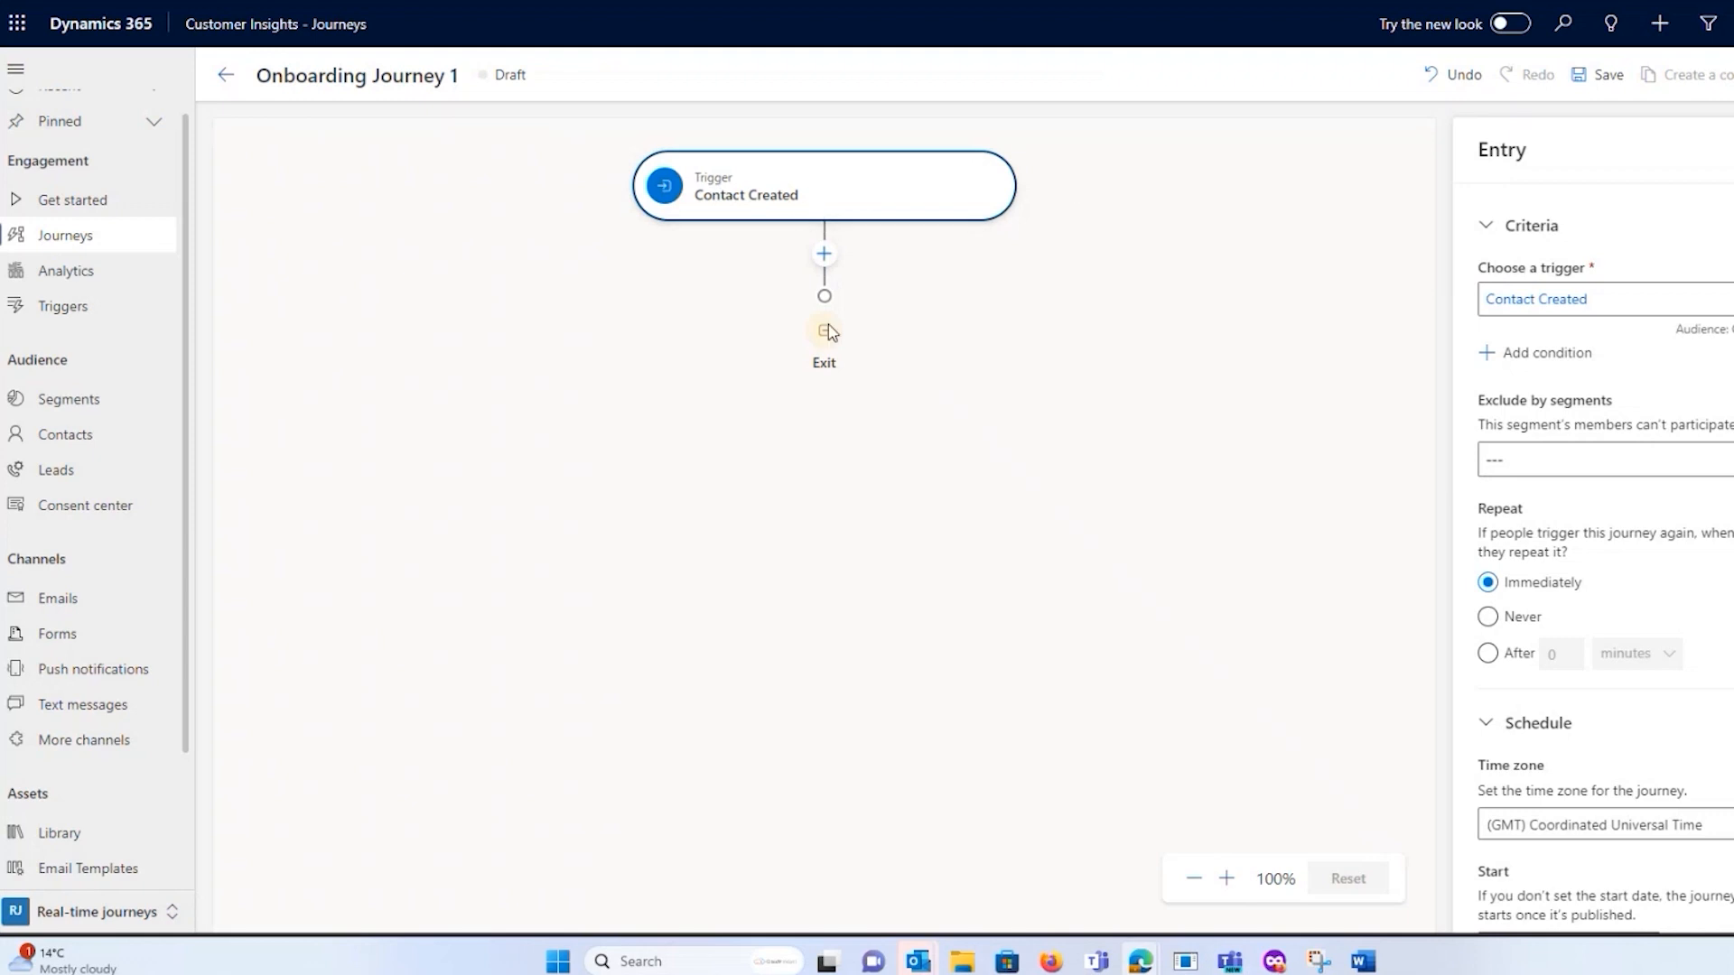
mouse_move(824, 253)
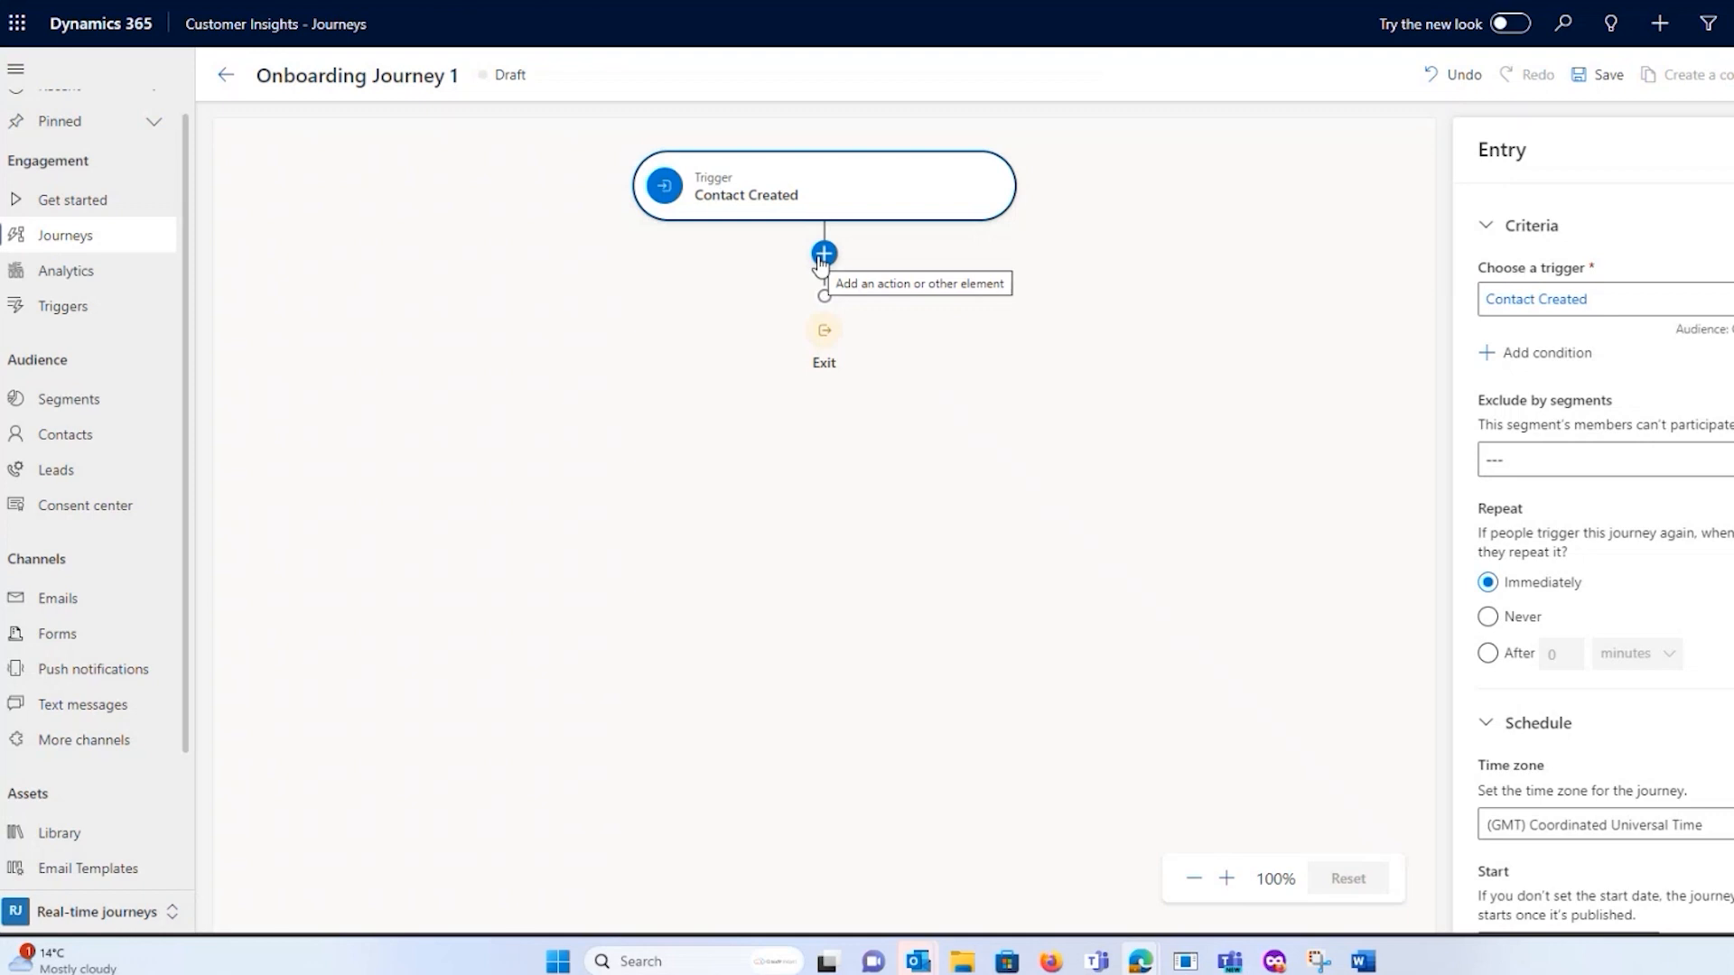
Add a Send an email step right after the Contact Created trigger.
click(824, 253)
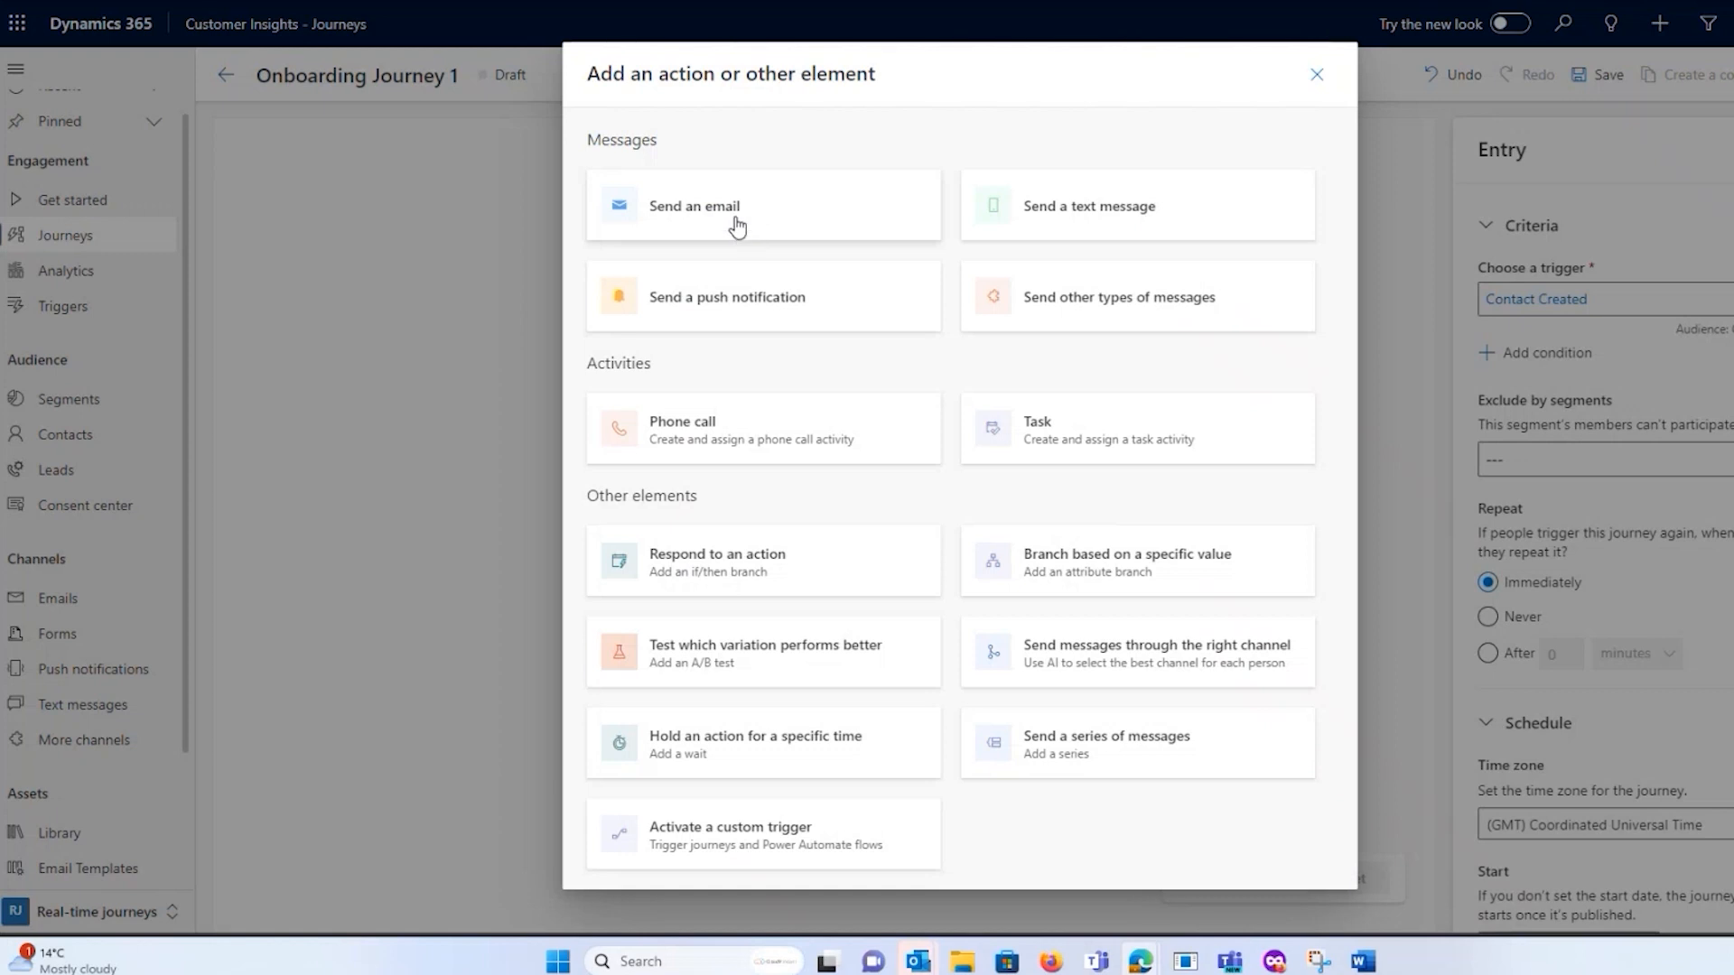
click(693, 206)
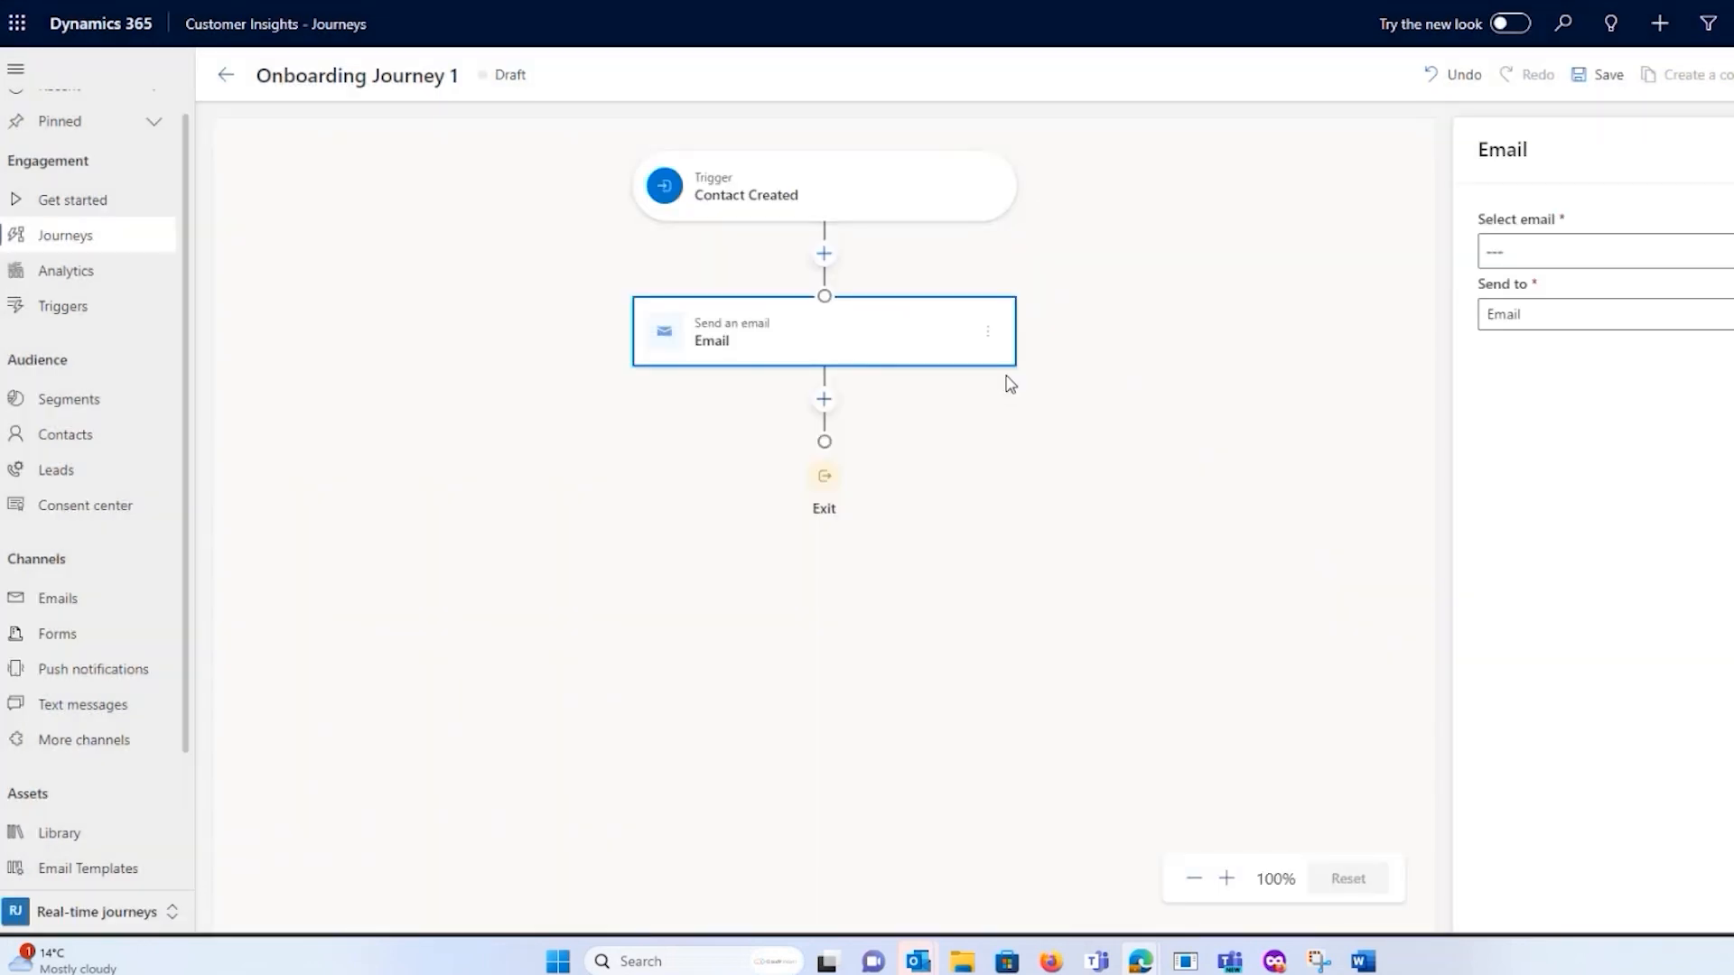
mouse_move(1133, 323)
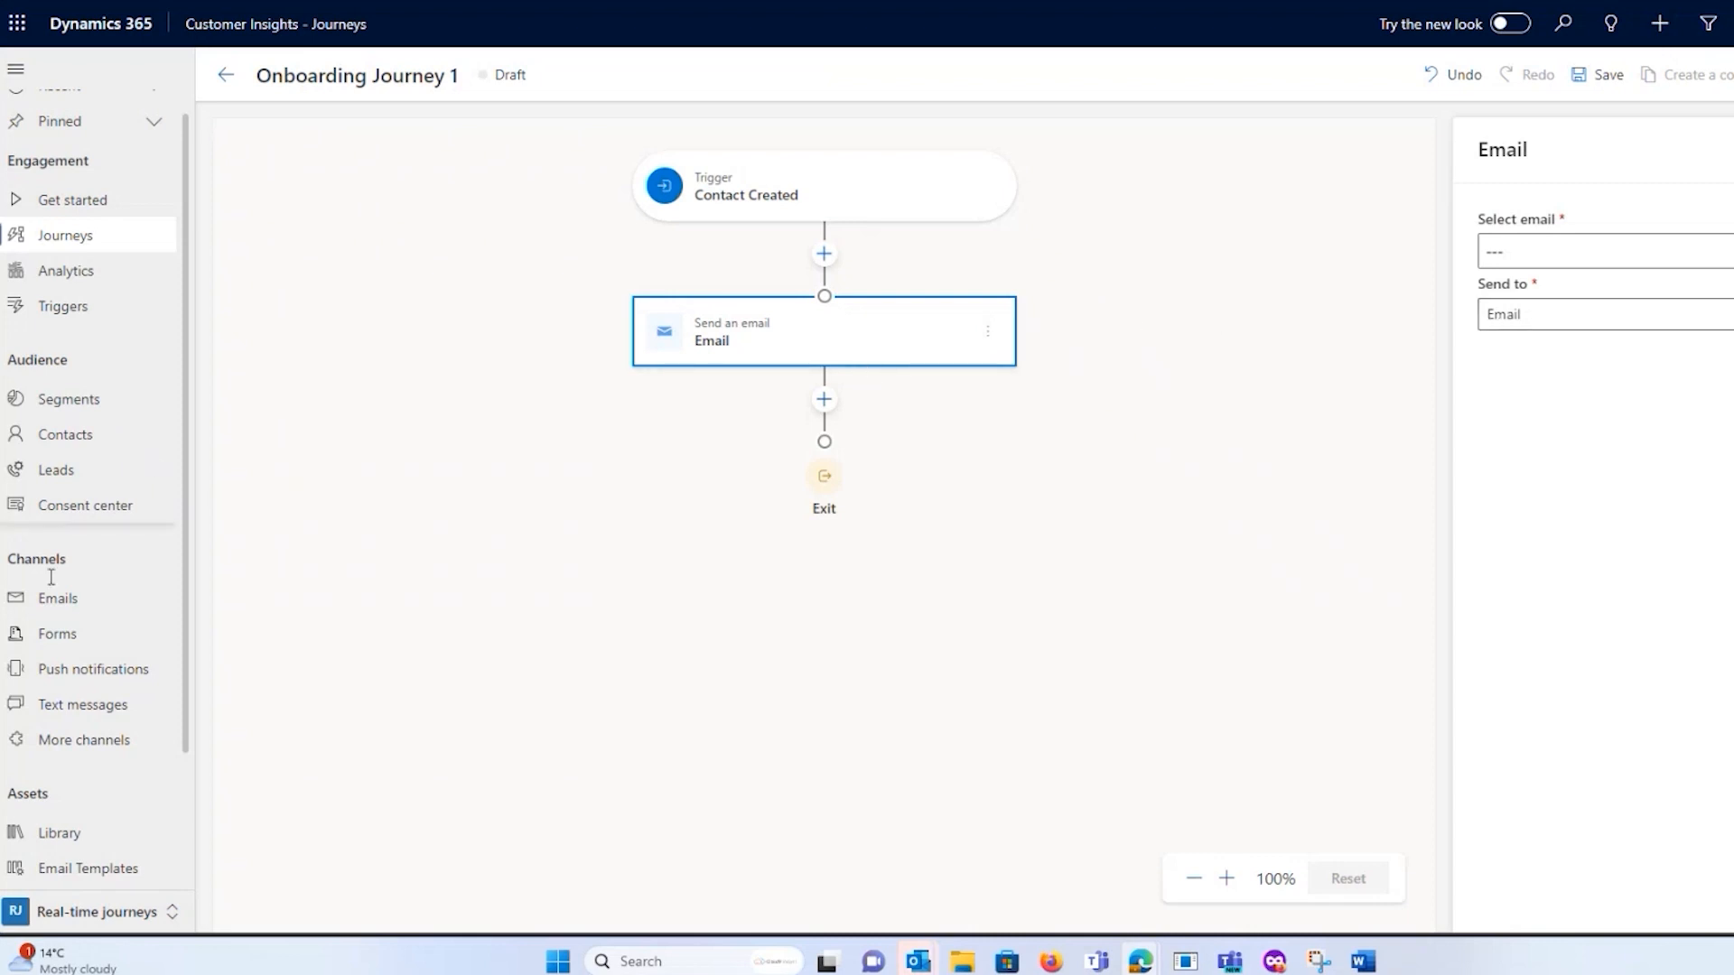
click(1602, 253)
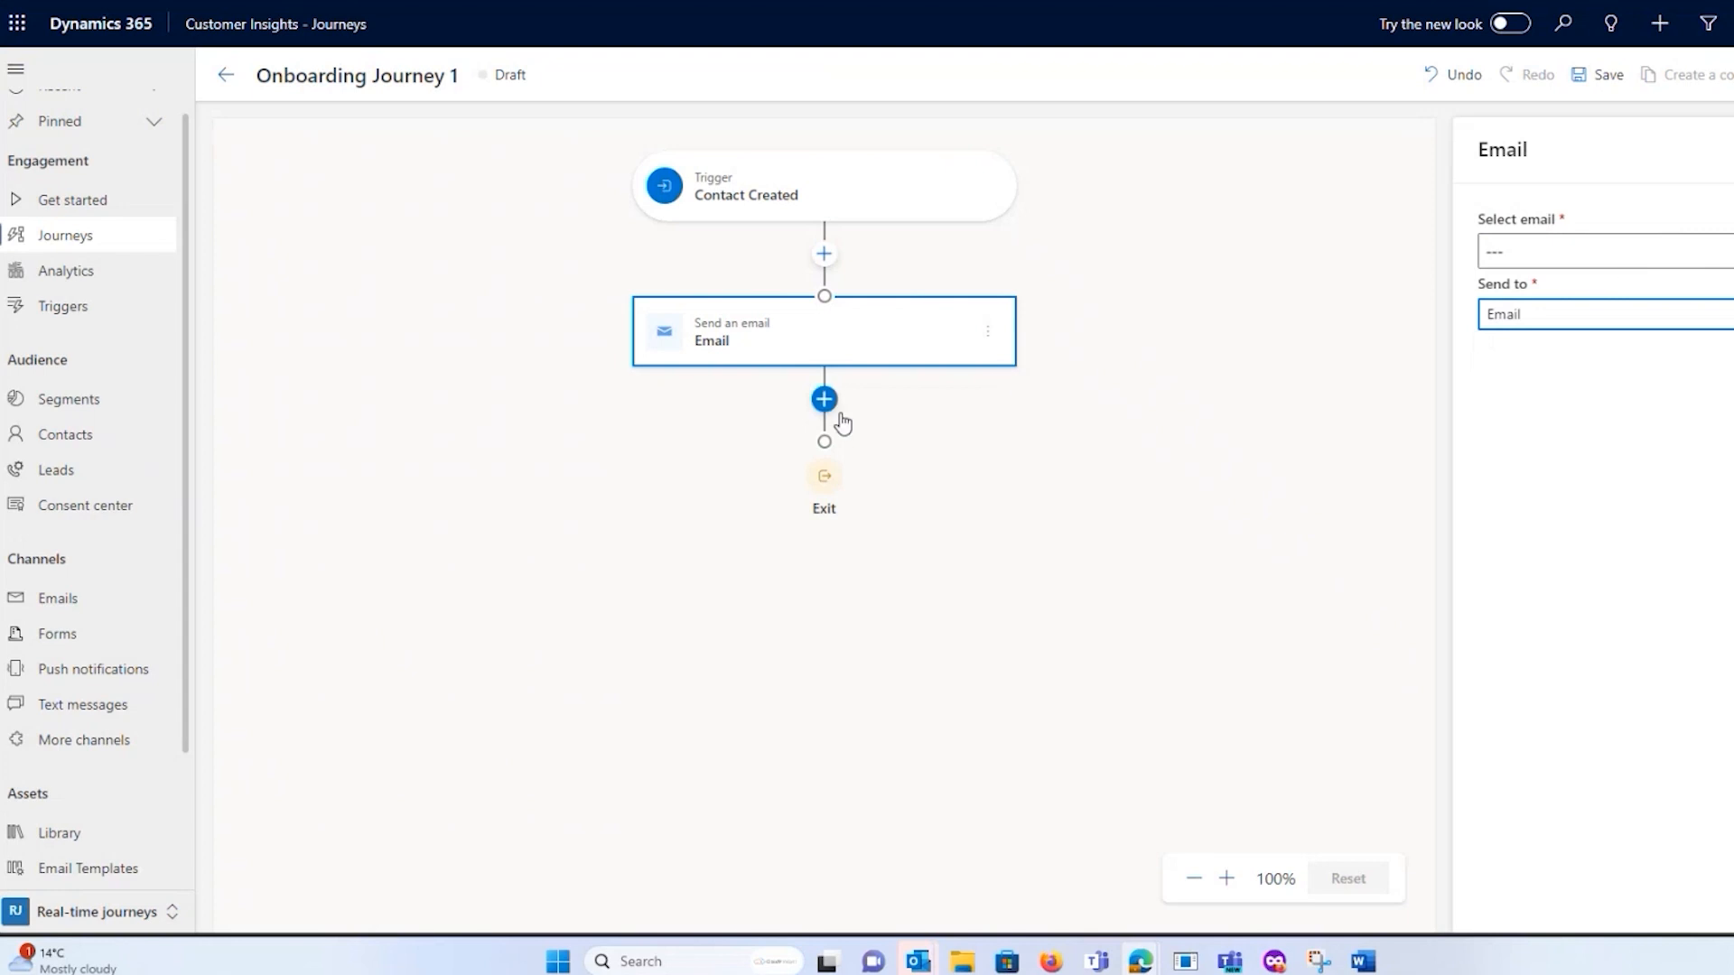
Add a Wait step after the email set to a set amount of time, 1 week.
click(824, 399)
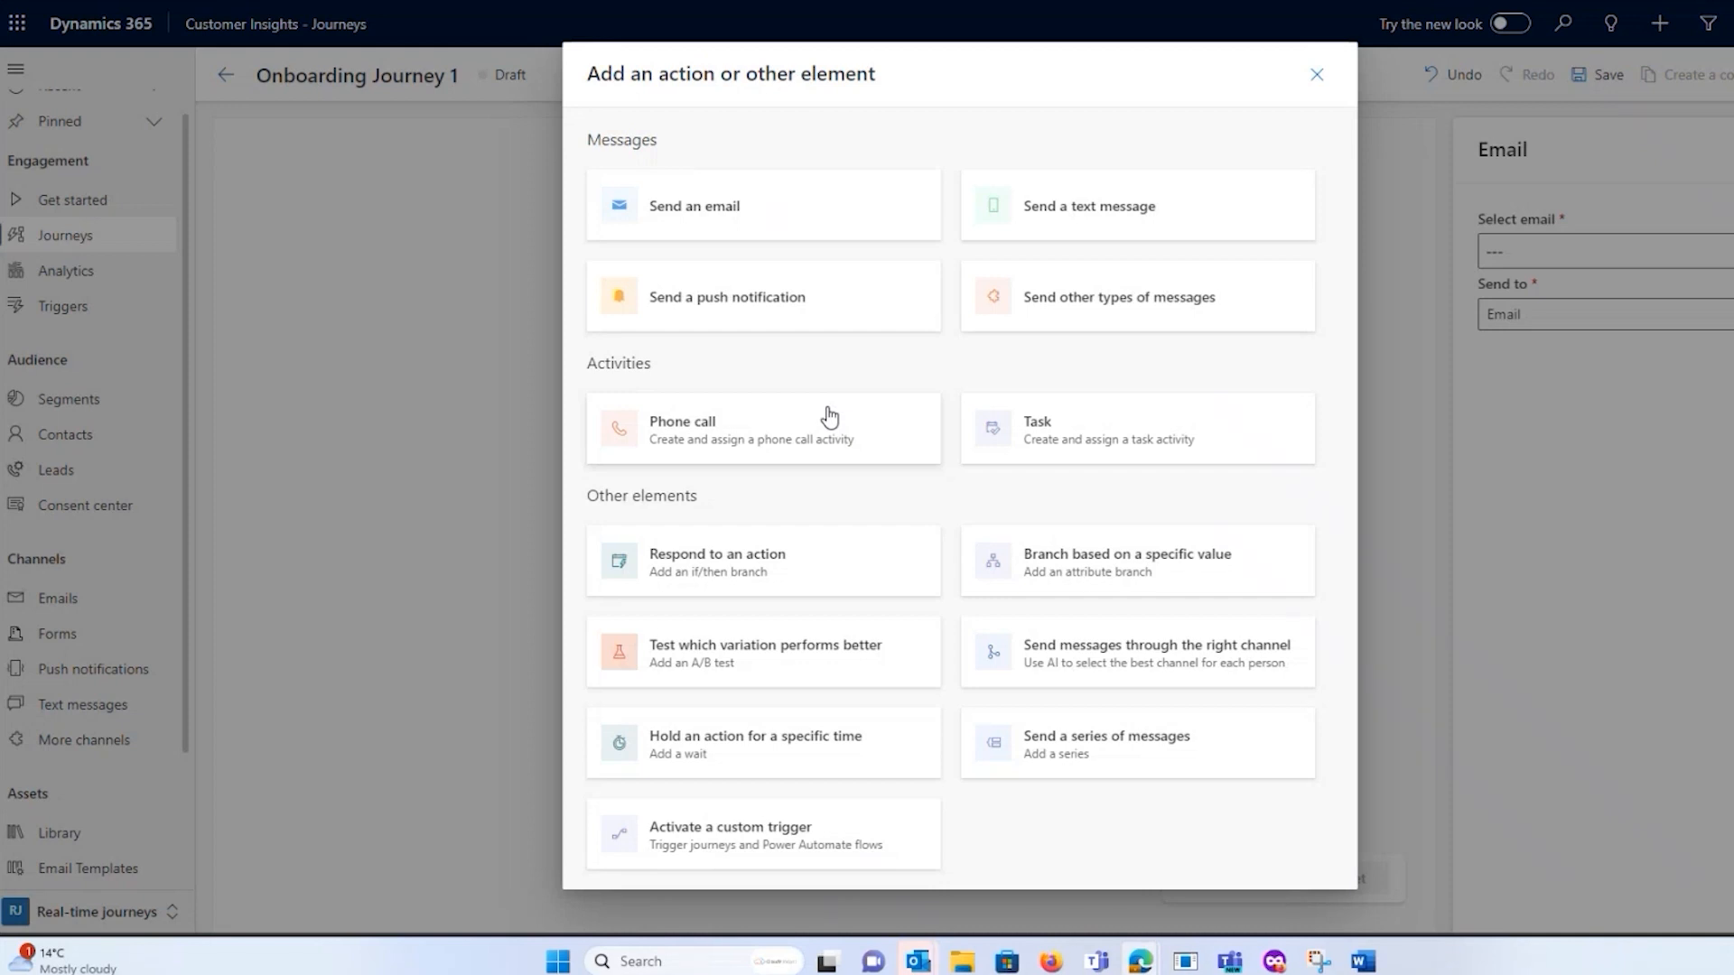
mouse_move(782, 679)
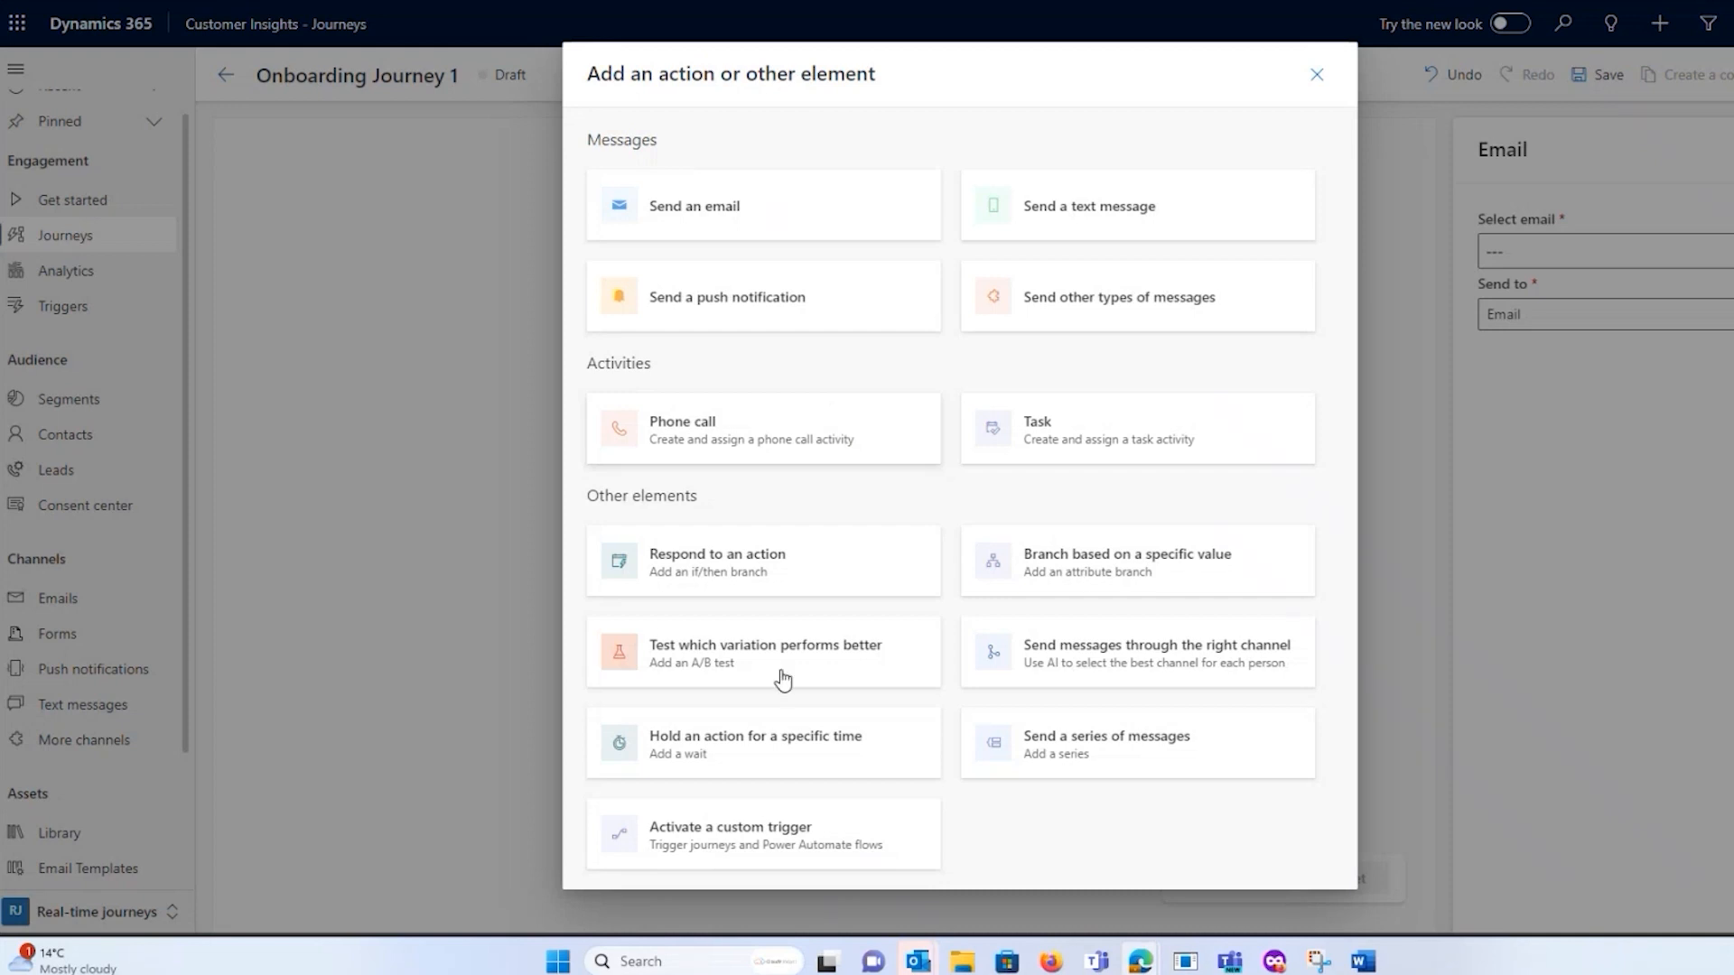
mouse_move(777, 744)
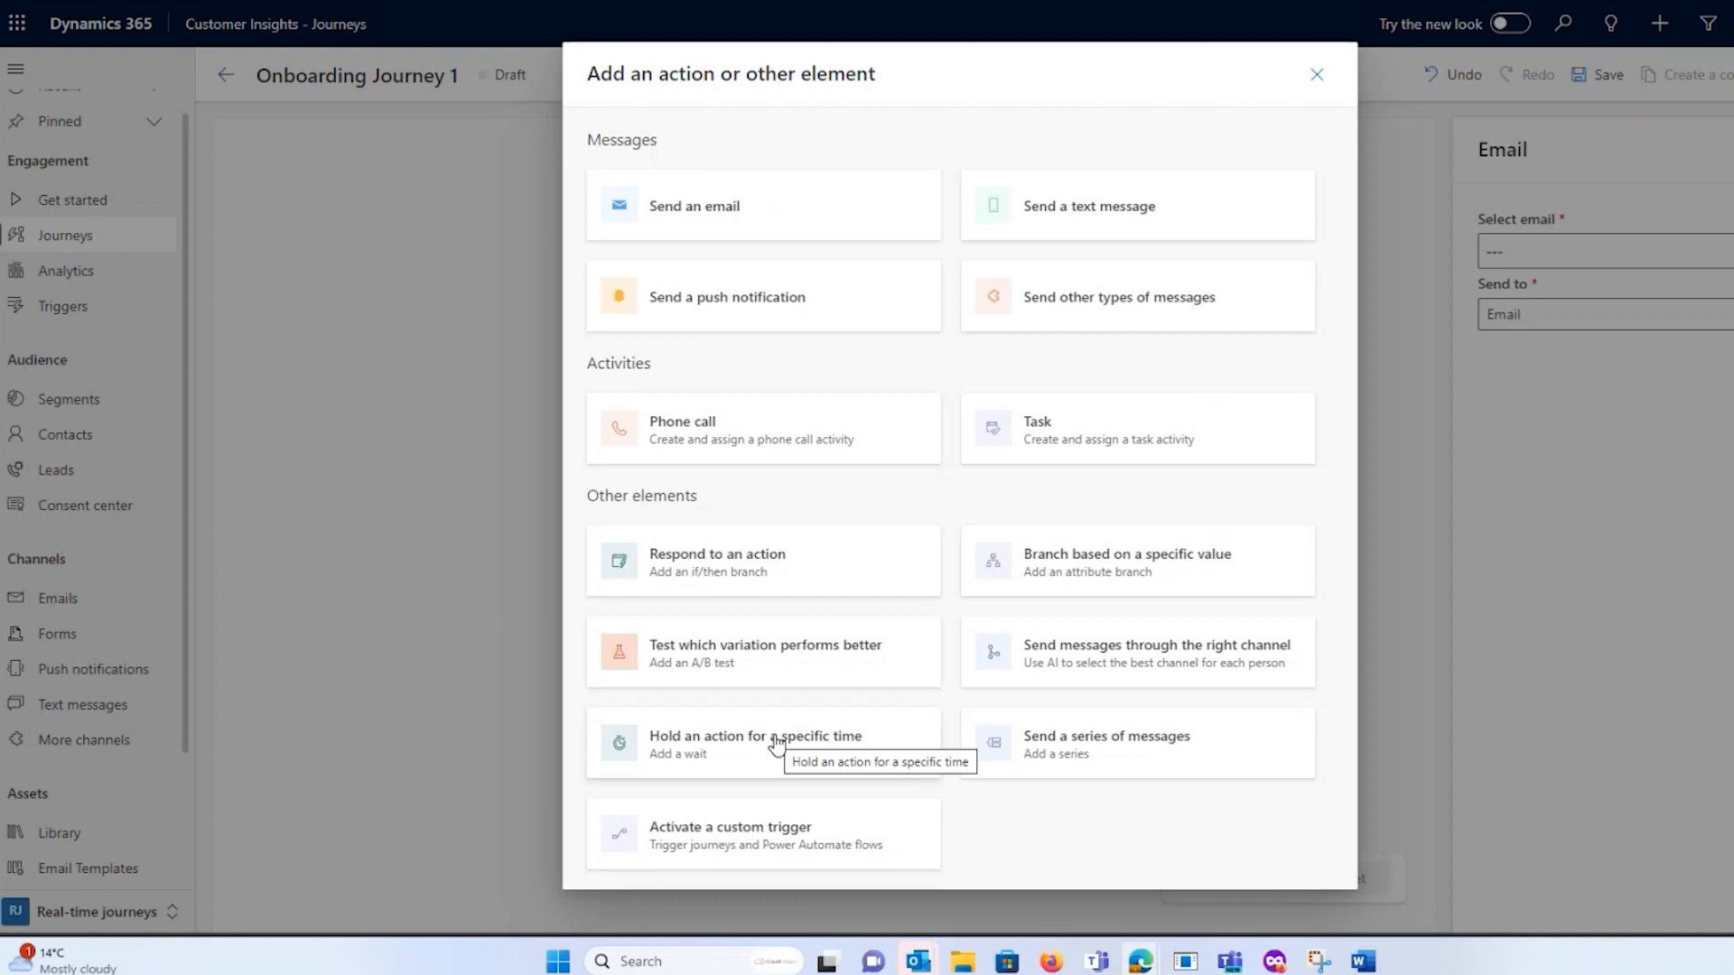
mouse_move(730, 766)
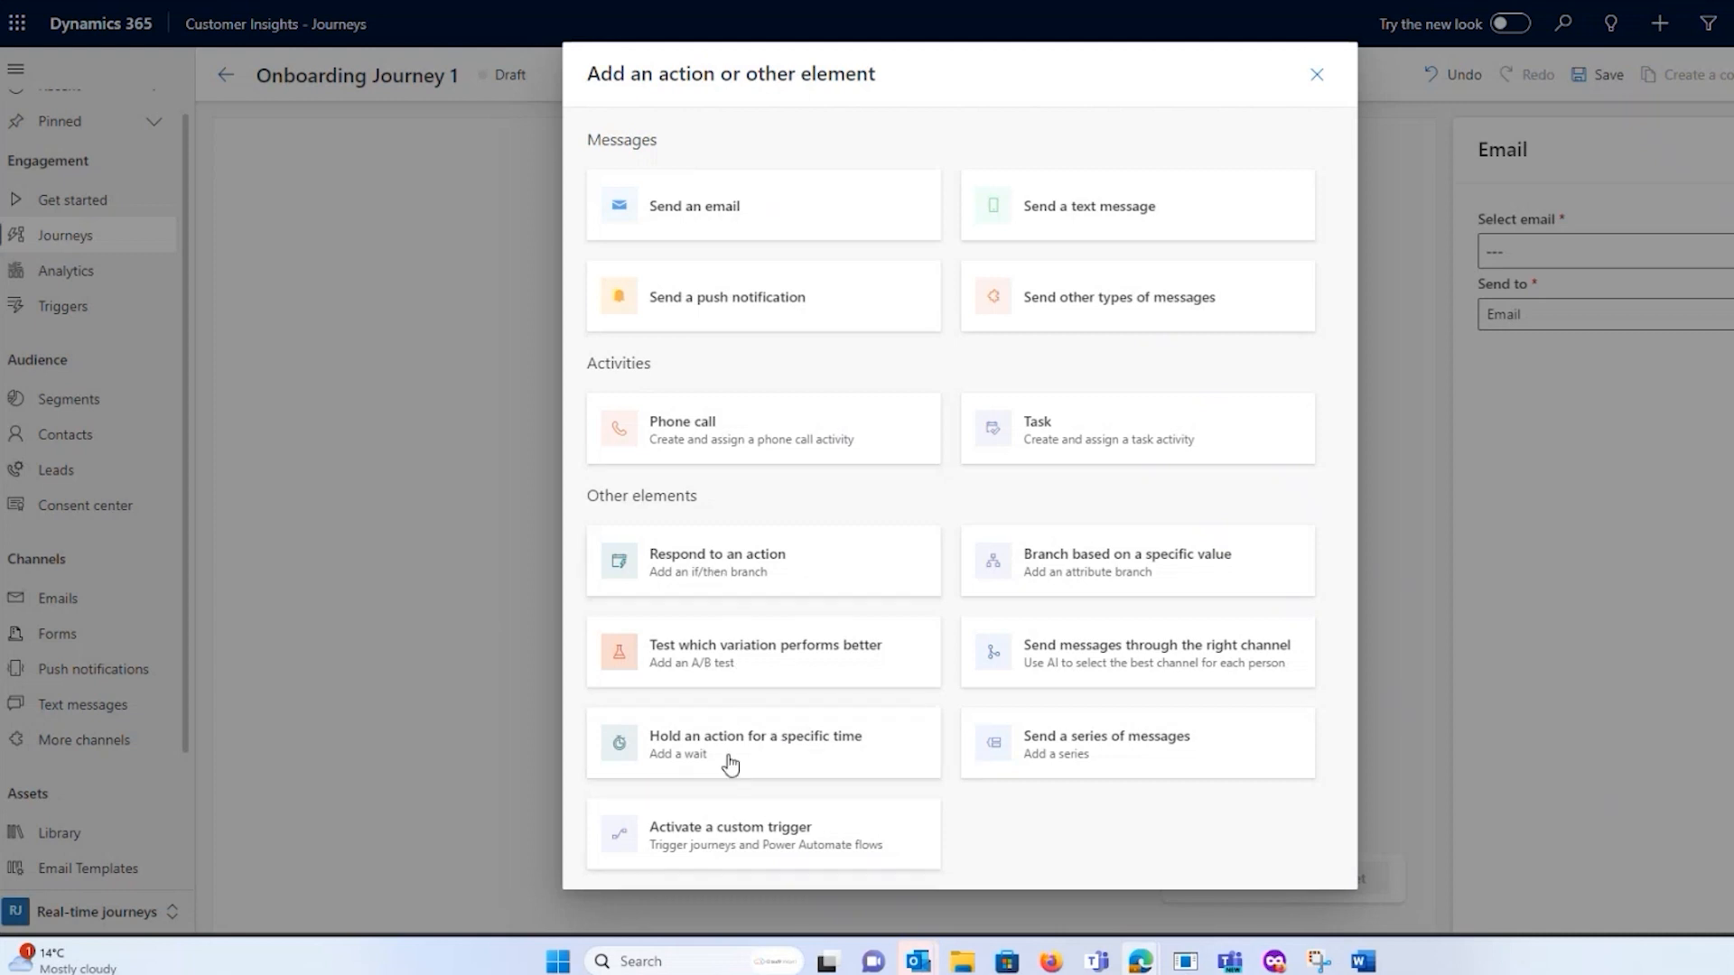
mouse_move(725, 755)
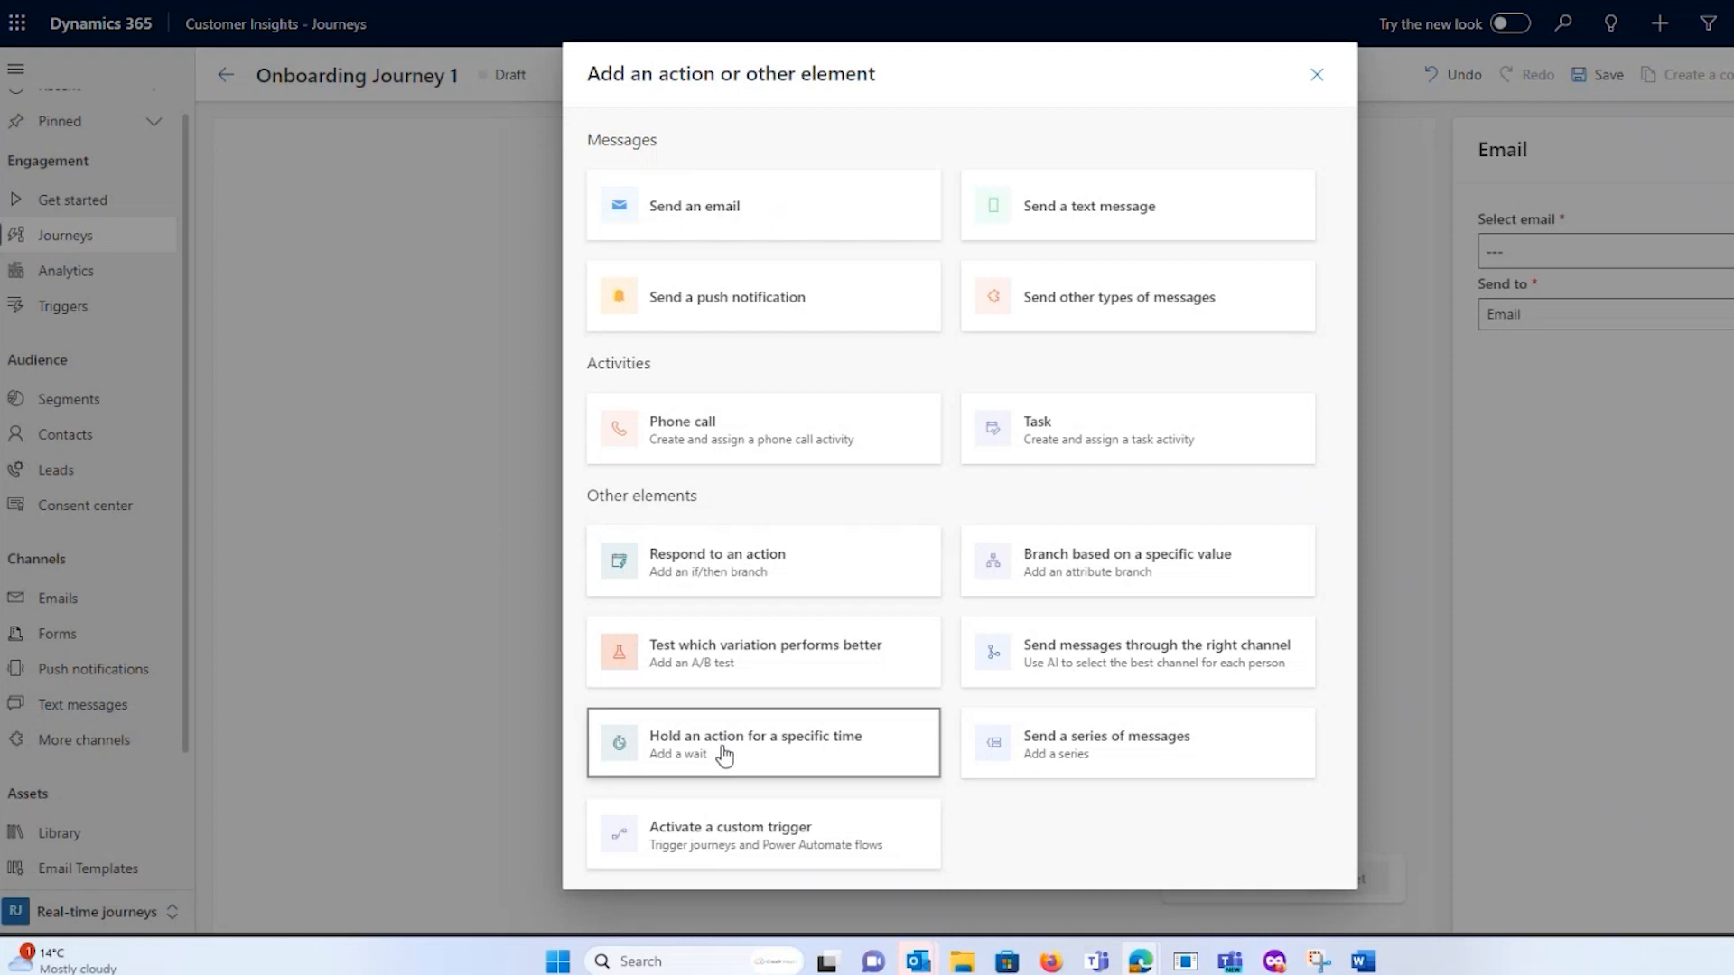
click(724, 742)
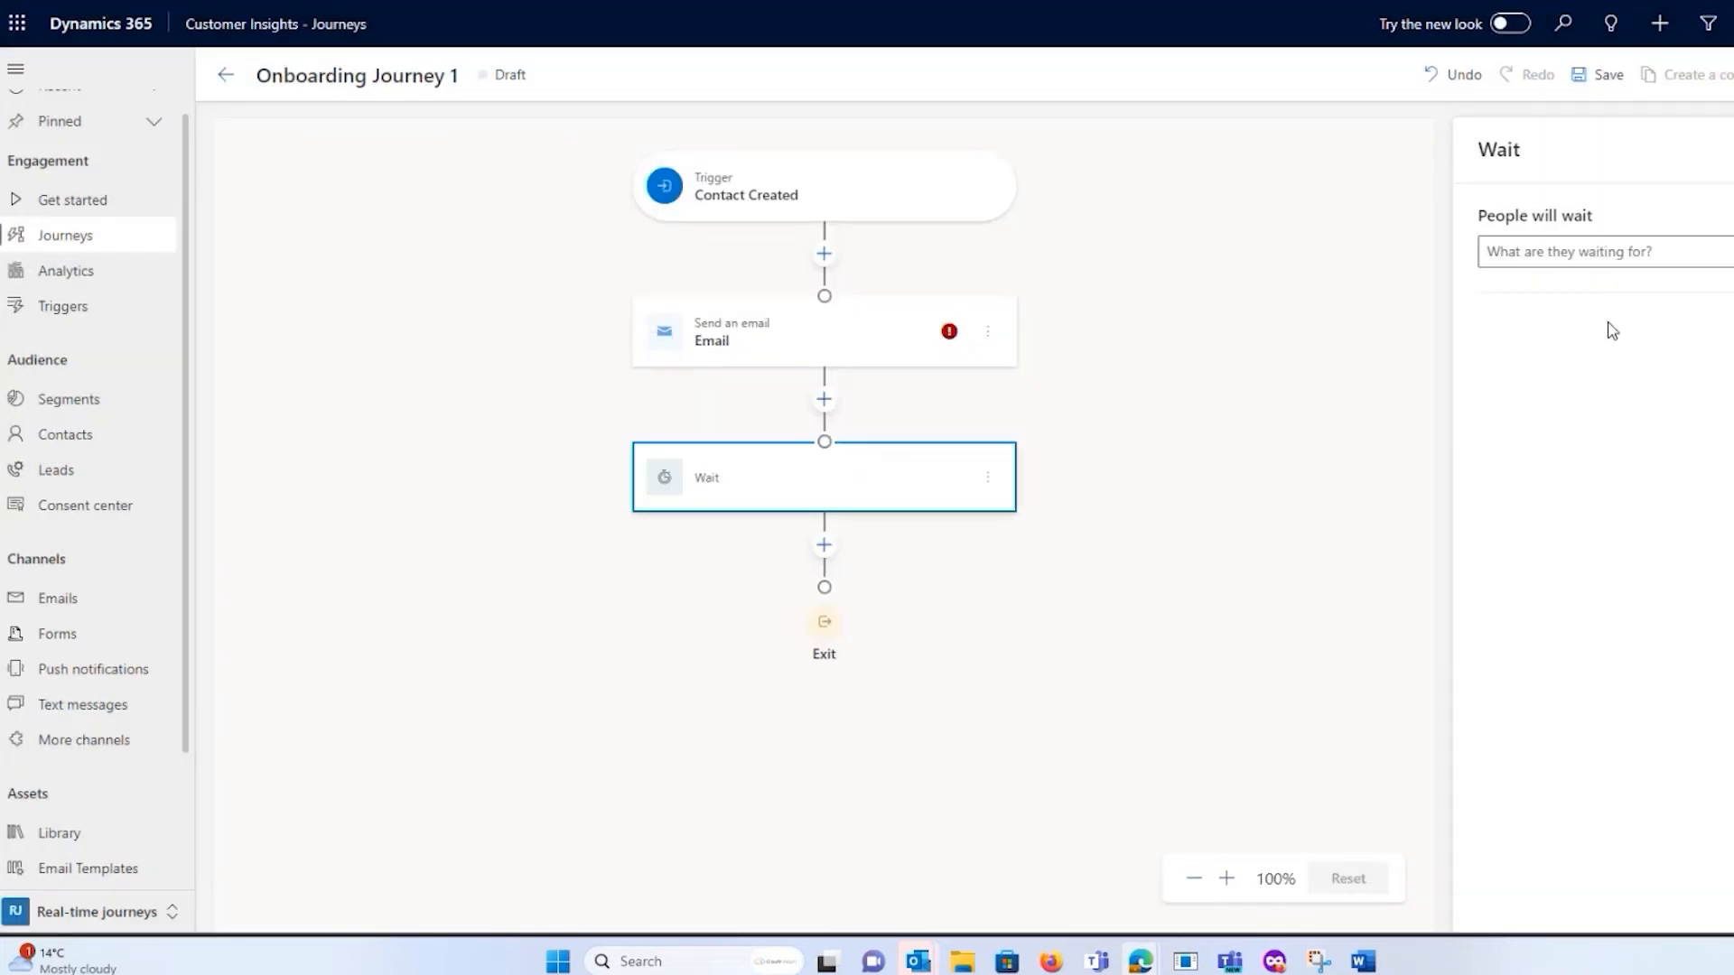
click(1604, 251)
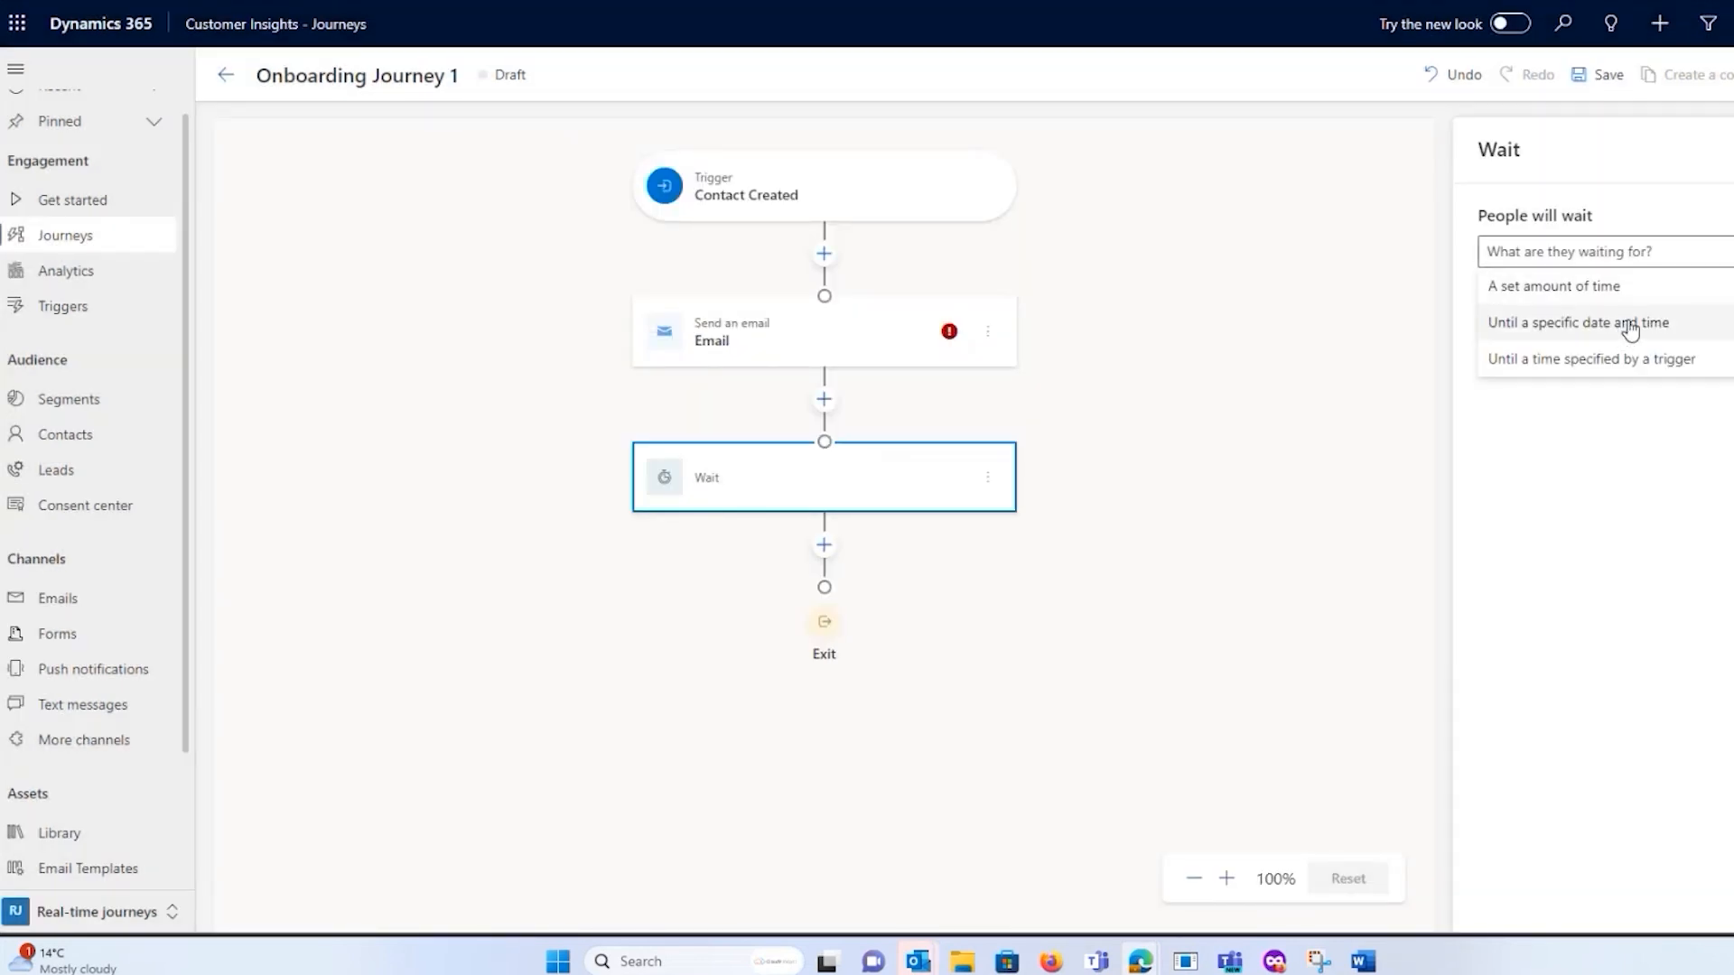
click(1553, 285)
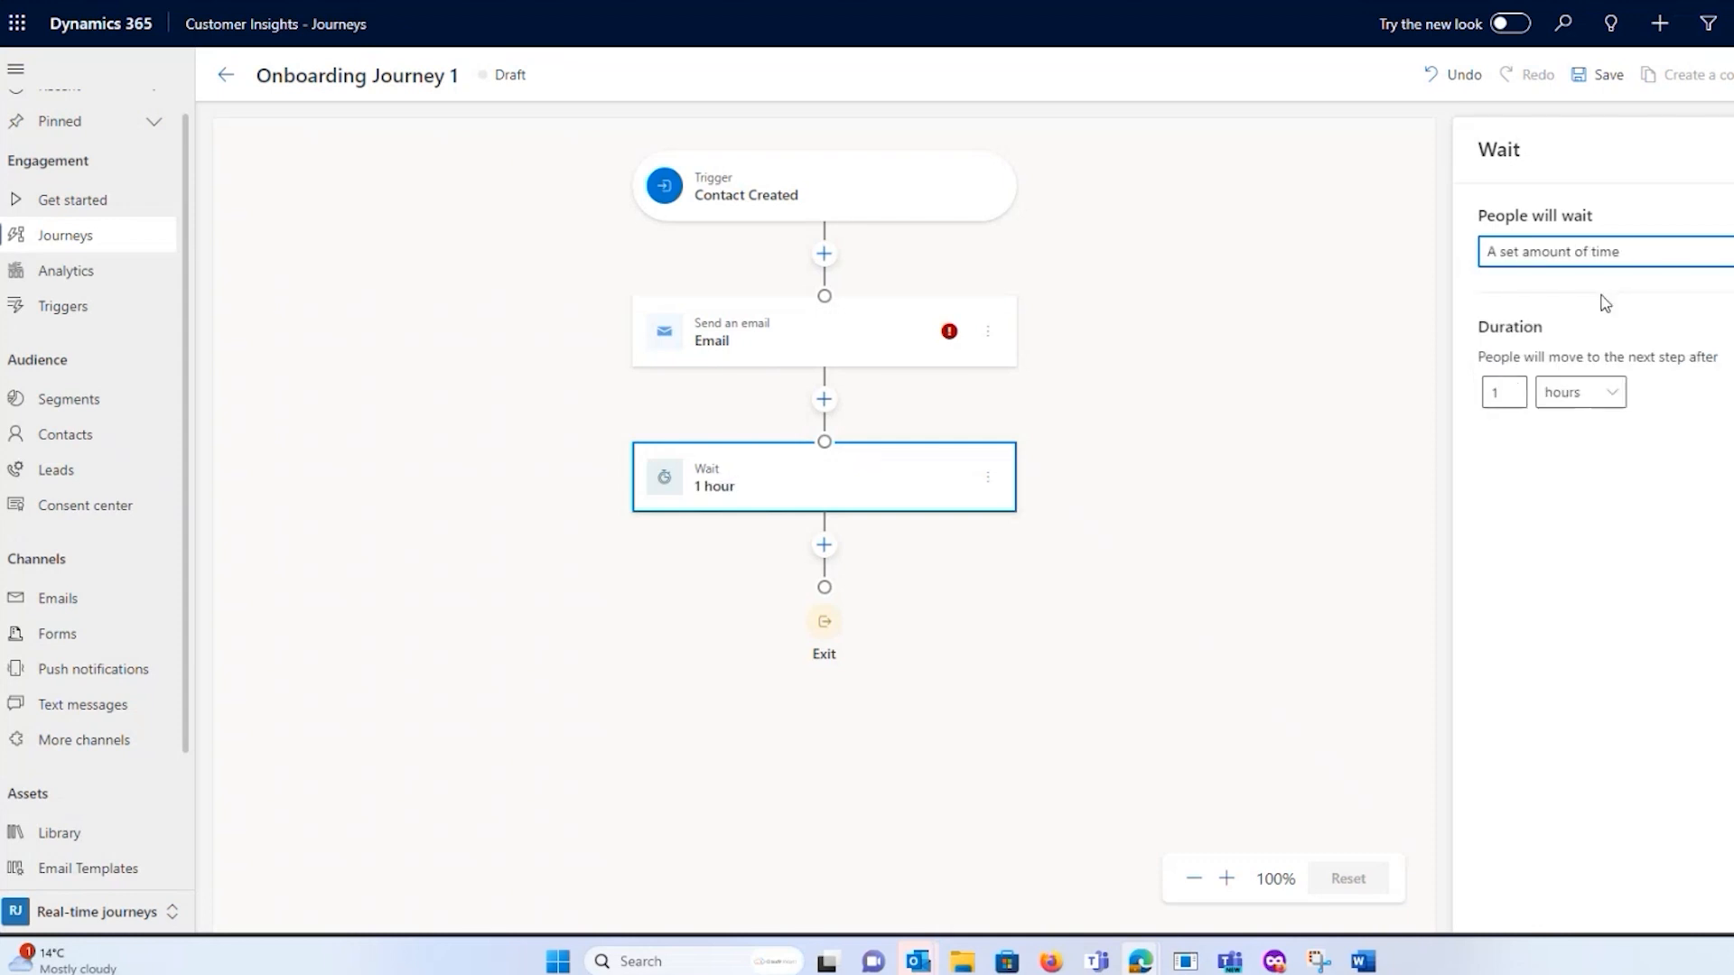
click(1575, 392)
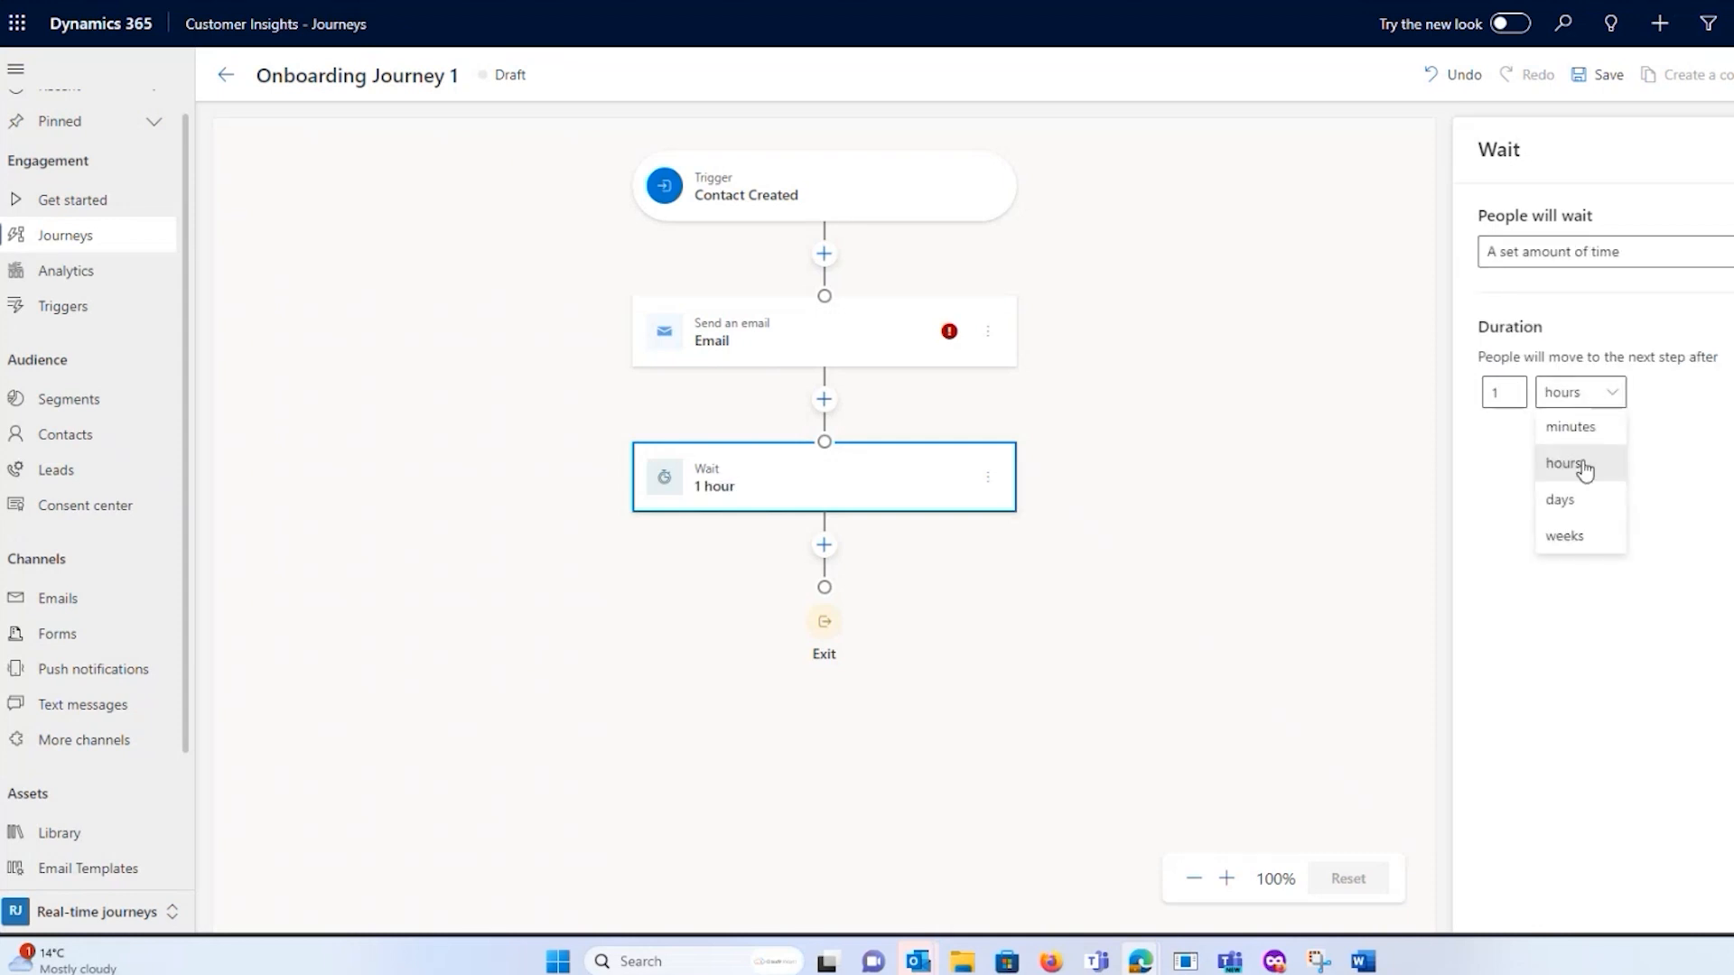
click(1564, 536)
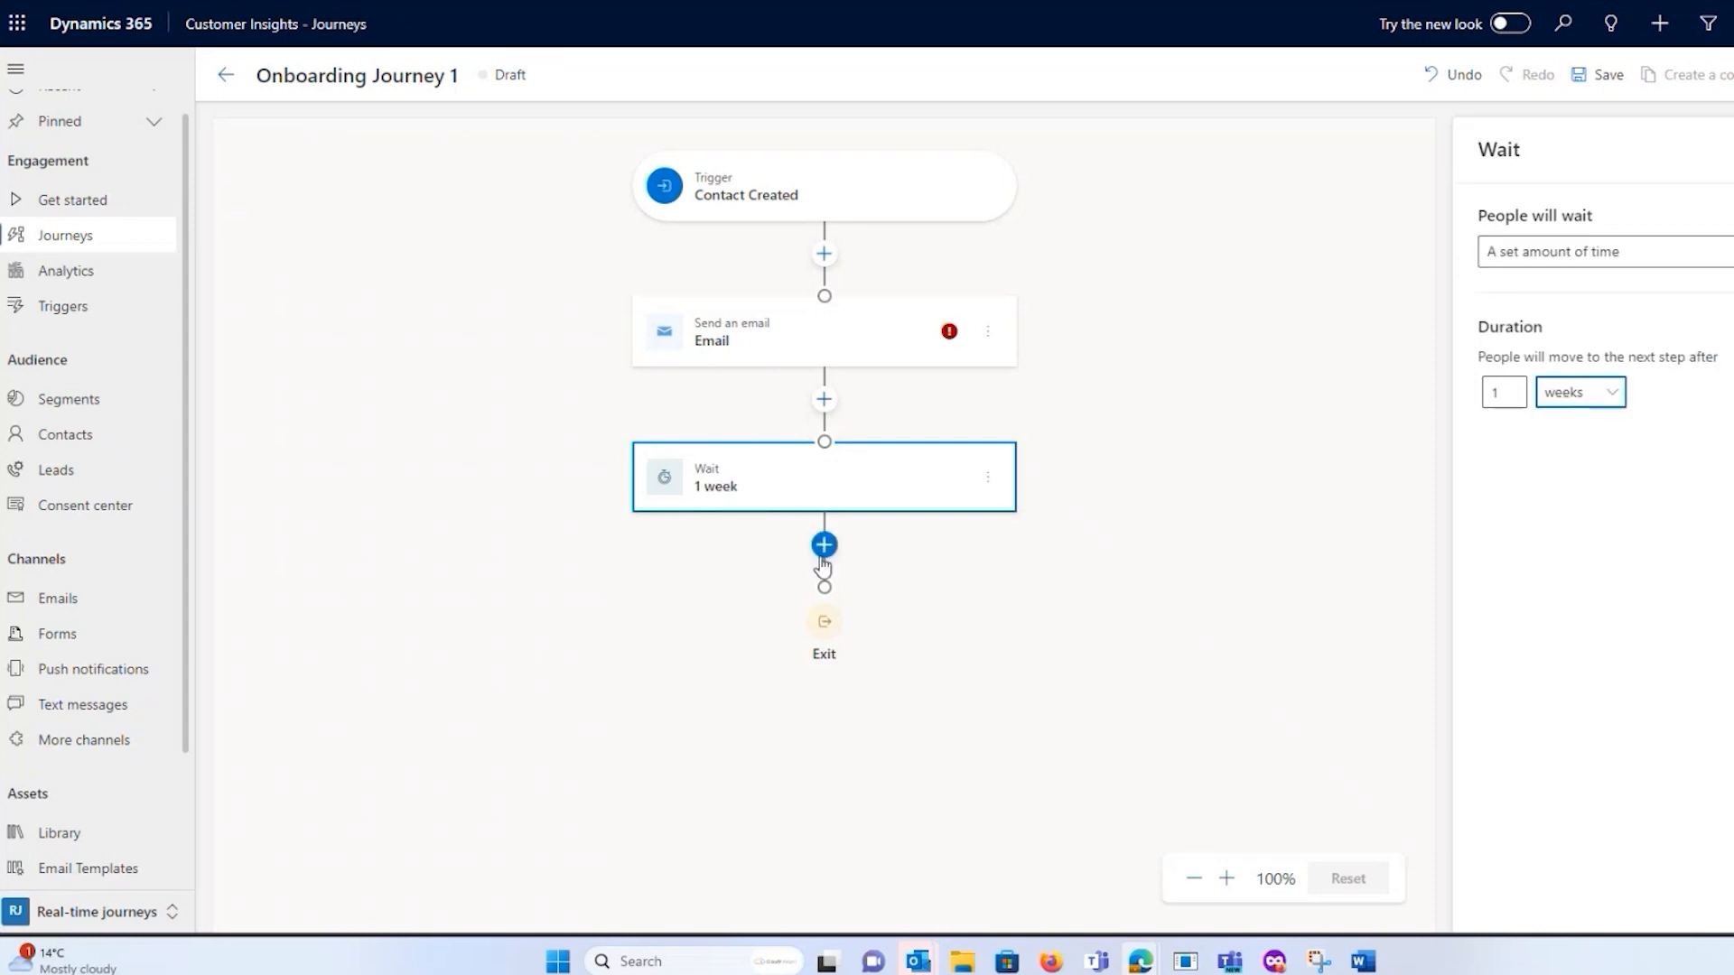
click(824, 544)
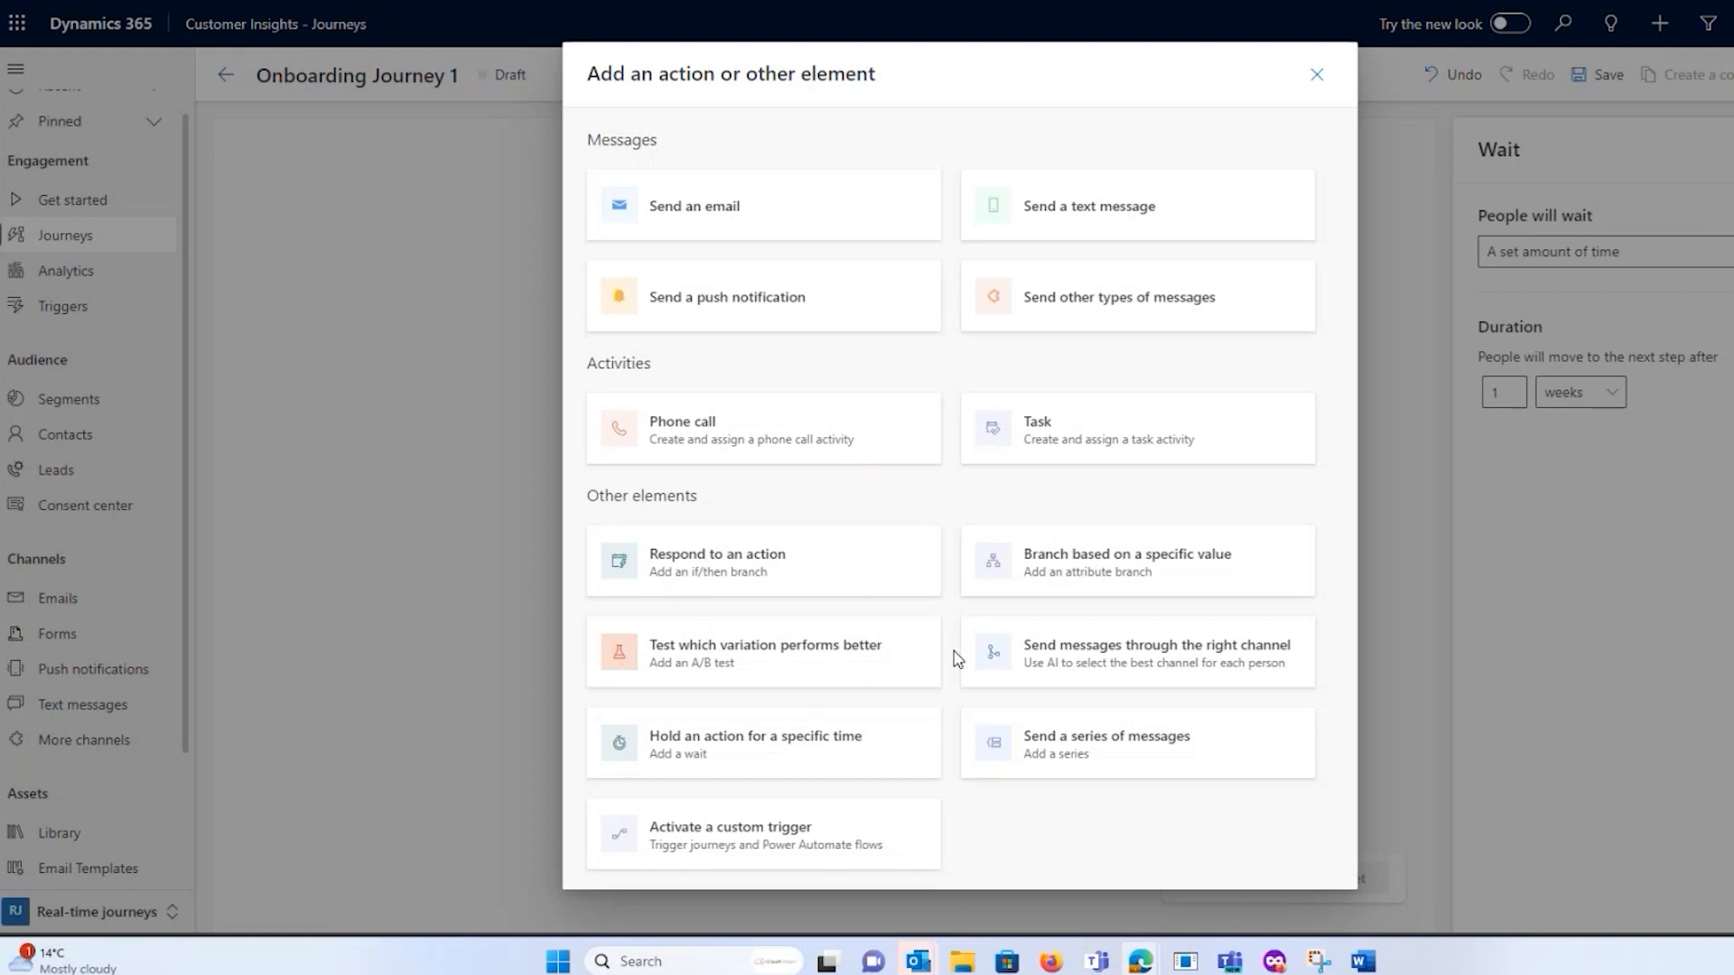
mouse_move(1169, 668)
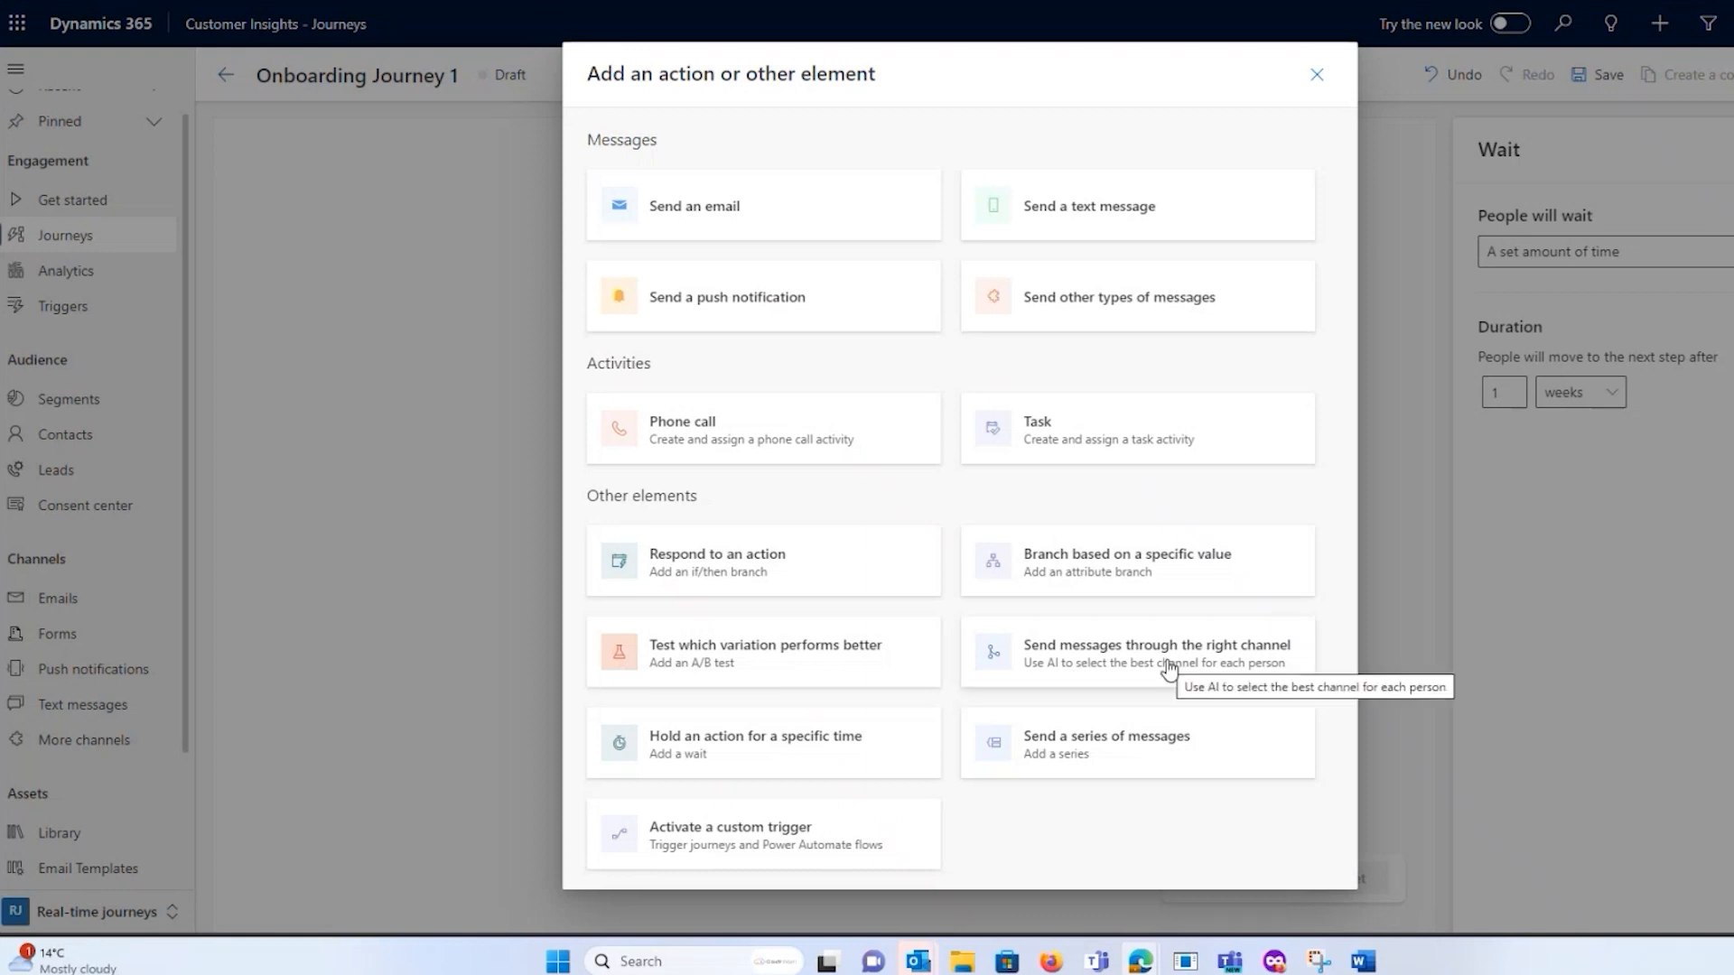
Add the 'Send messages through the right channel' AI step after the wait.
click(1156, 652)
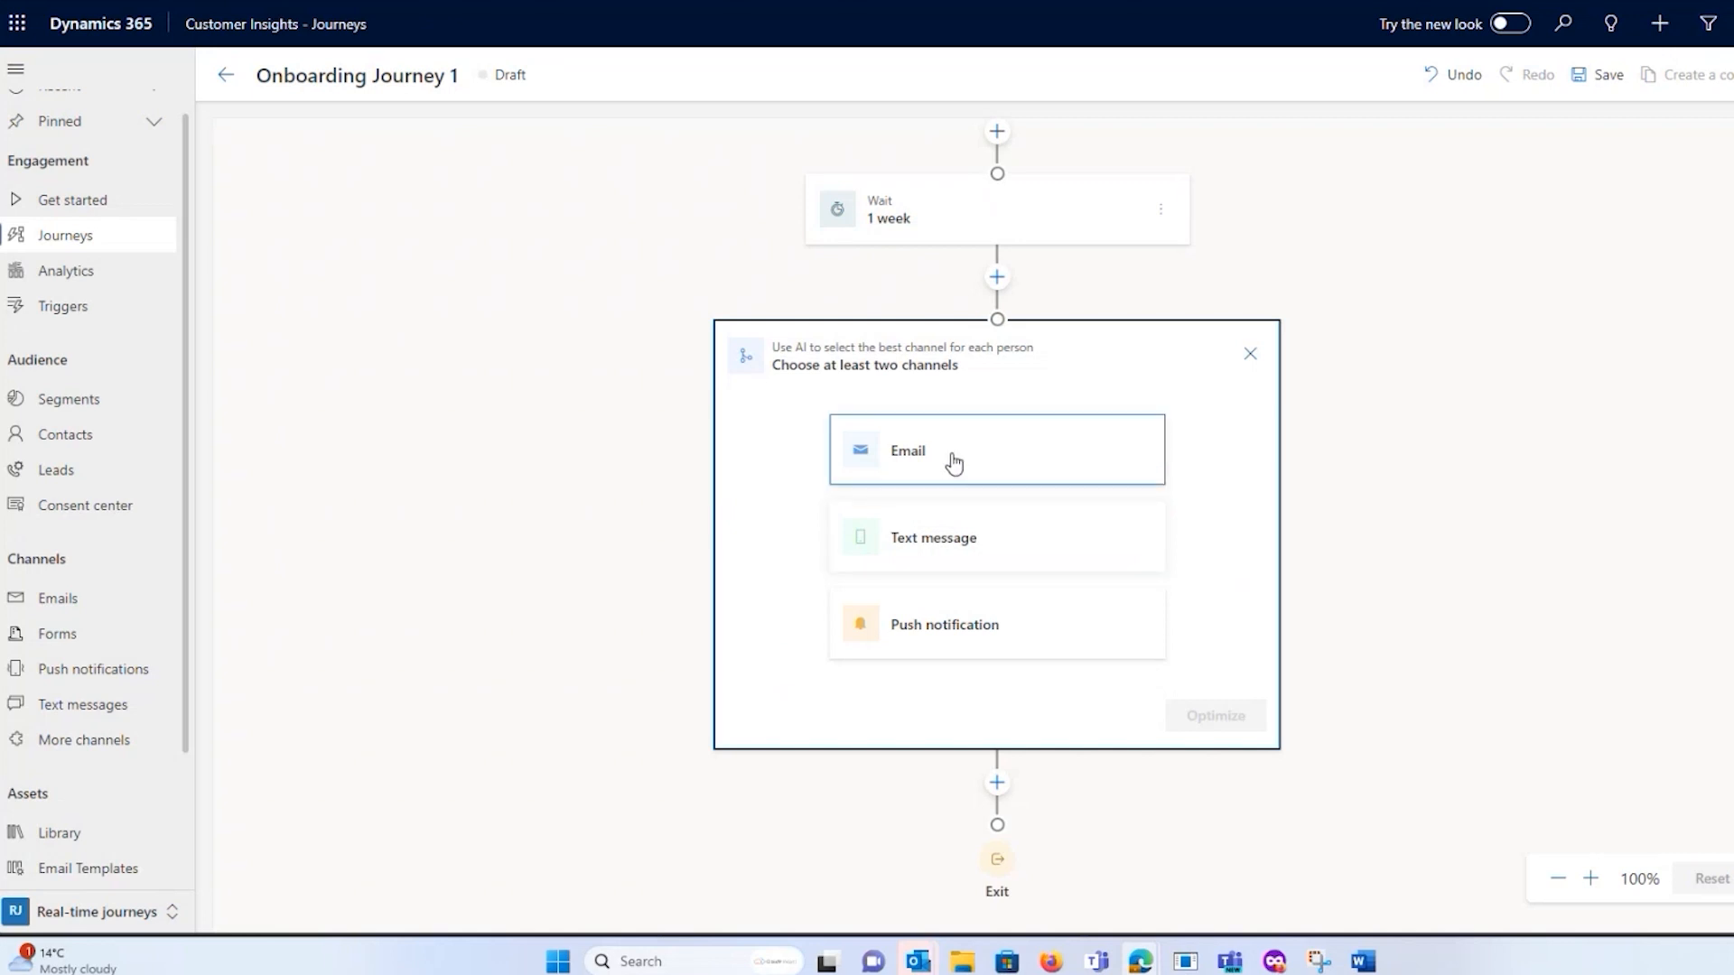
mouse_move(961, 522)
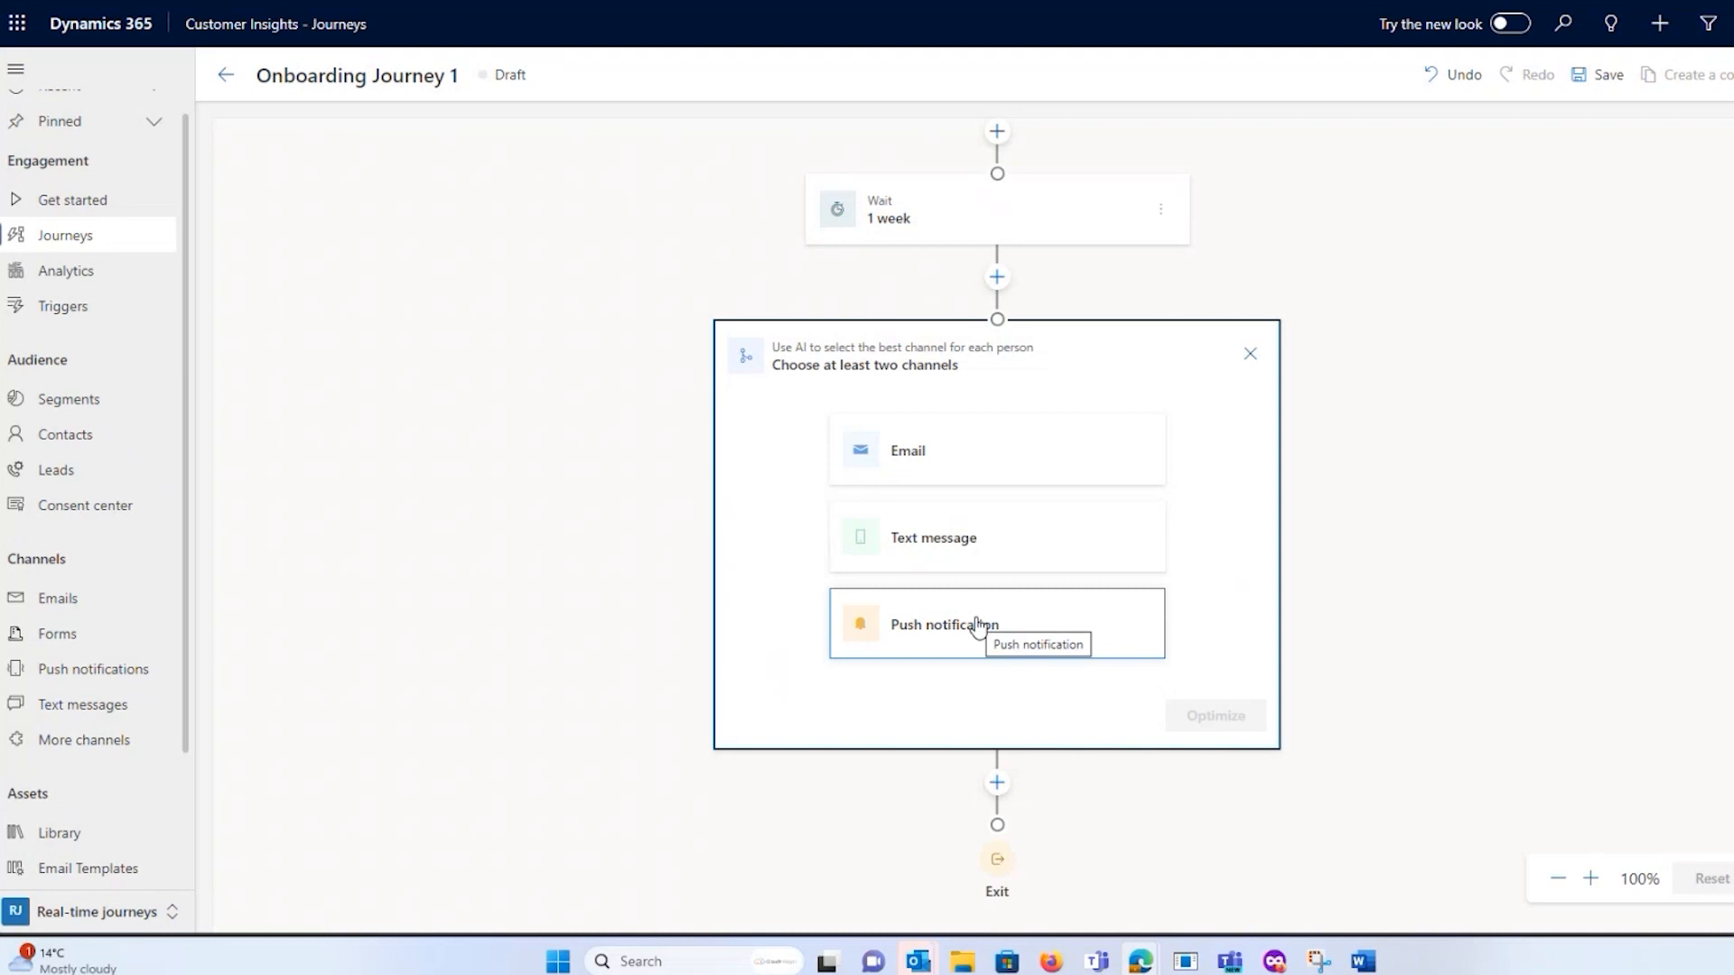
mouse_move(956, 407)
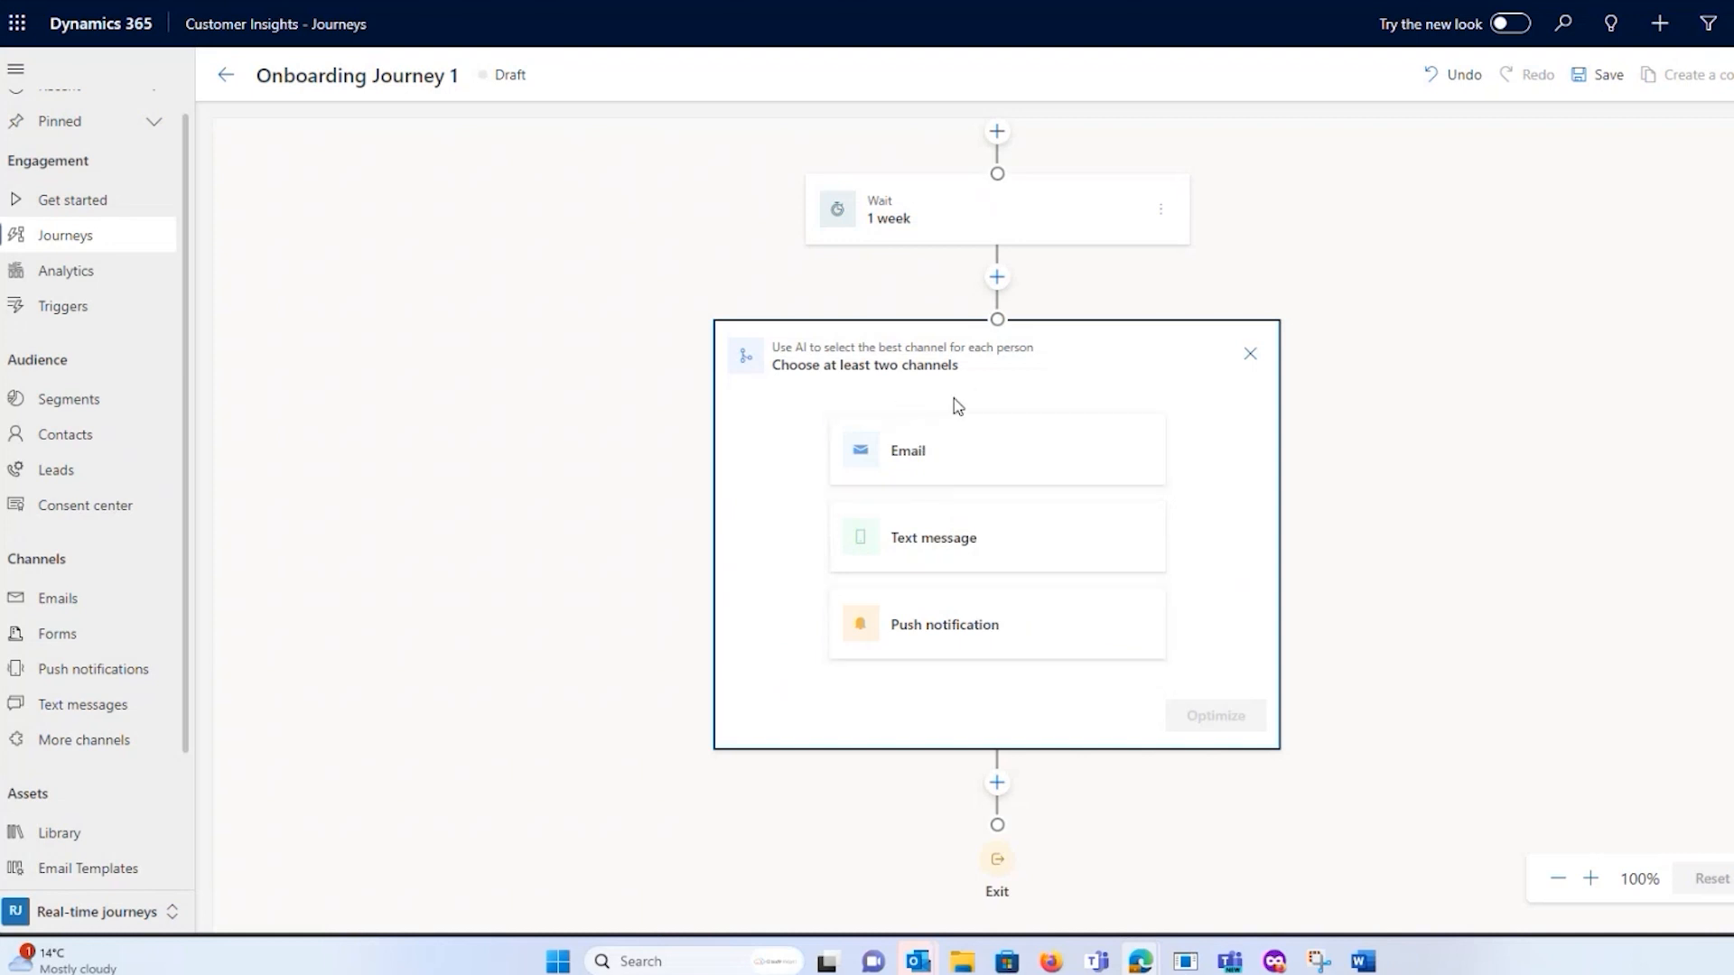
mouse_move(1228, 277)
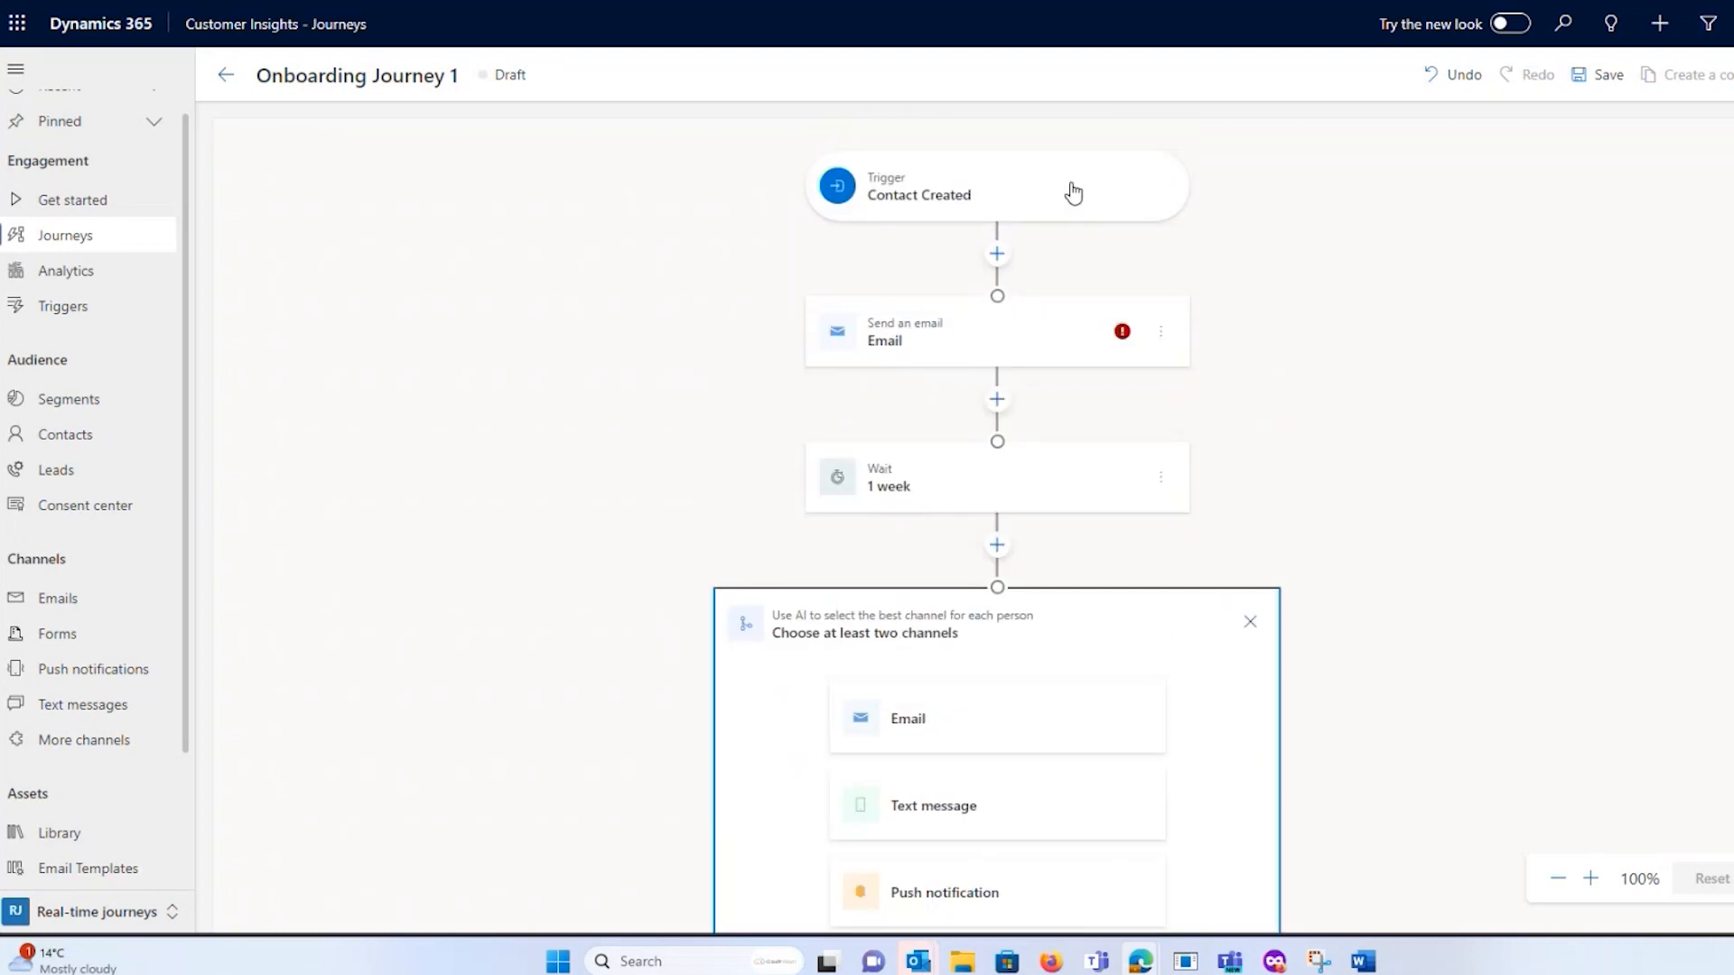
mouse_move(1681, 327)
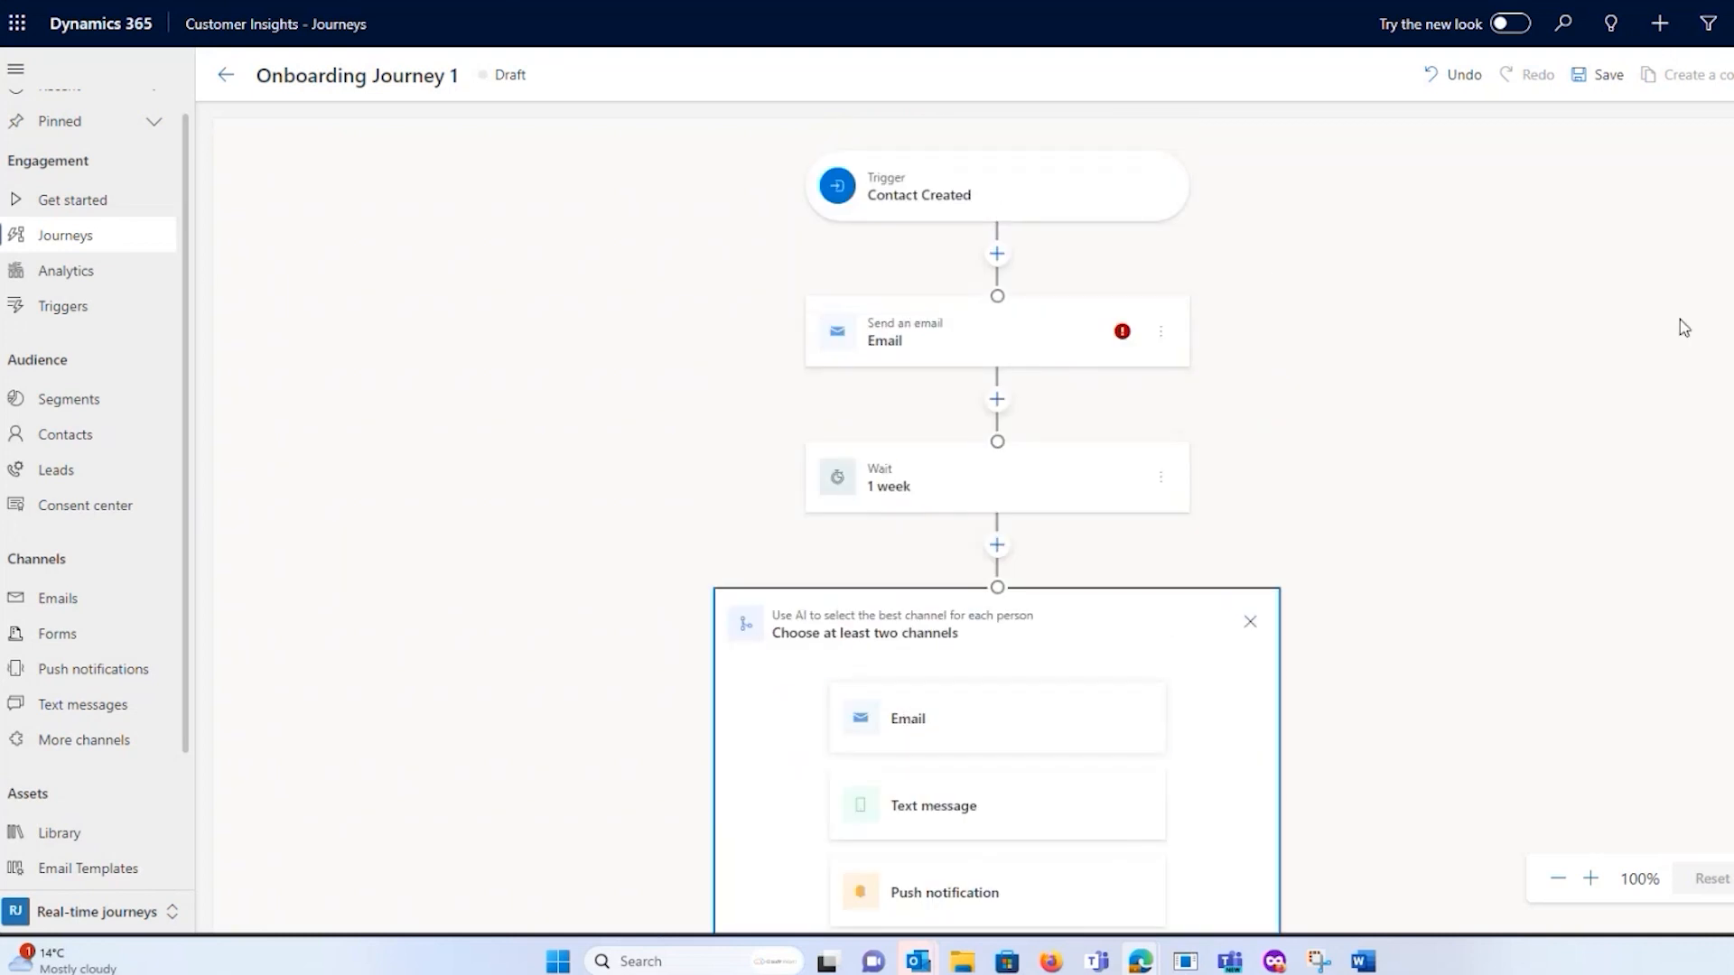
Bring up the add-an-action choices below the channel-optimization step.
scroll(down, 3)
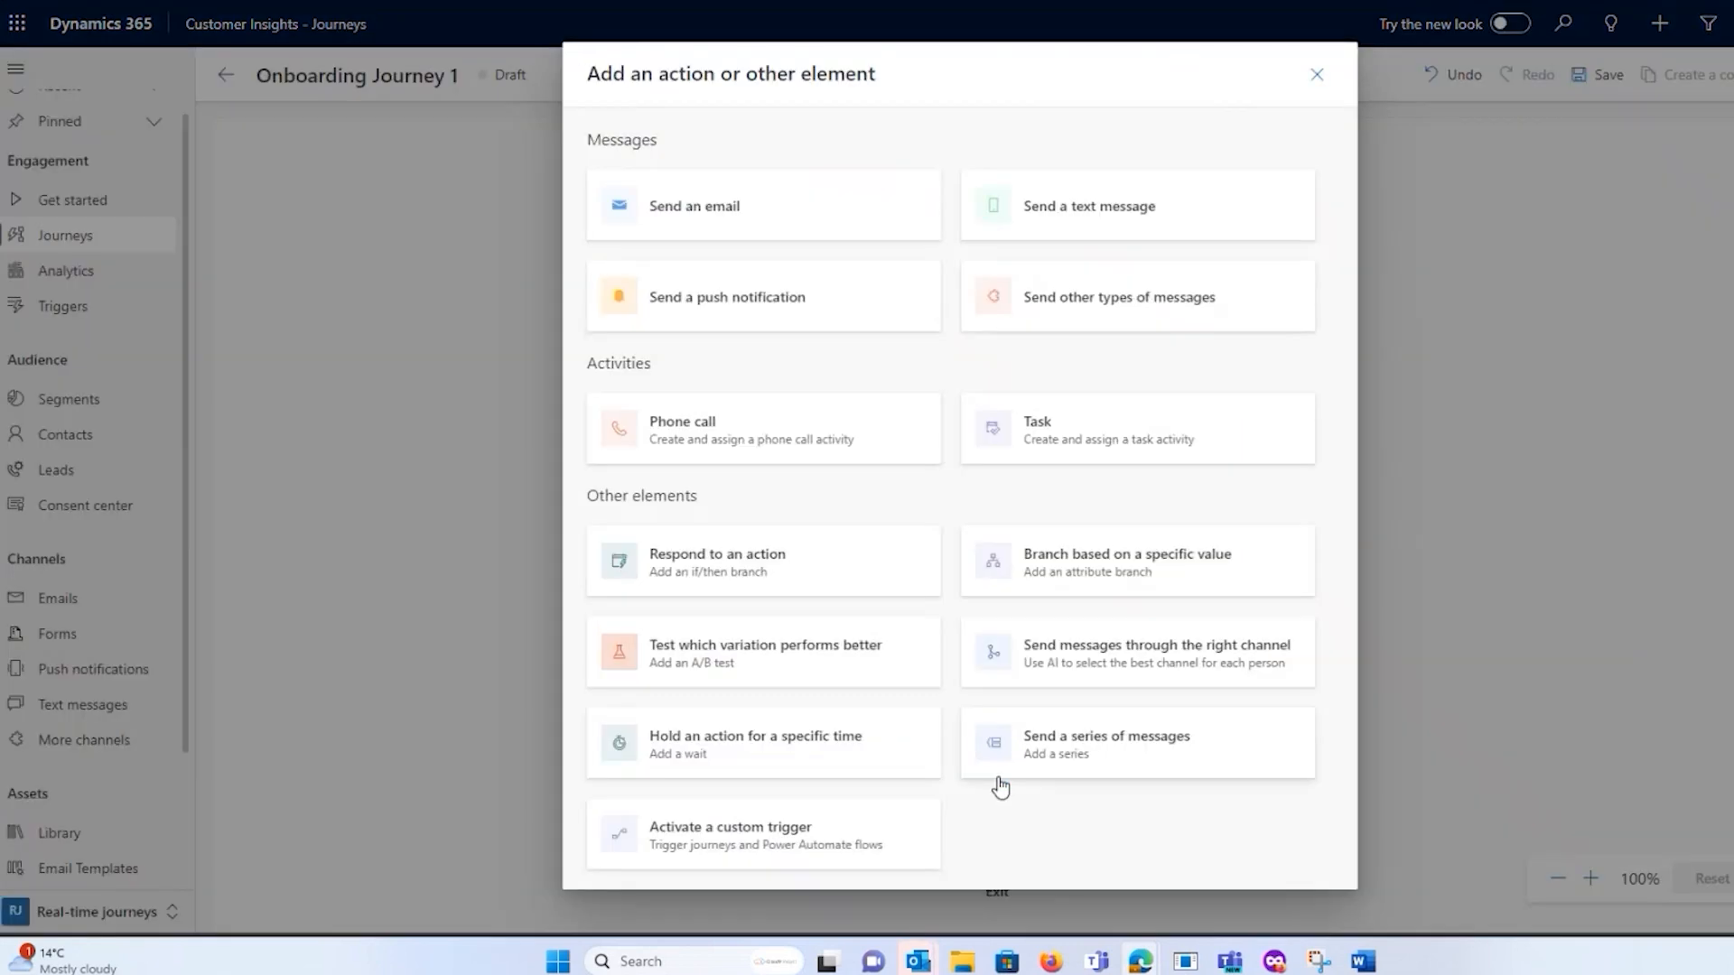
mouse_move(1103, 495)
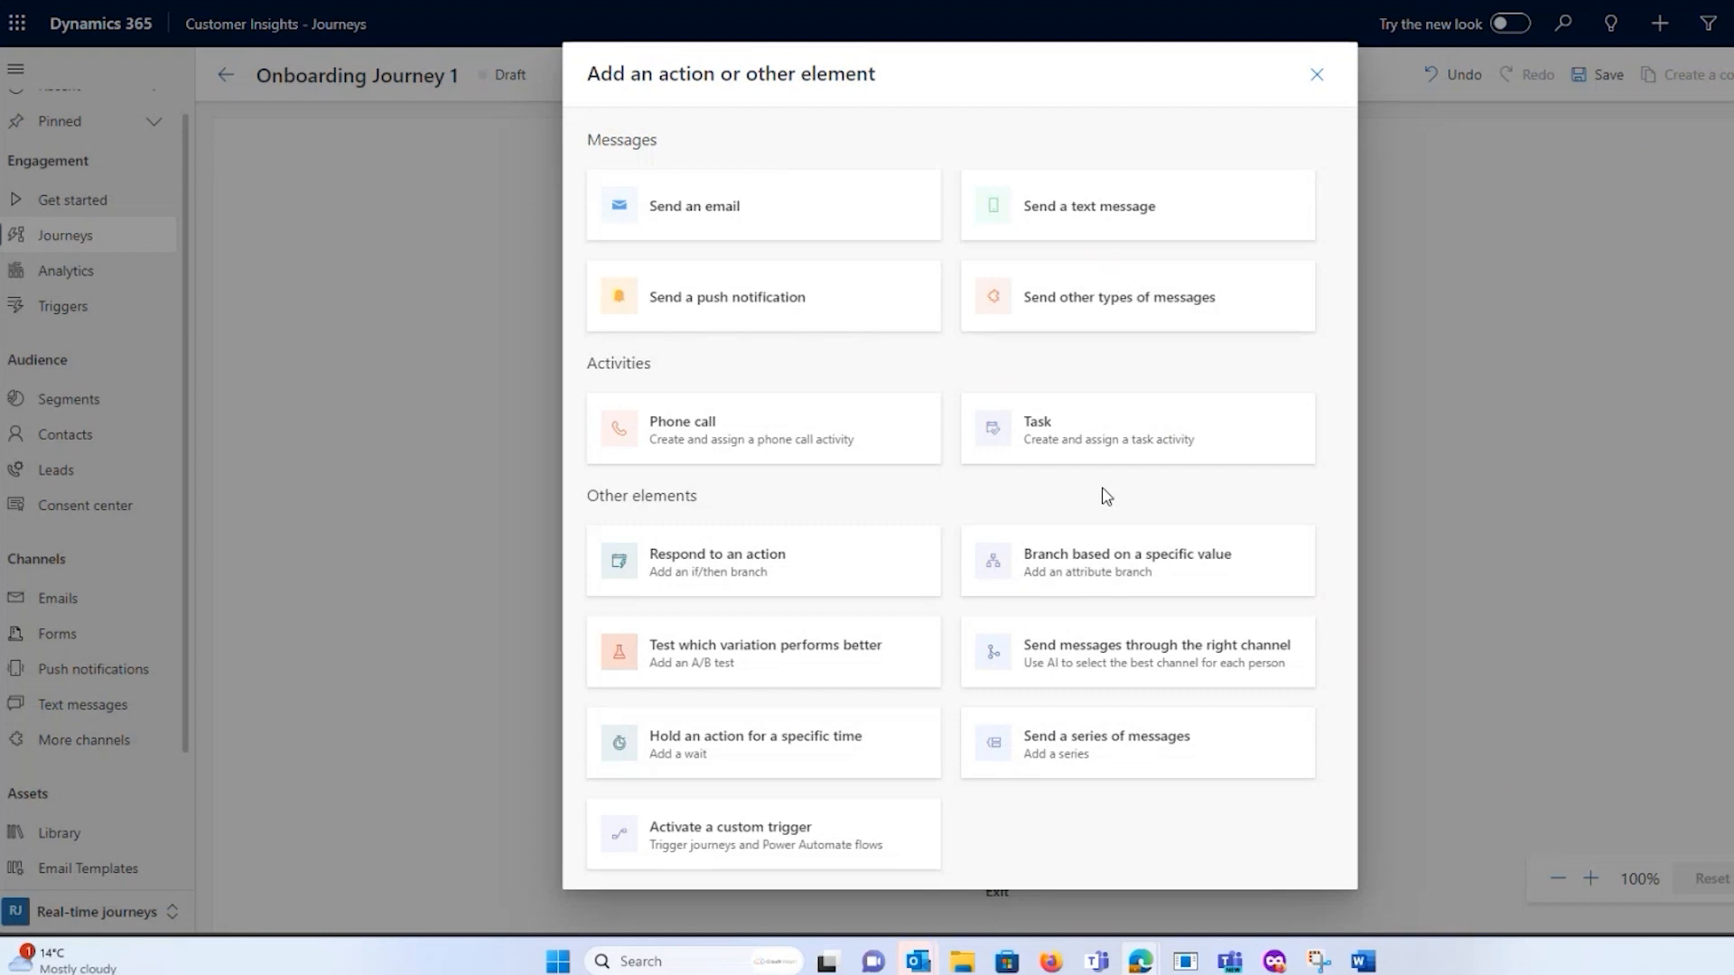
mouse_move(849, 562)
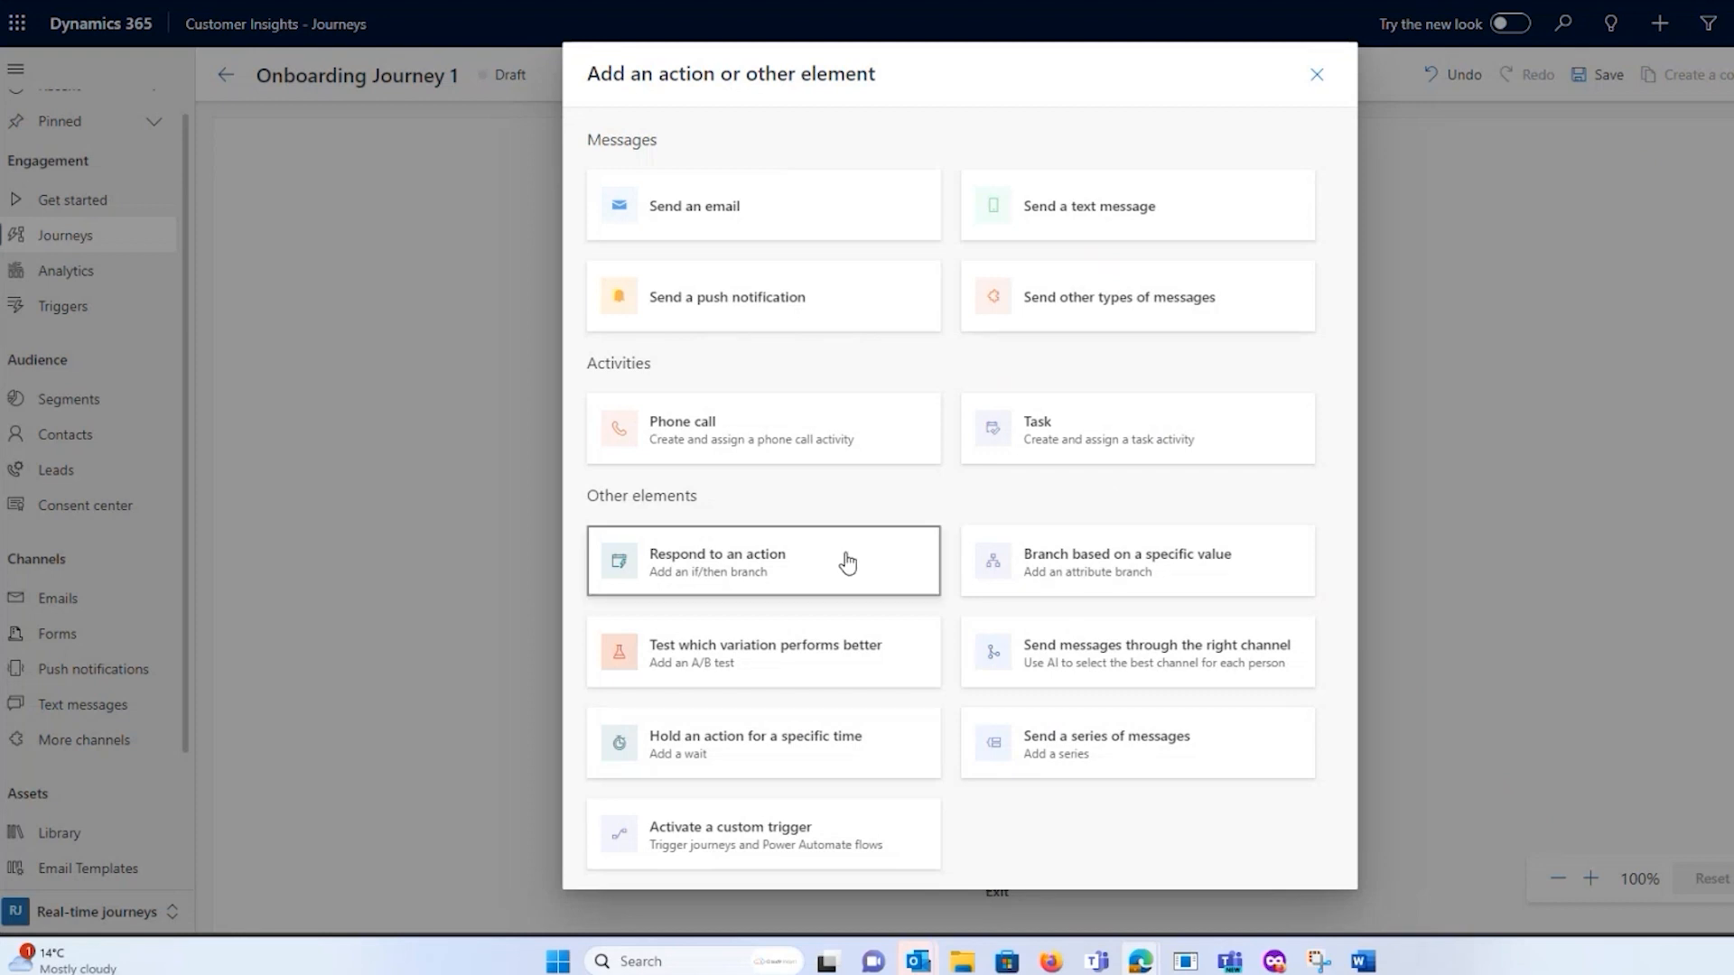
Add an if/then branch with Yes and No paths after the channel step.
click(762, 559)
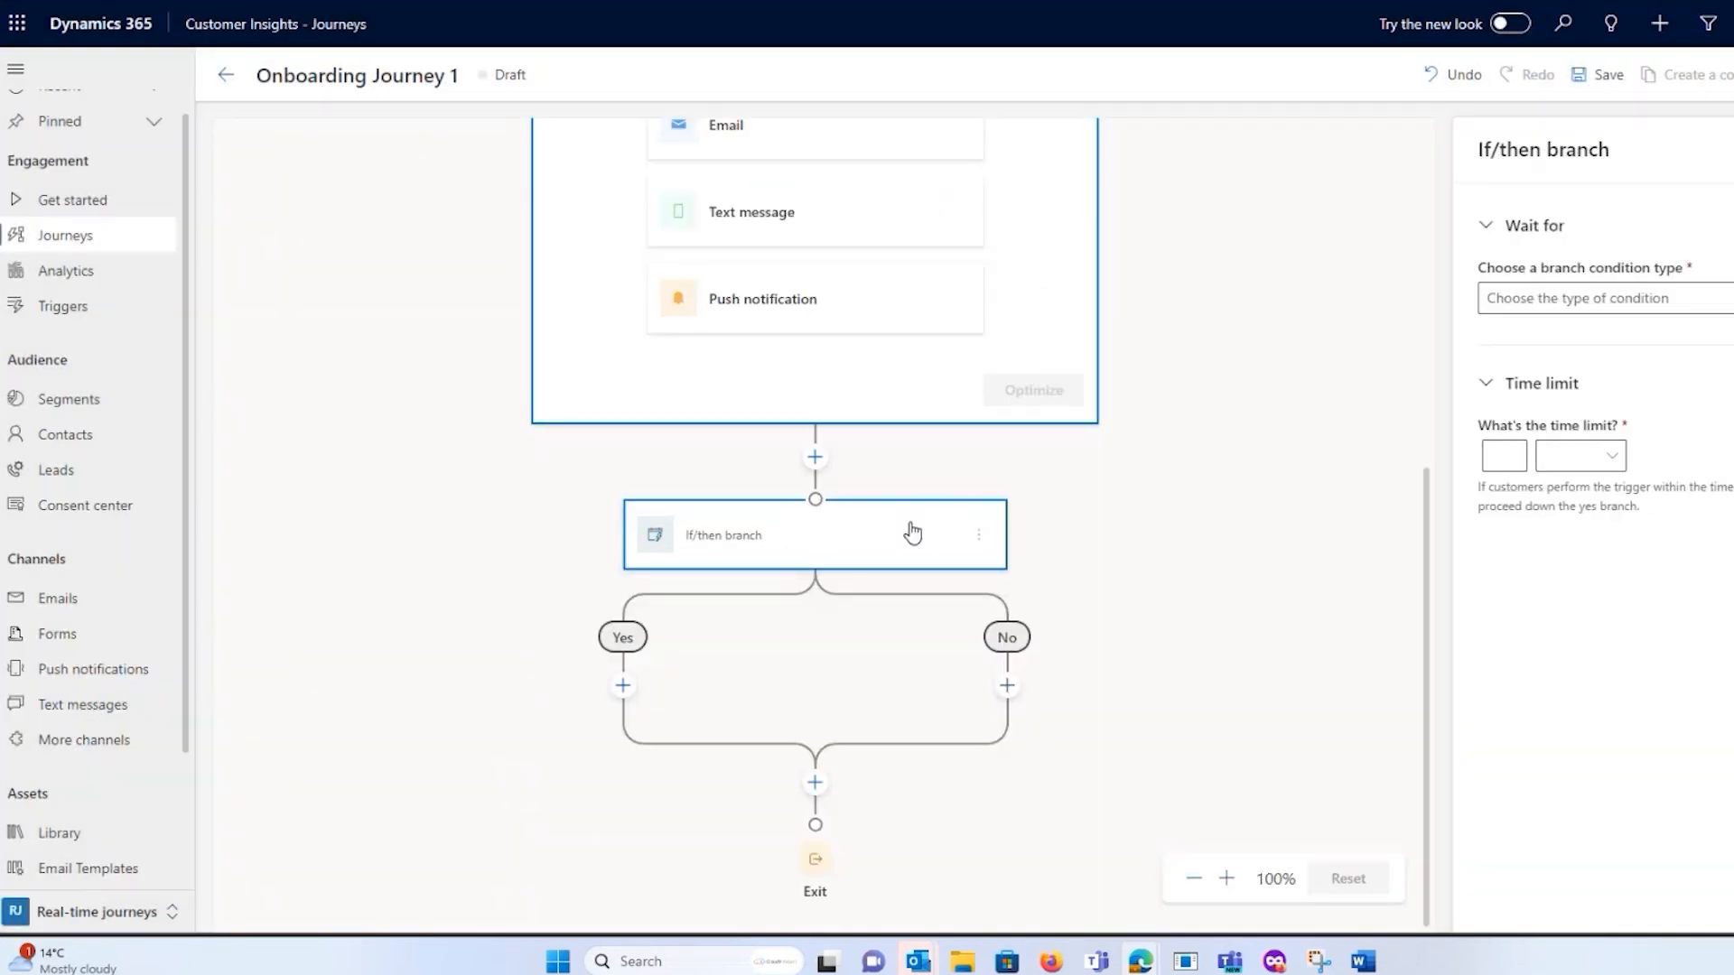
mouse_move(730, 524)
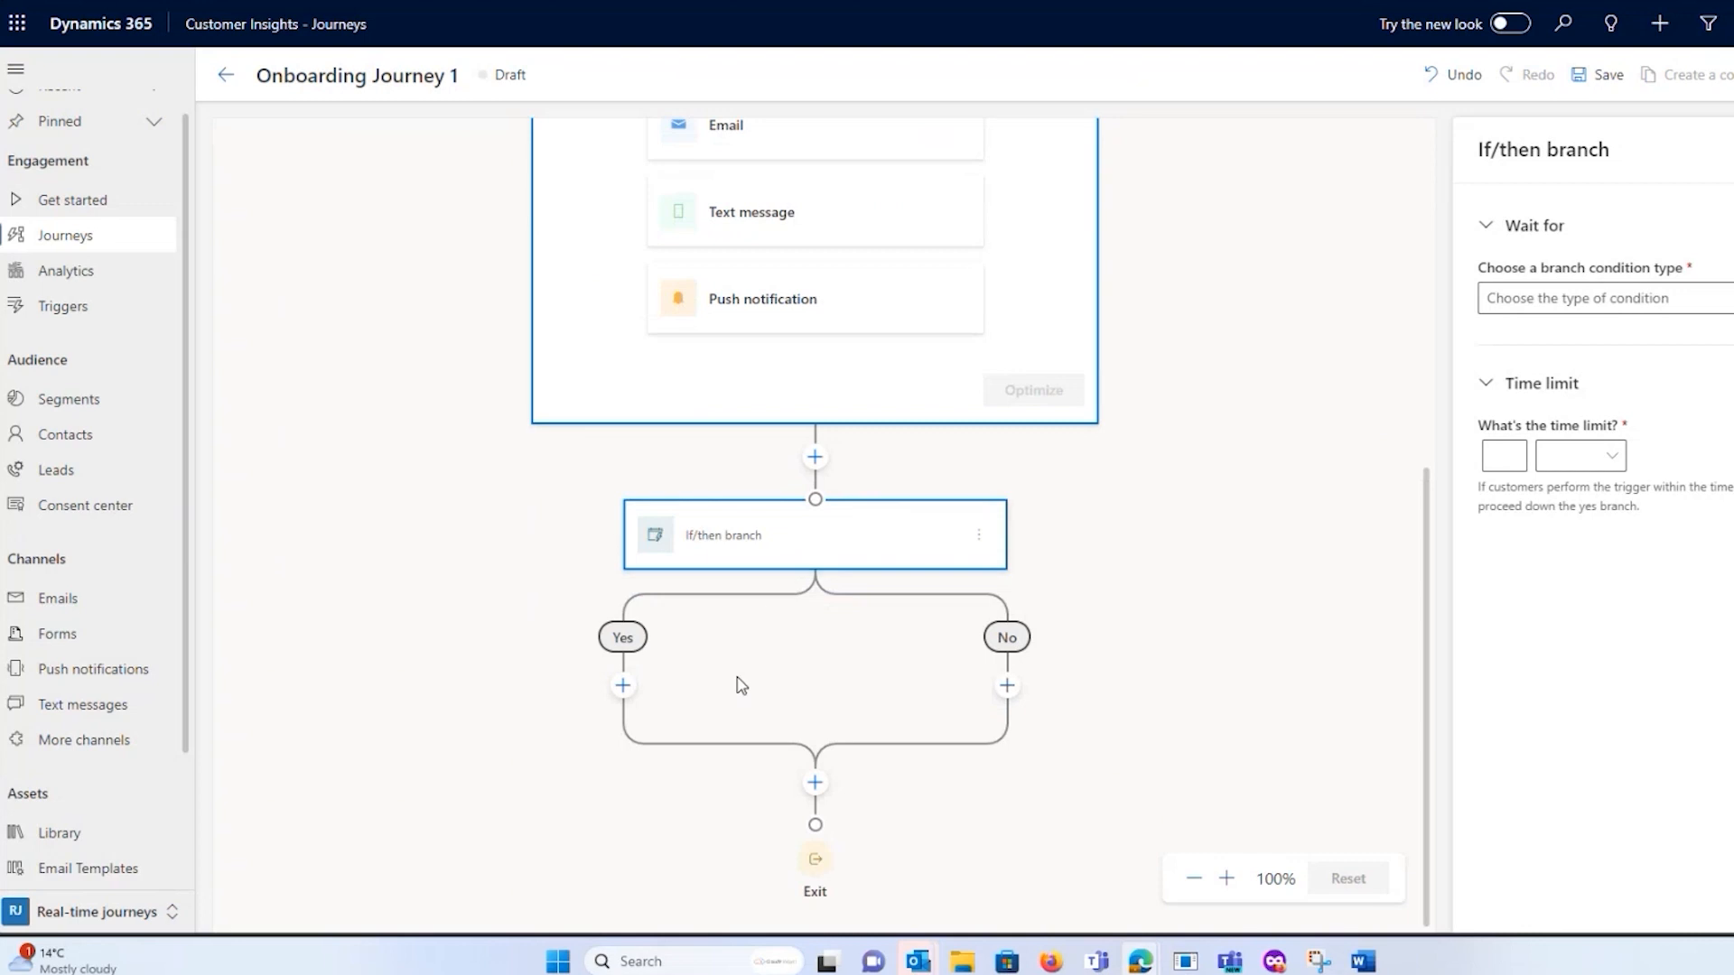
mouse_move(963, 634)
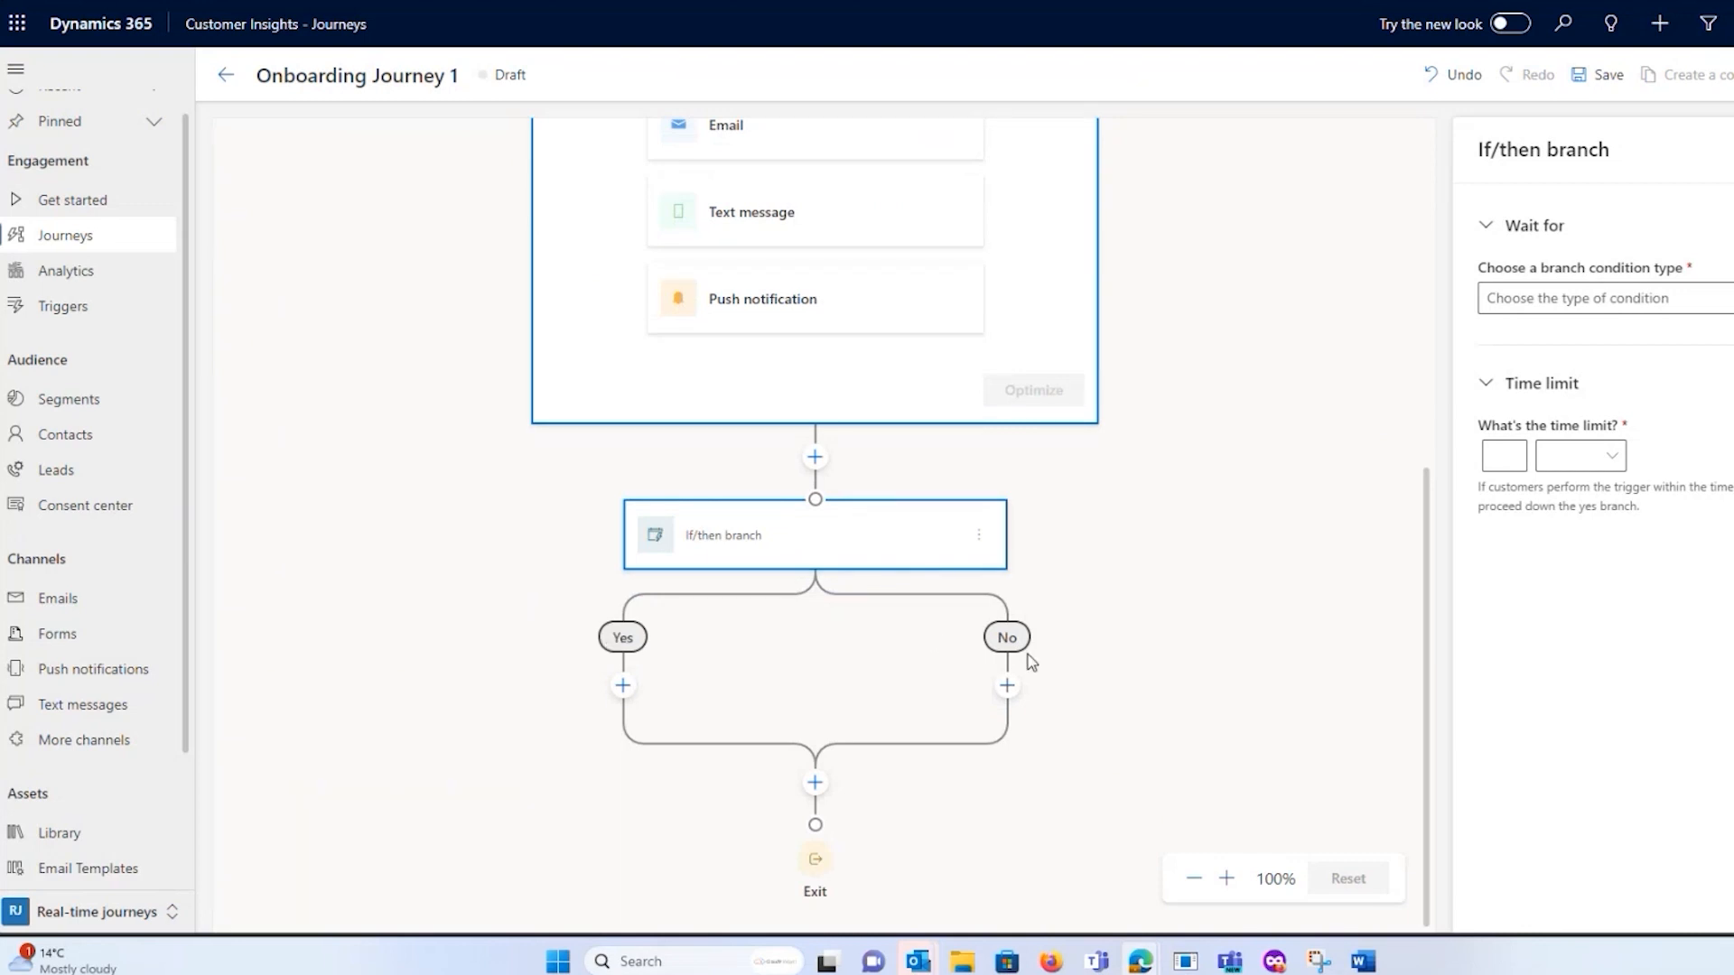
mouse_move(1197, 665)
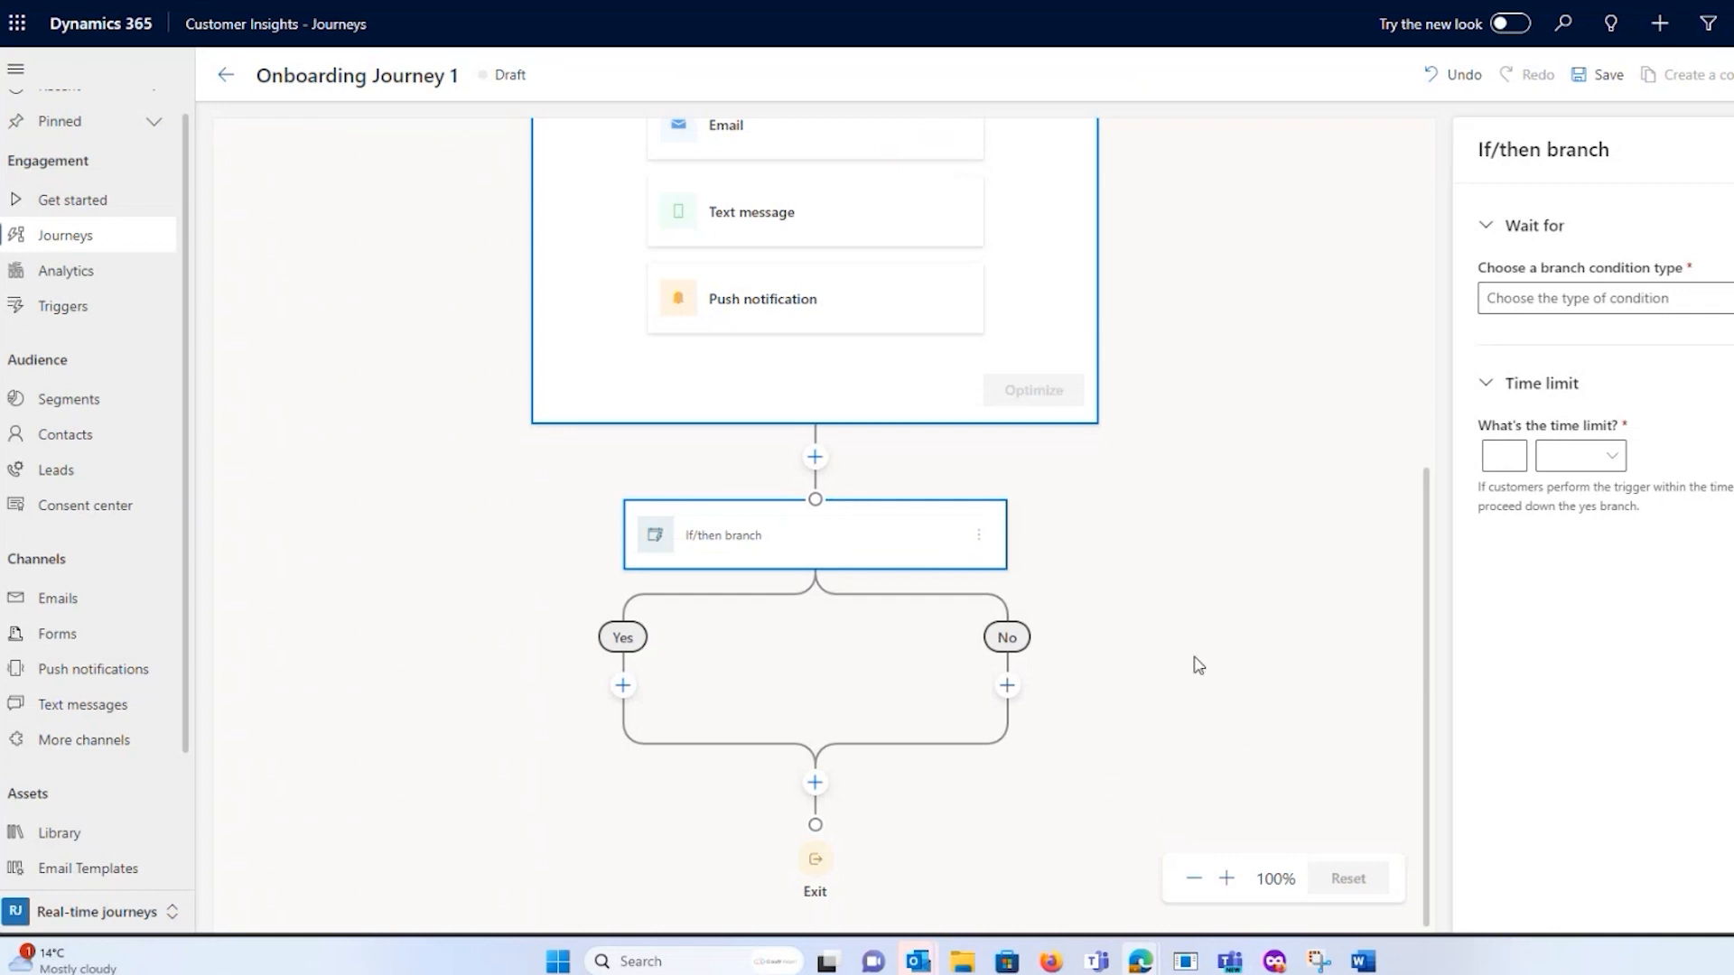
mouse_move(1032, 683)
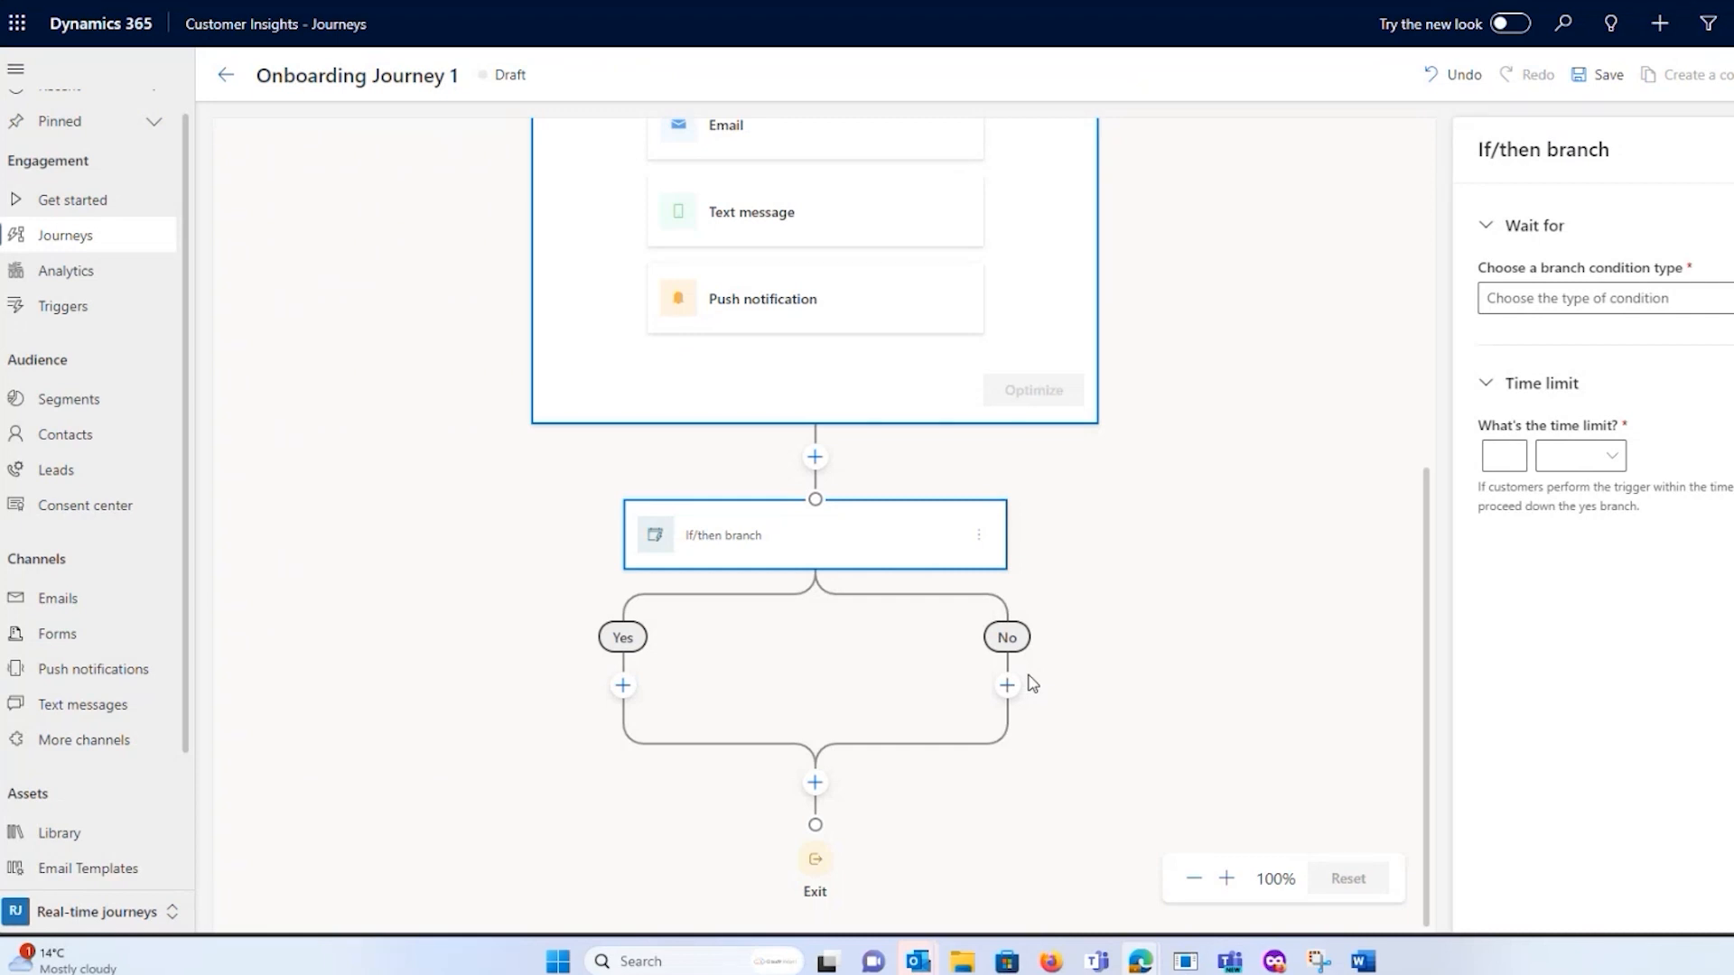
scroll(down, 3)
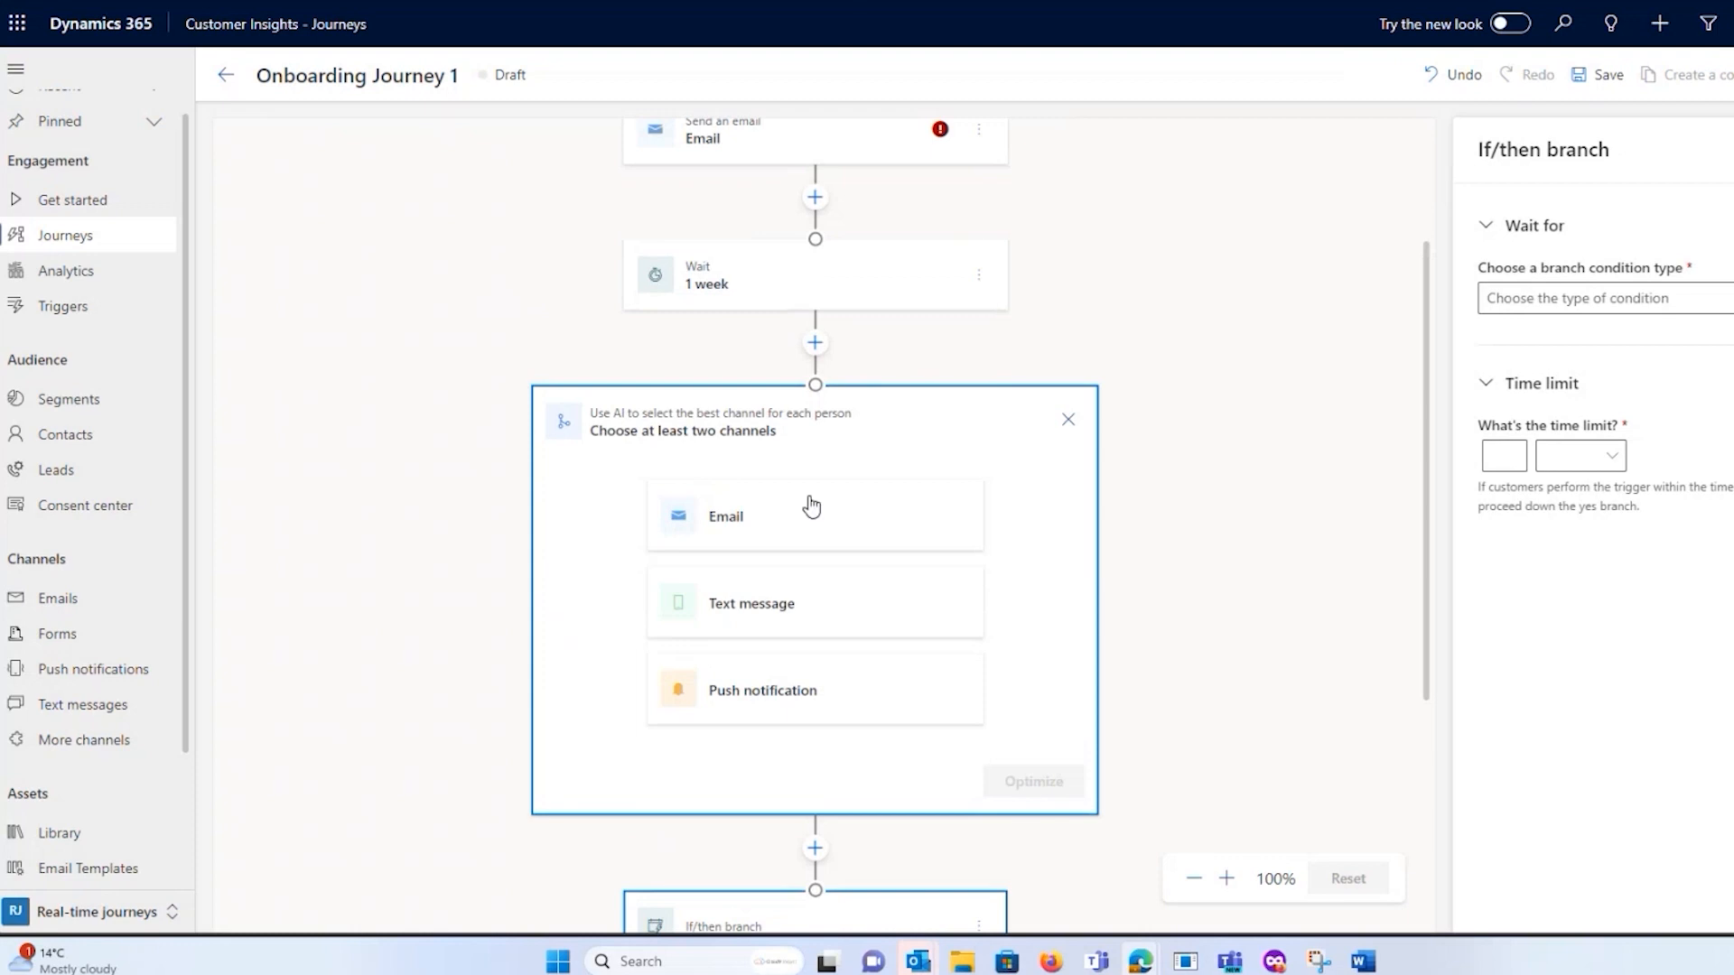
mouse_move(1450, 295)
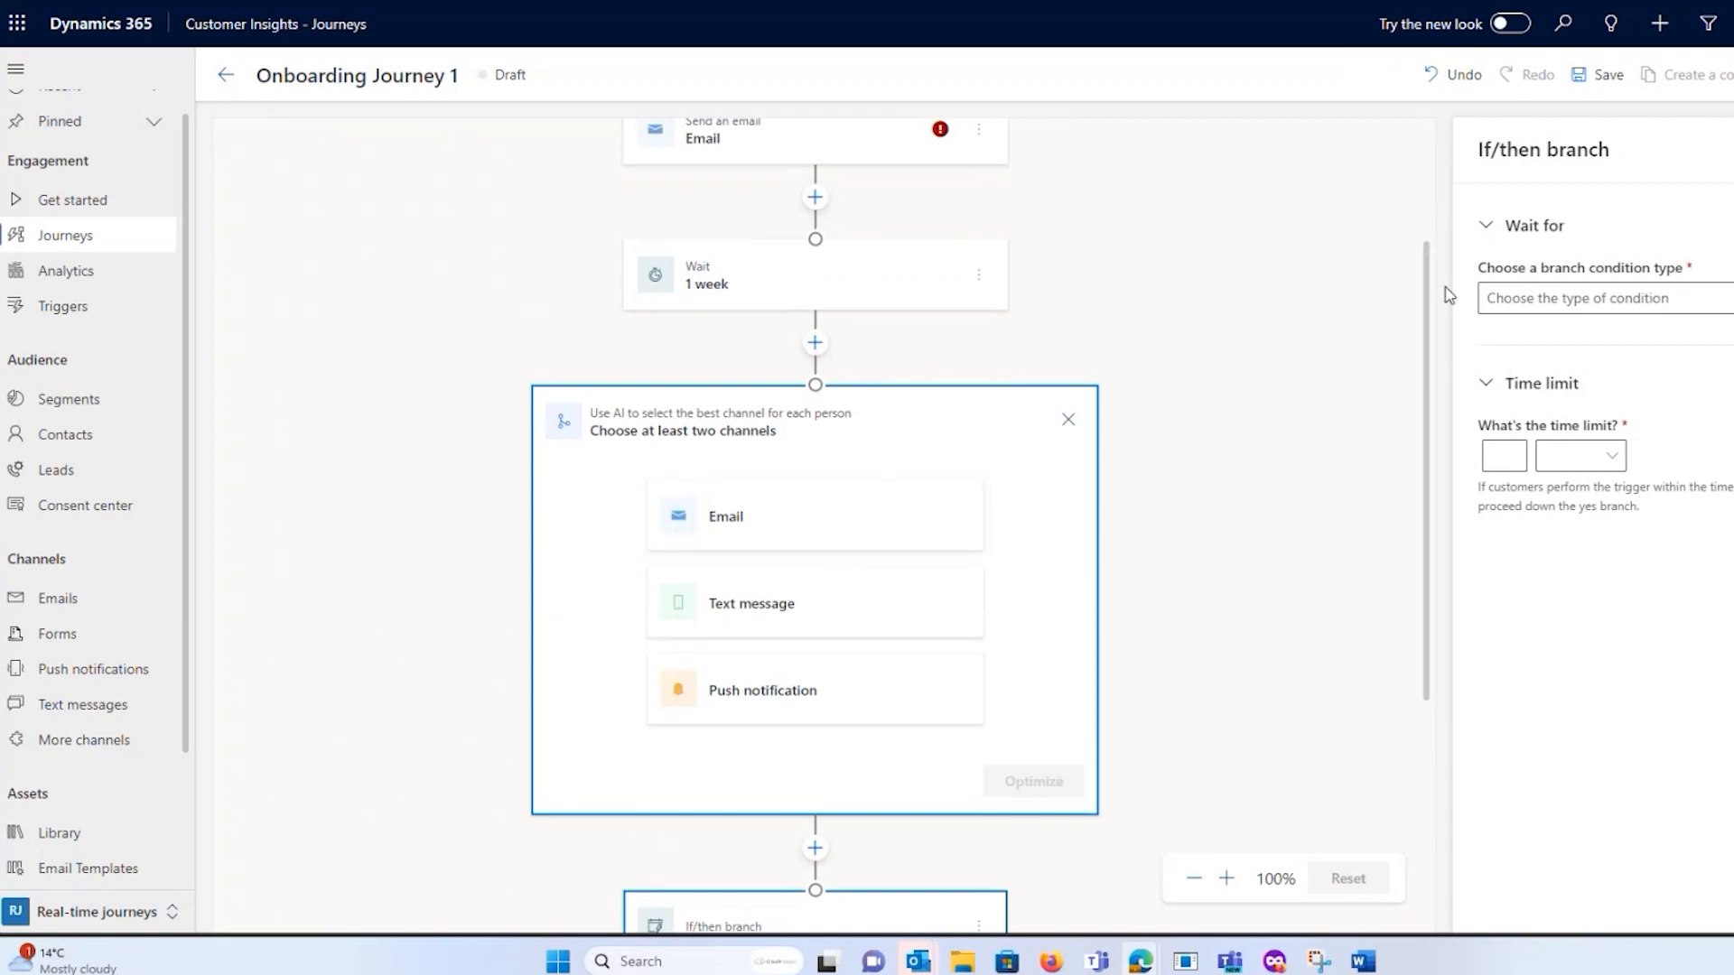
scroll(down, 3)
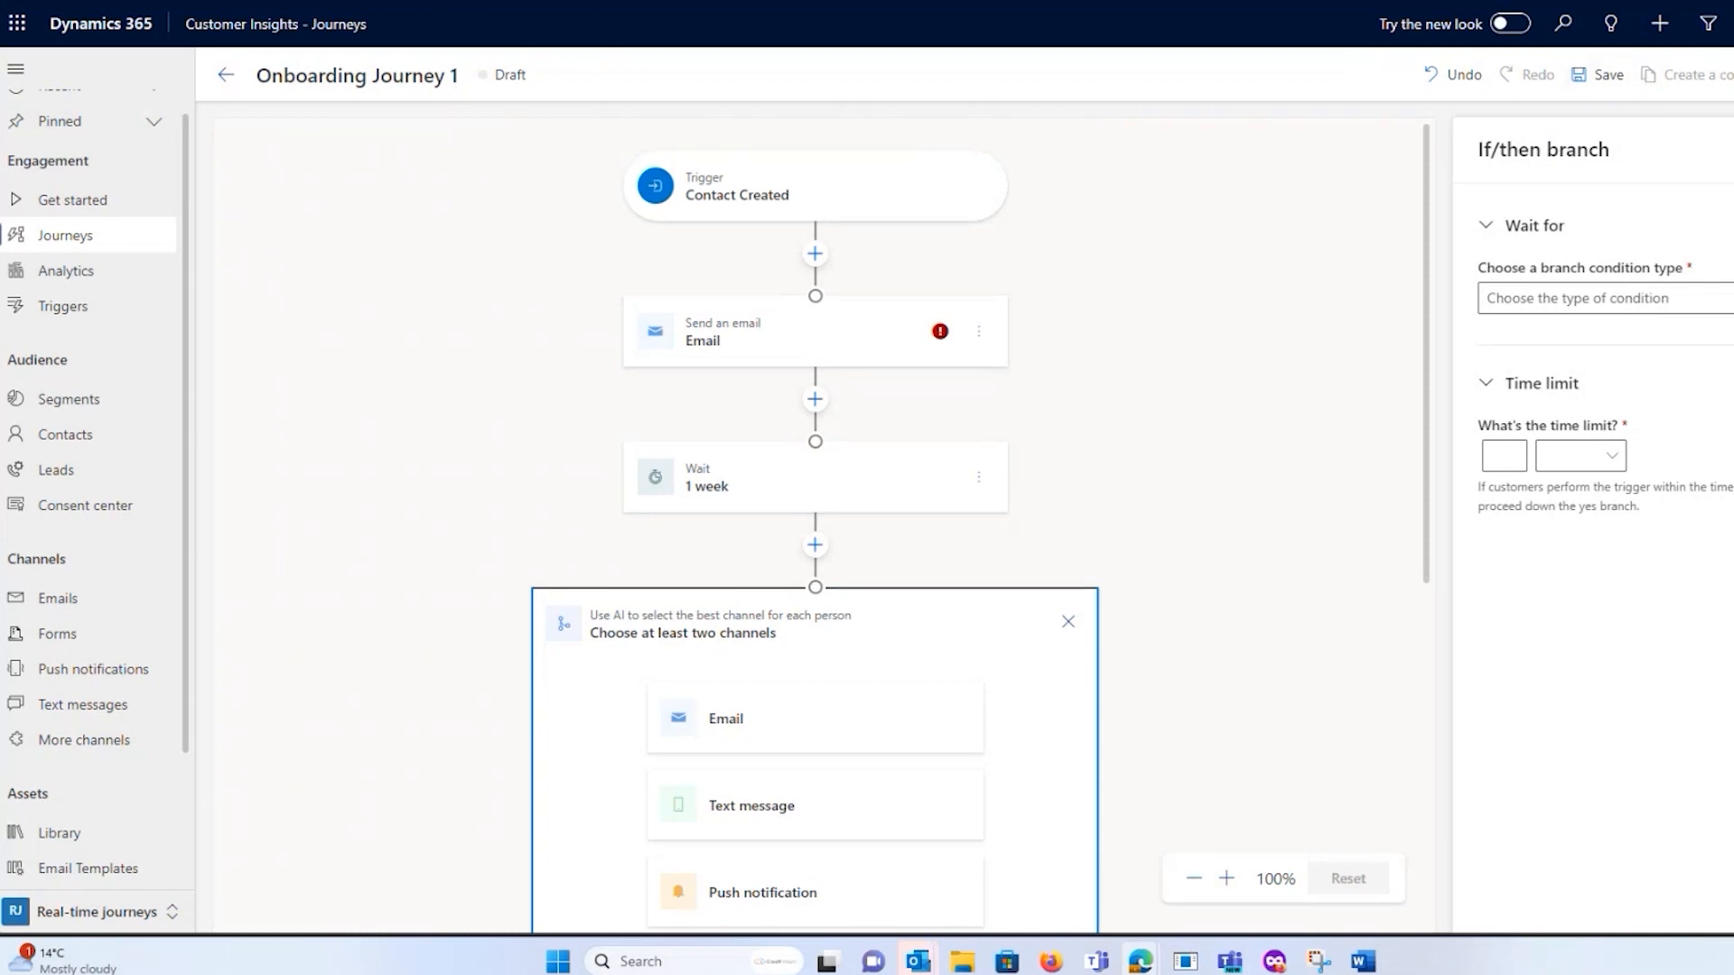
mouse_move(1073, 284)
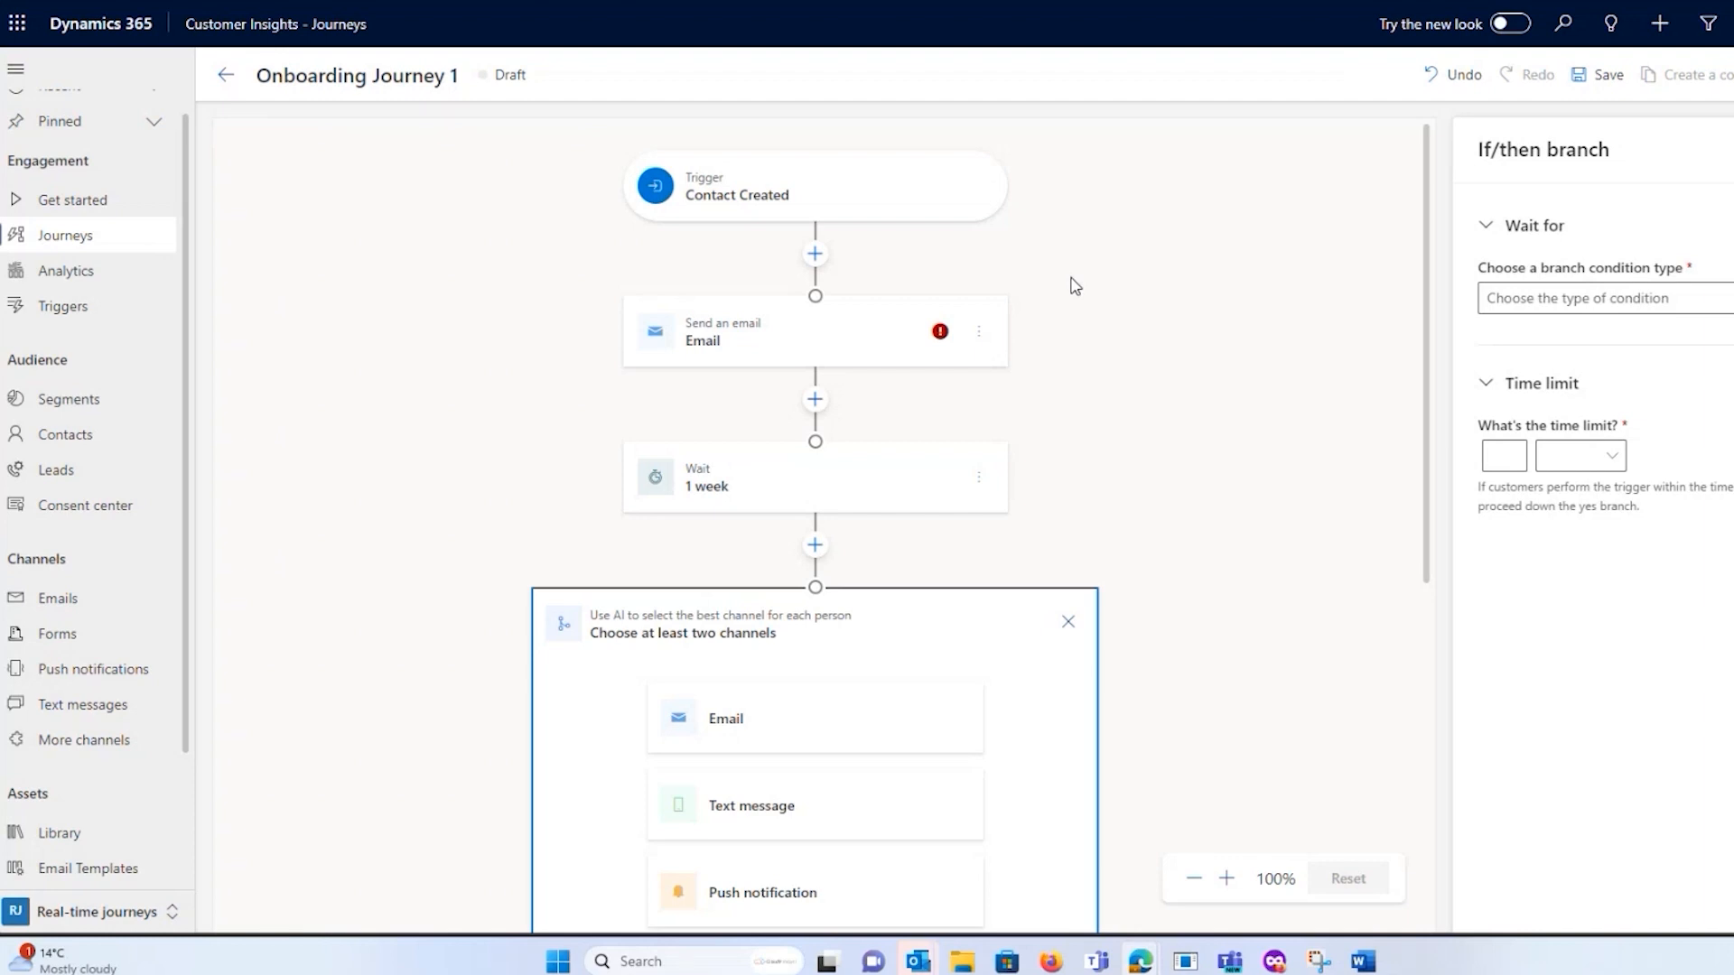
mouse_move(1031, 363)
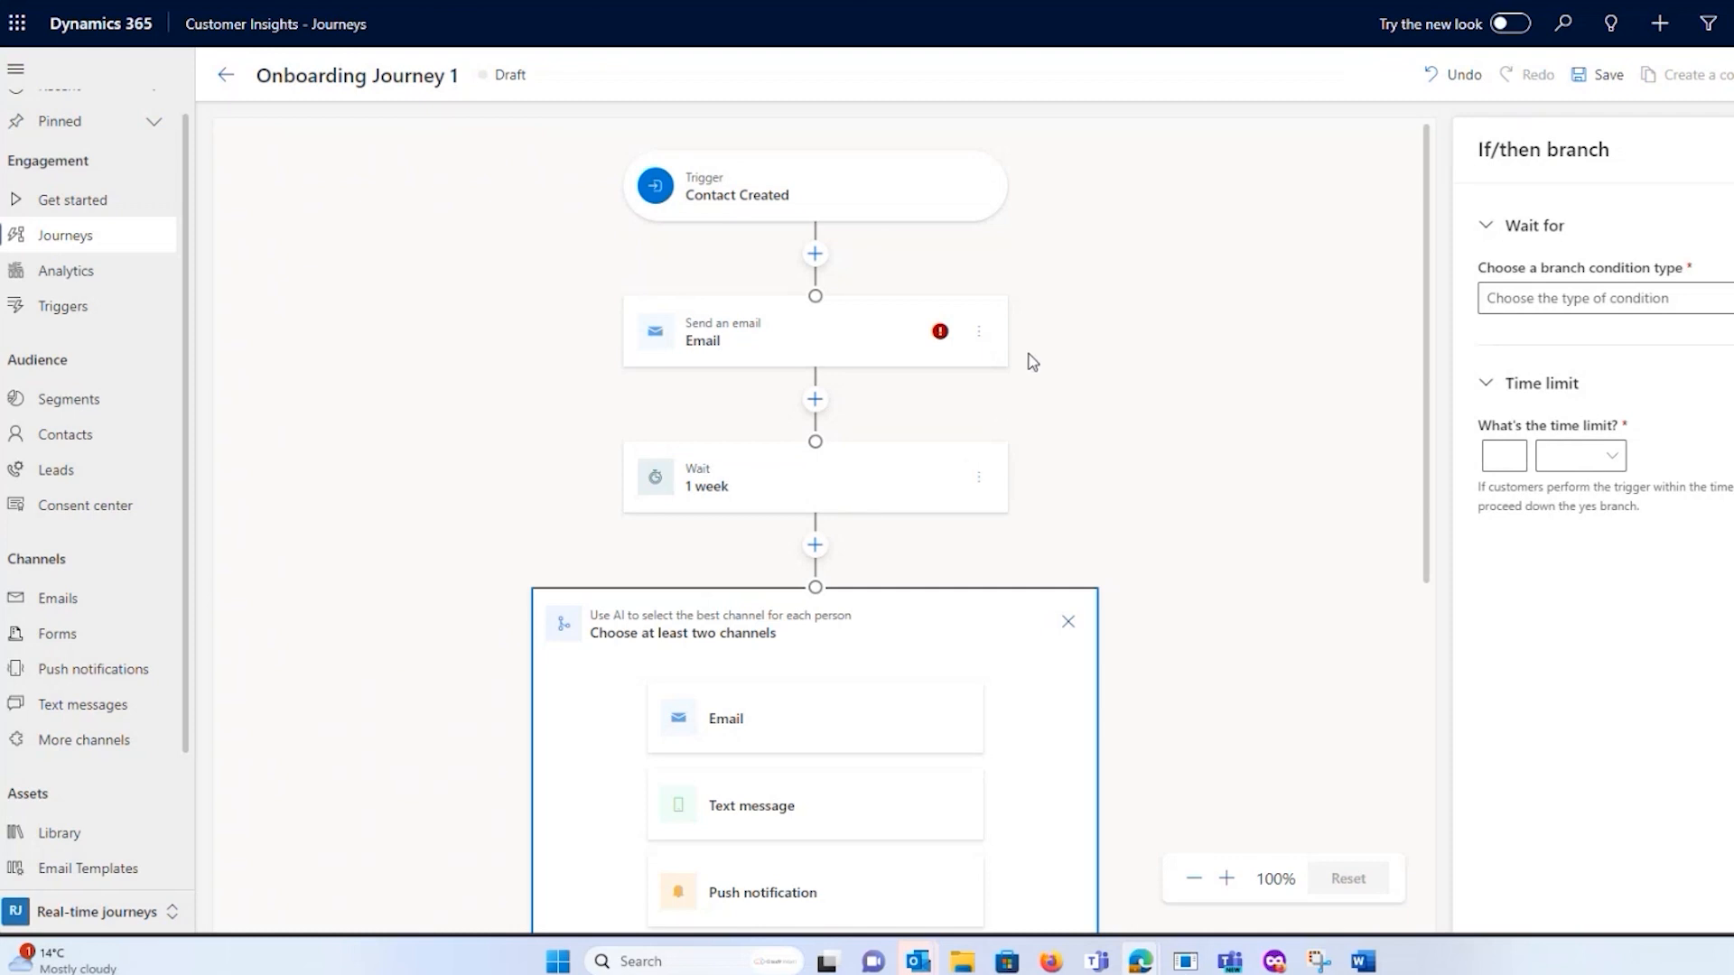
mouse_move(909, 374)
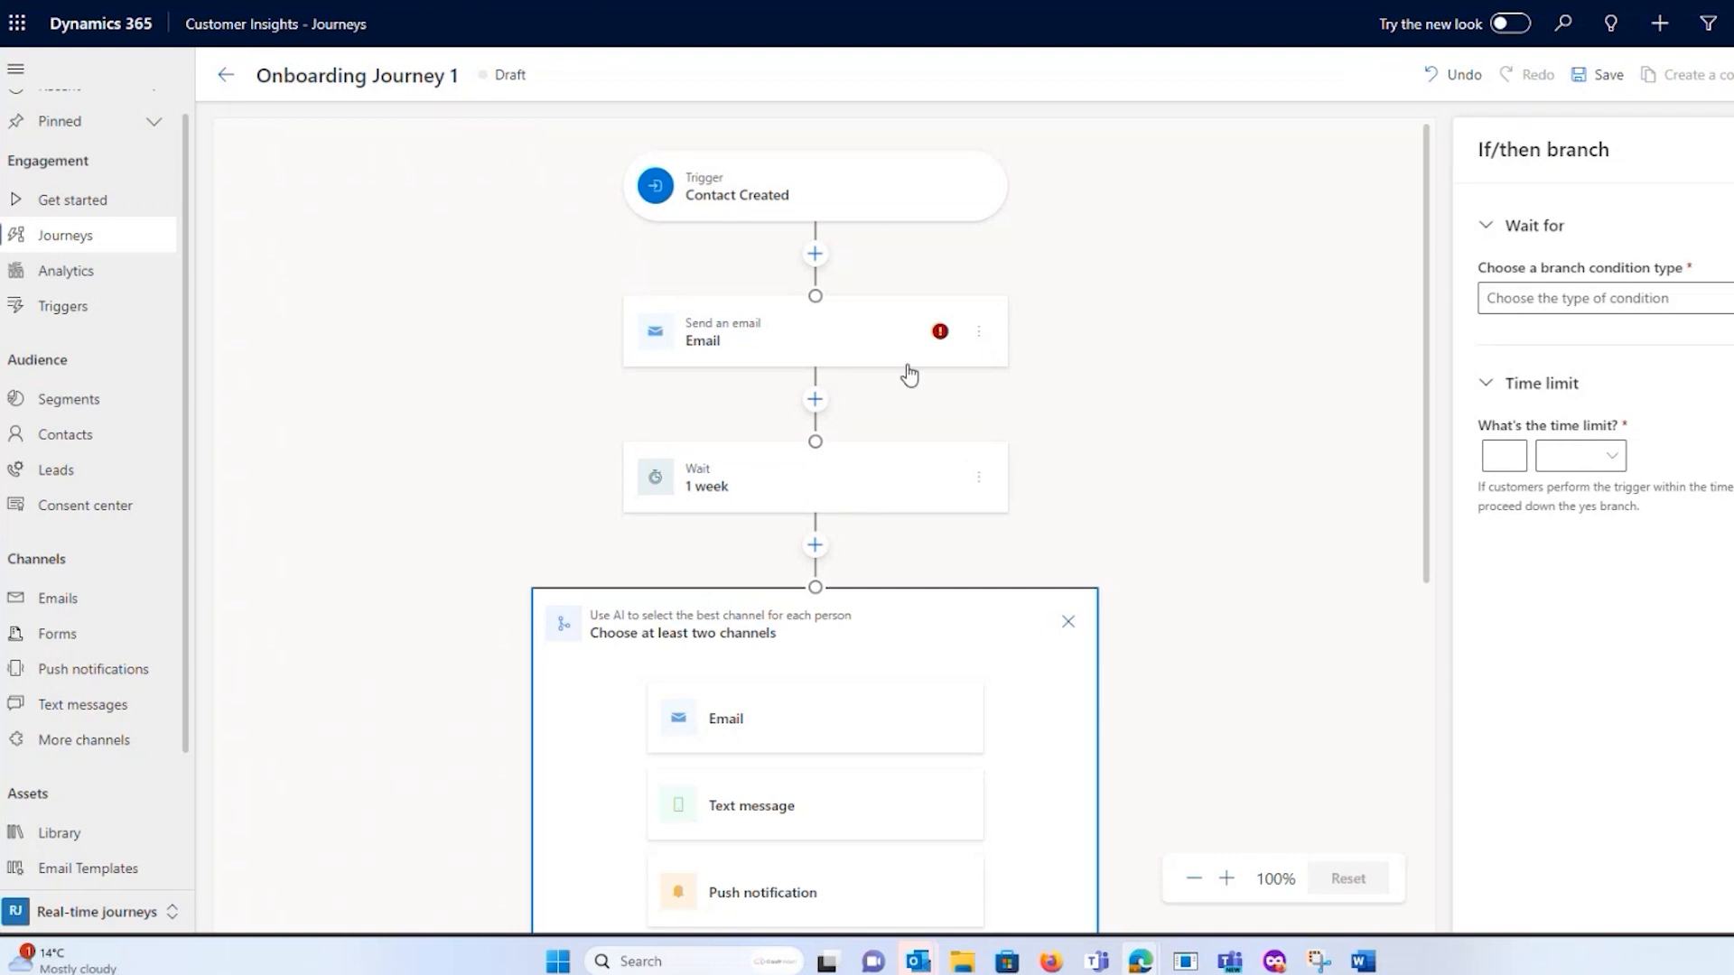
mouse_move(1168, 332)
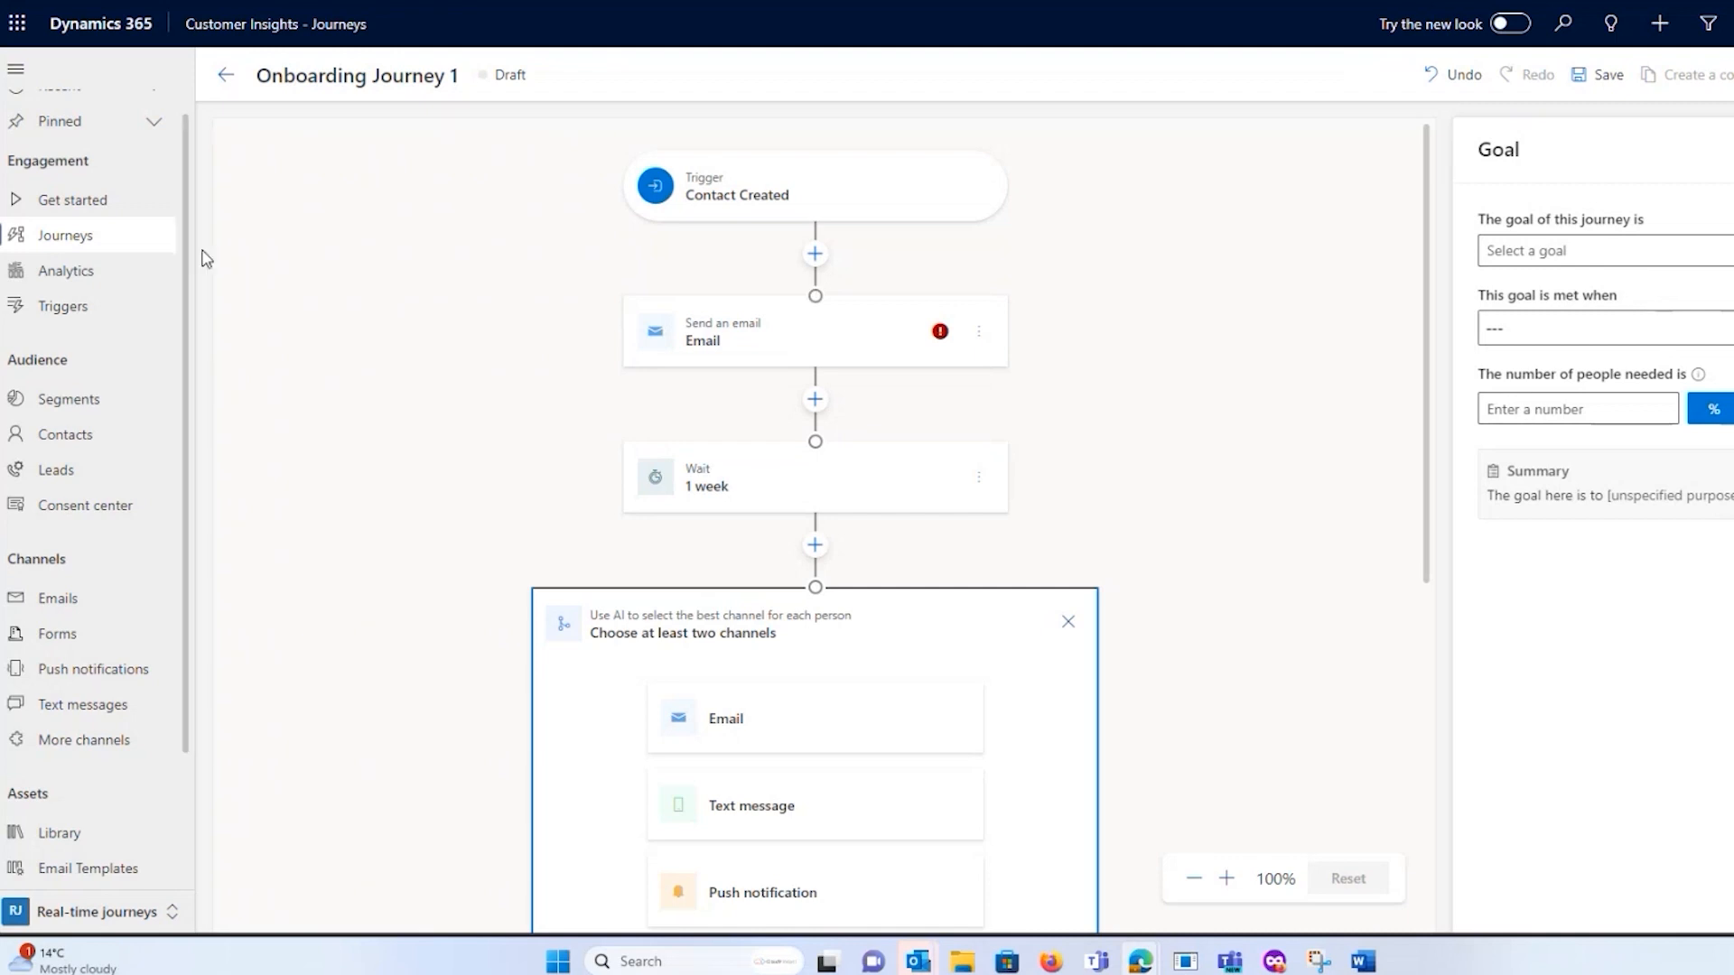
mouse_move(915, 222)
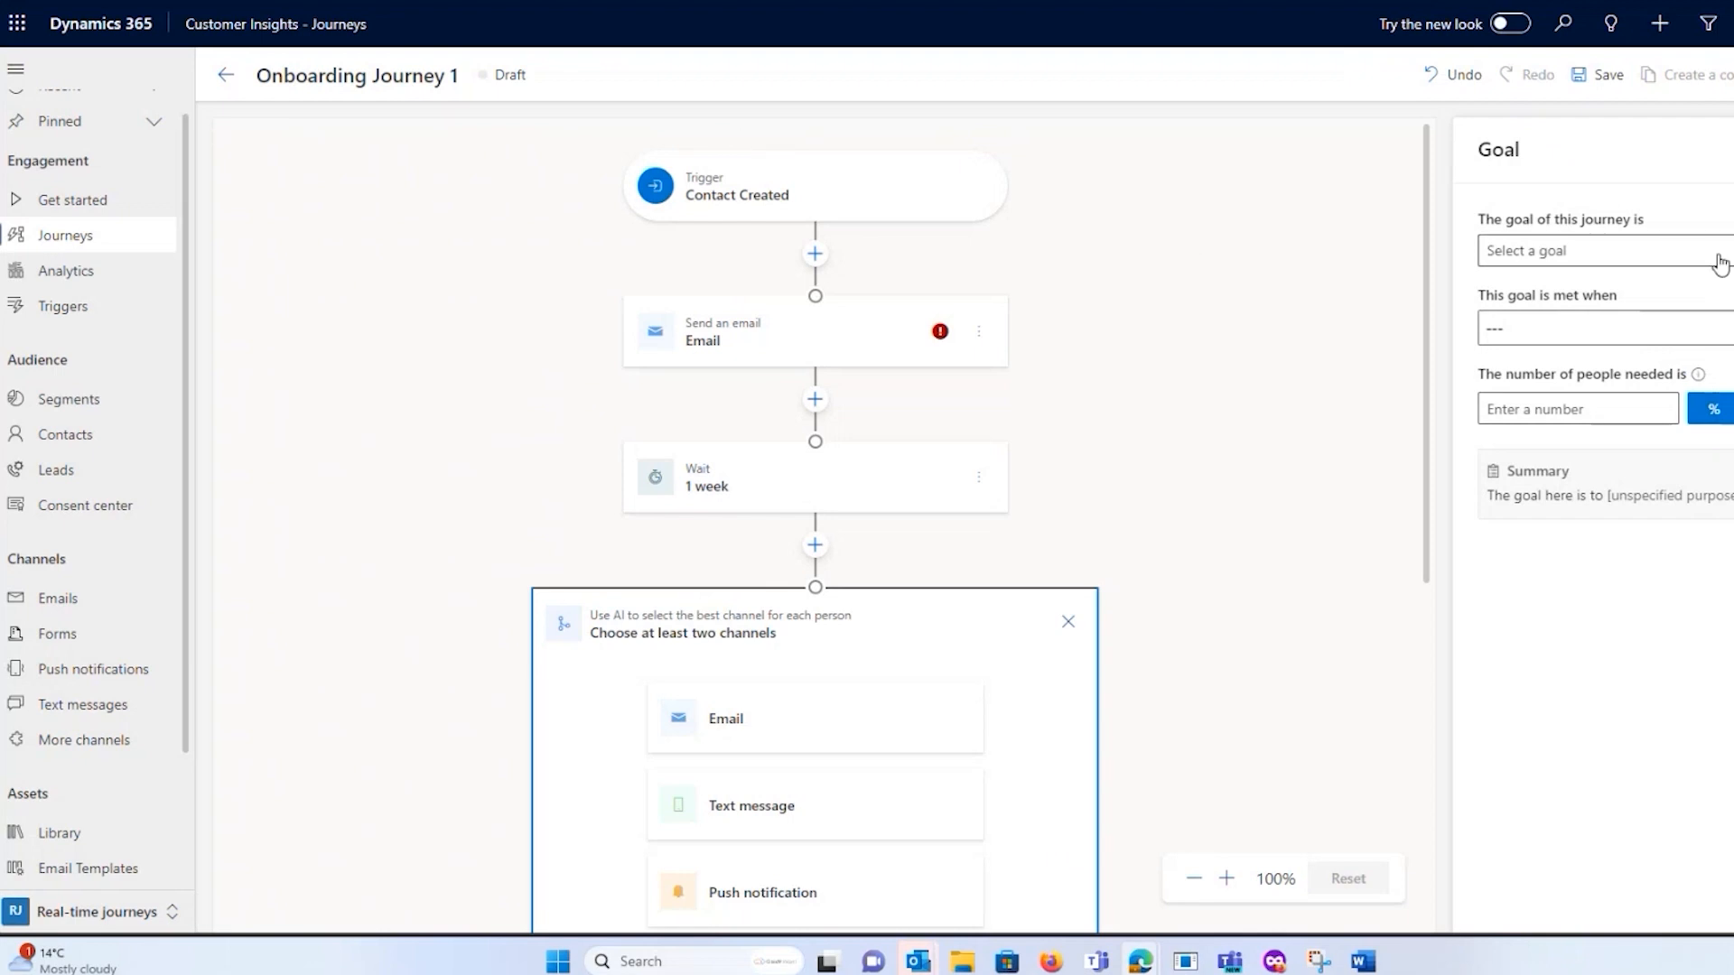
mouse_move(1147, 289)
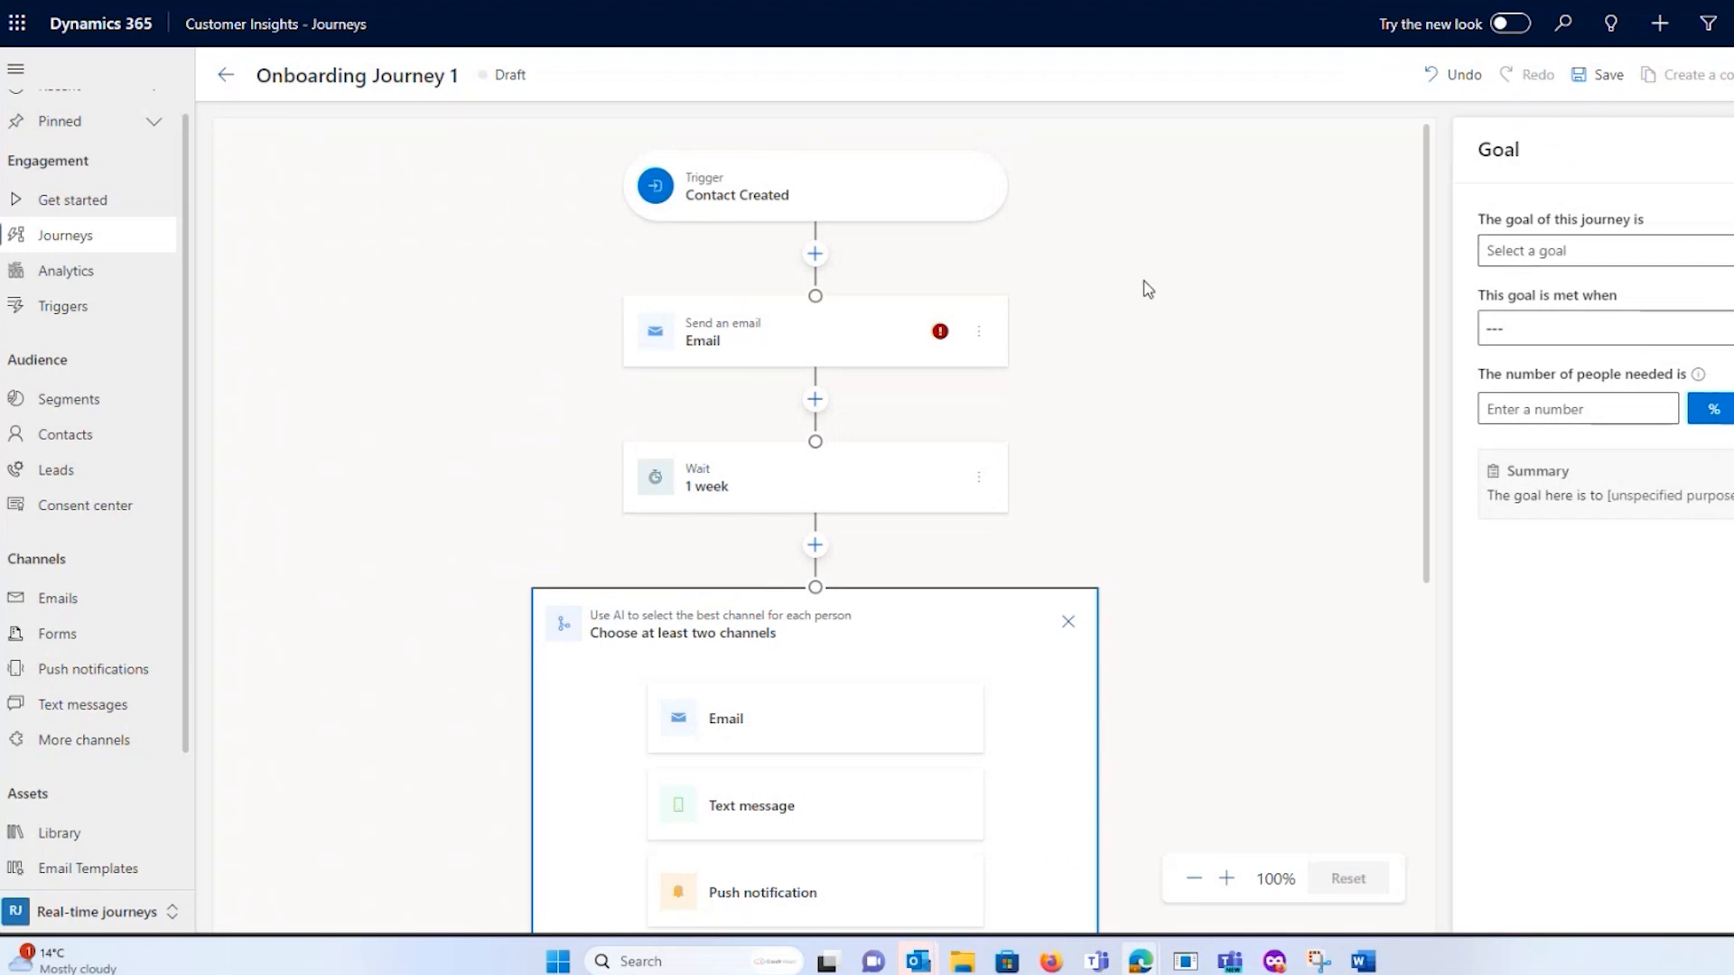
mouse_move(1069, 169)
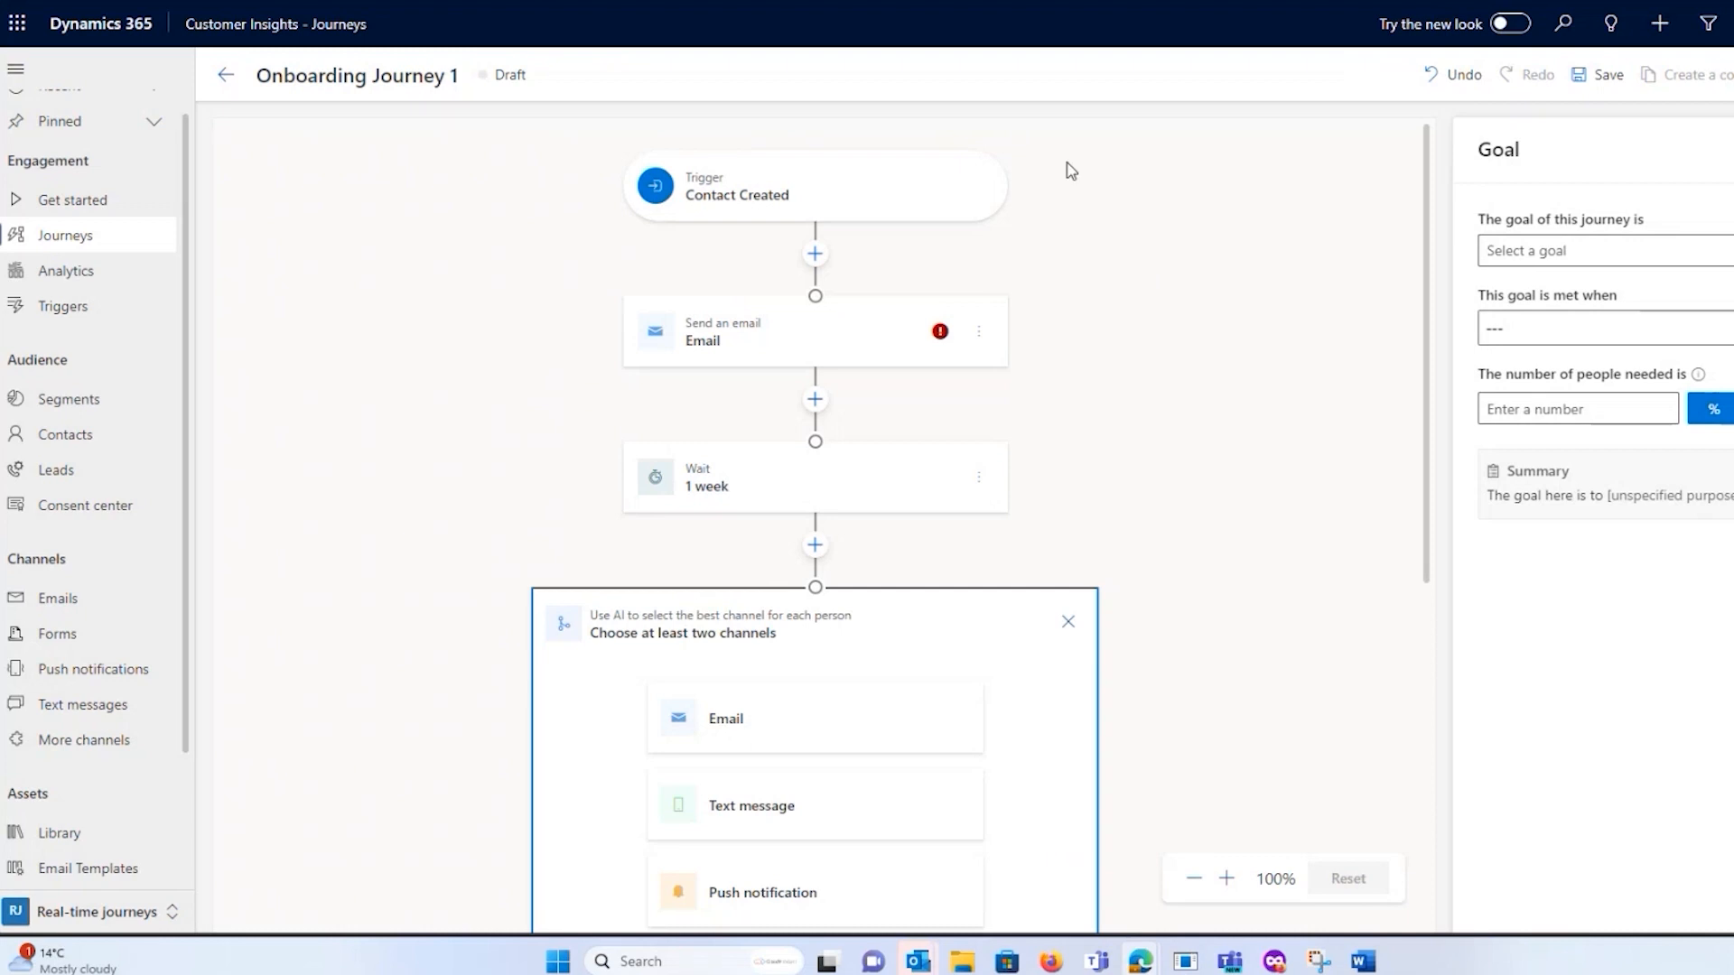
mouse_move(65, 271)
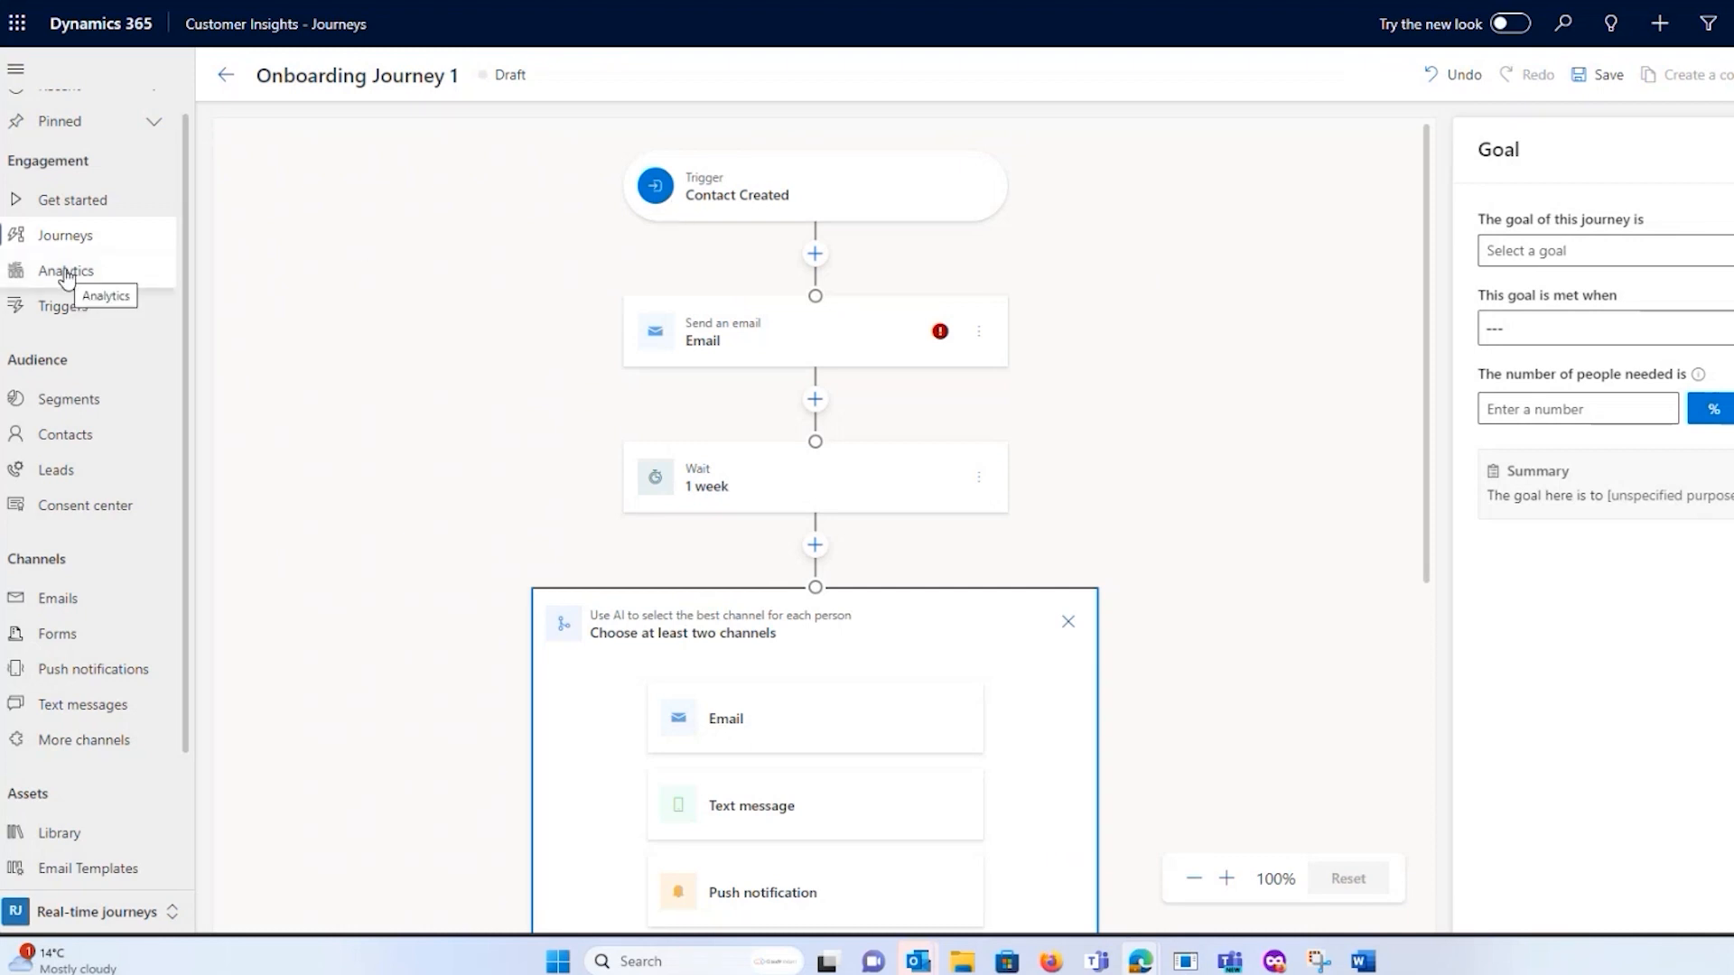